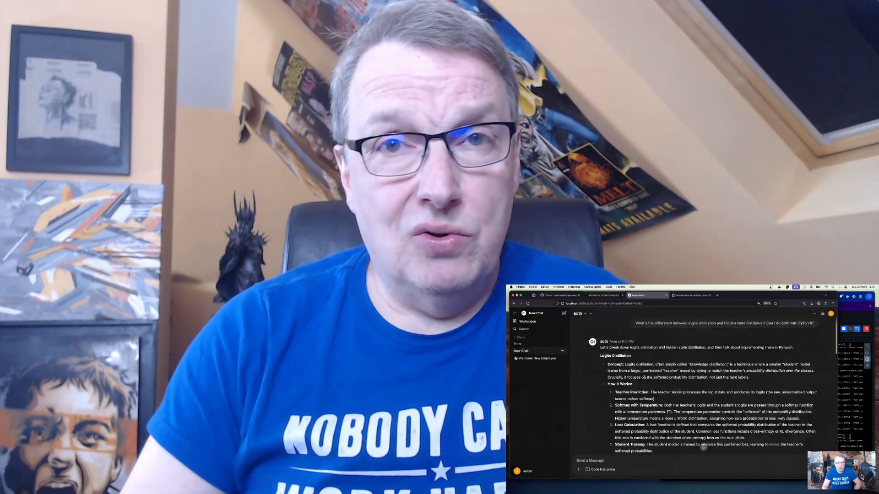
Scroll the Open WebUI README to the default-configuration docker run command for local Ollama
{"action": "left_click", "coordinate": [599, 293]}
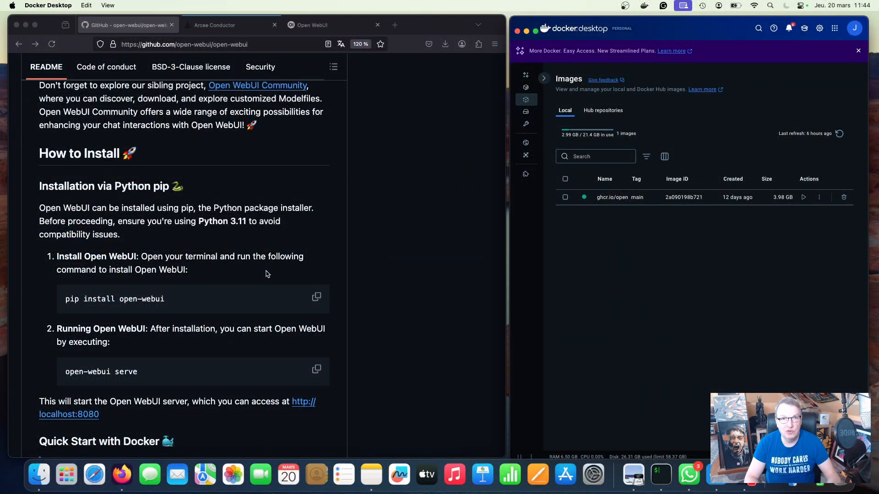
{"action": "mouse_move", "coordinate": [203, 203]}
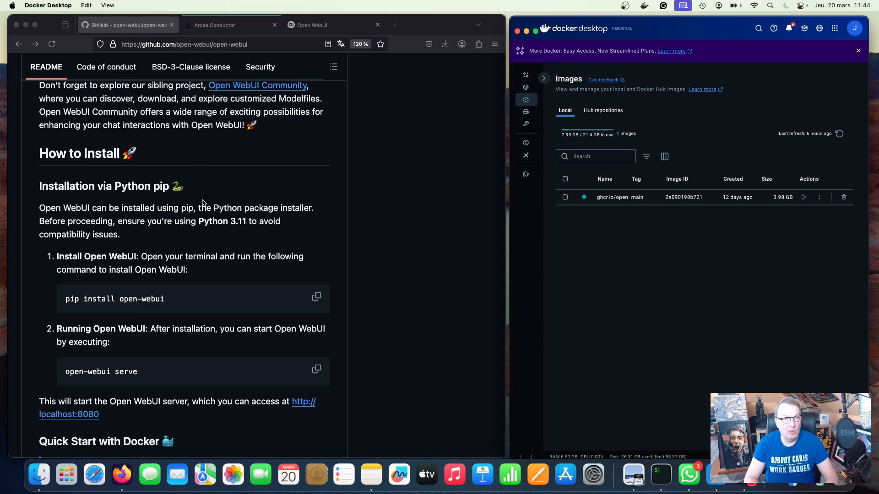
{"action": "scroll", "scroll_direction": "down", "scroll_amount": 3}
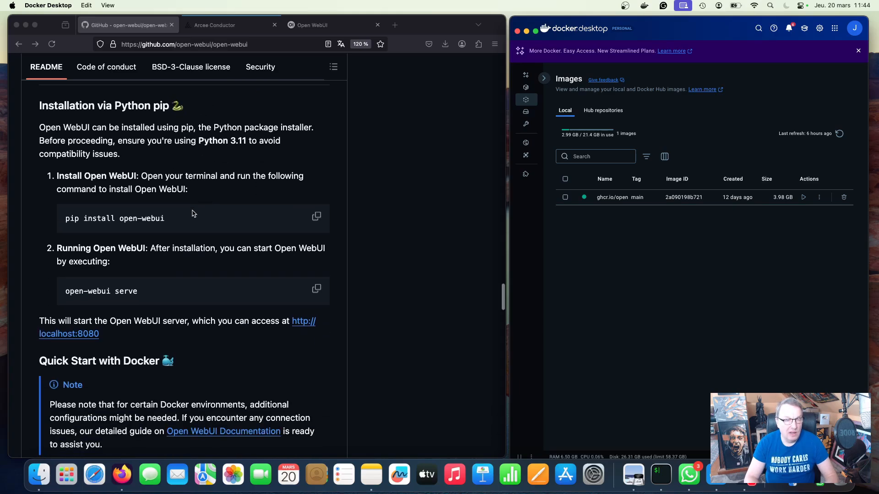
{"action": "mouse_move", "coordinate": [167, 224]}
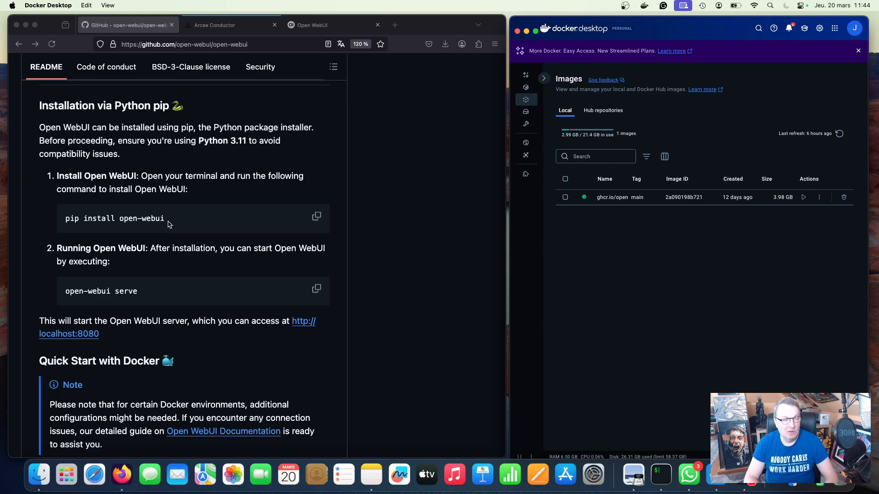
{"action": "scroll", "scroll_direction": "down", "scroll_amount": 3}
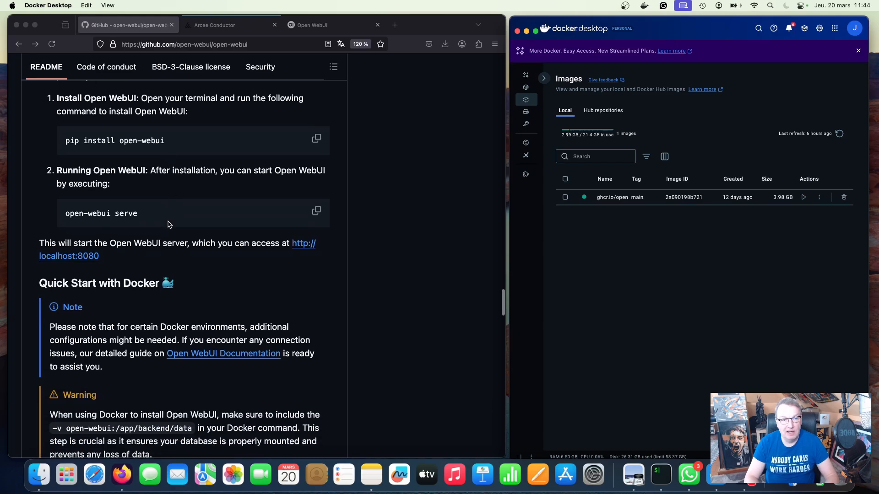
{"action": "scroll", "scroll_direction": "down", "scroll_amount": 3}
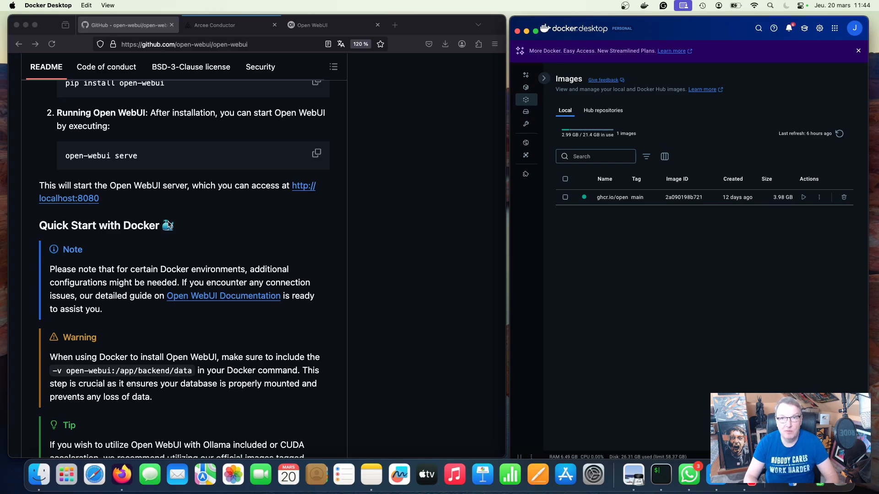
{"action": "mouse_move", "coordinate": [642, 30]}
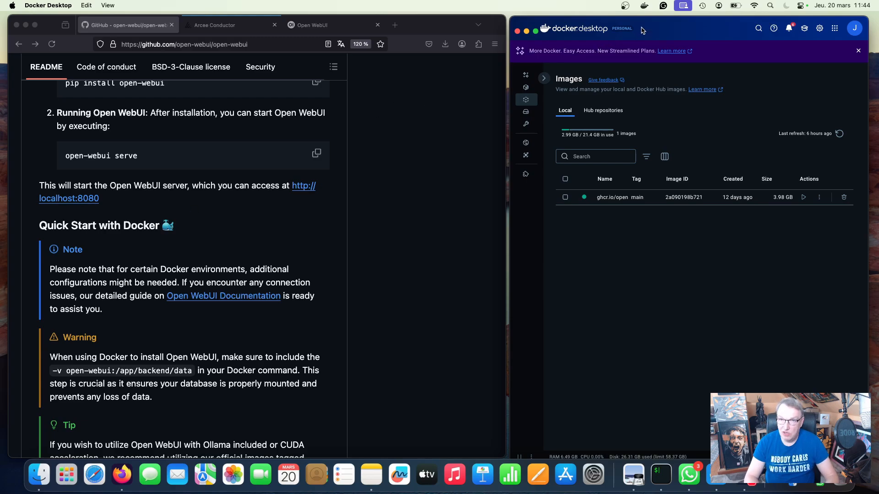
{"action": "mouse_move", "coordinate": [653, 32]}
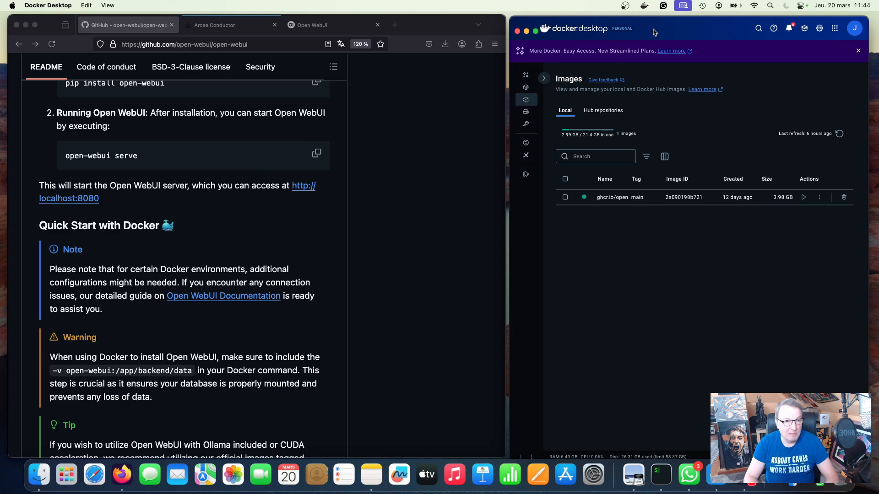
{"action": "scroll", "scroll_direction": "down", "scroll_amount": 3}
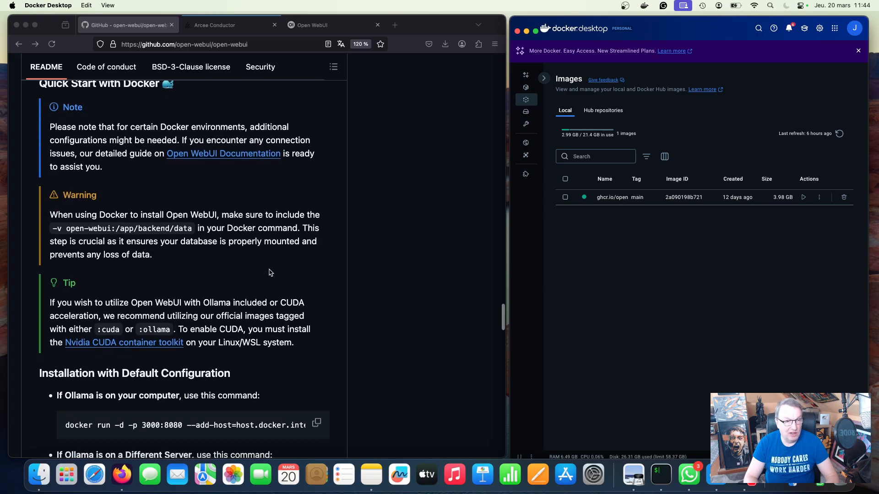
{"action": "scroll", "scroll_direction": "down", "scroll_amount": 3}
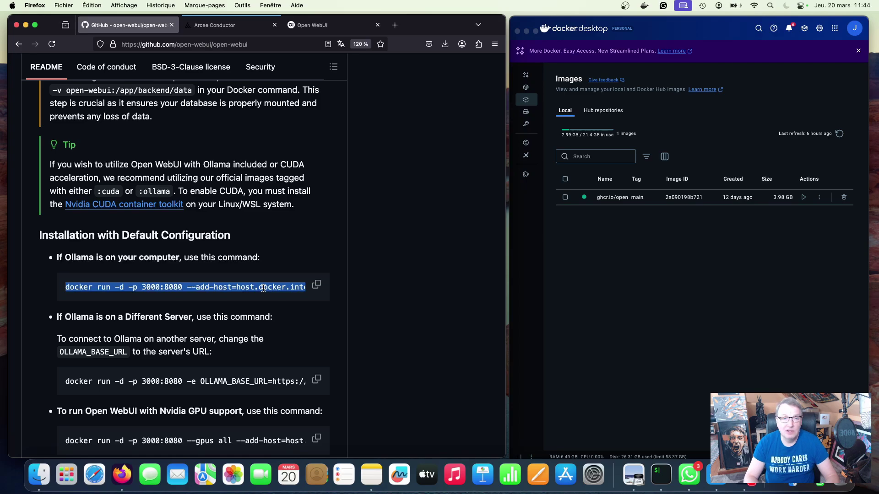
{"action": "scroll", "scroll_direction": "right", "scroll_amount": 3}
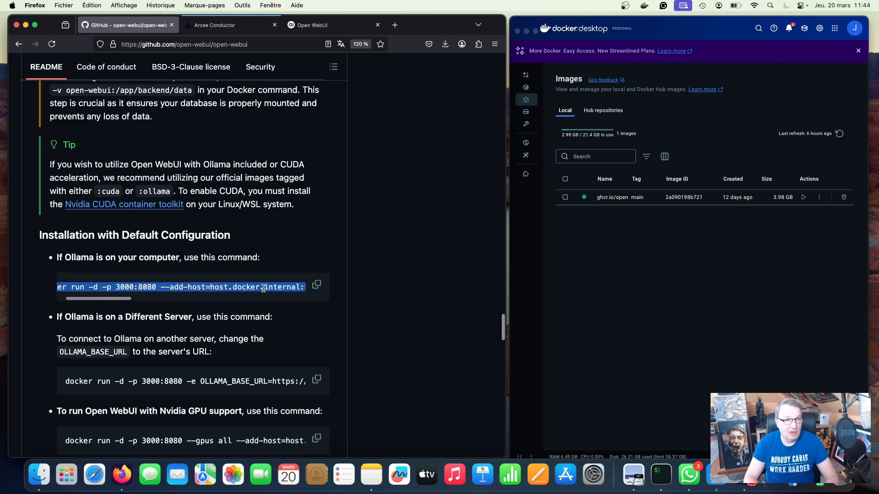
{"action": "scroll", "scroll_direction": "right", "scroll_amount": 3}
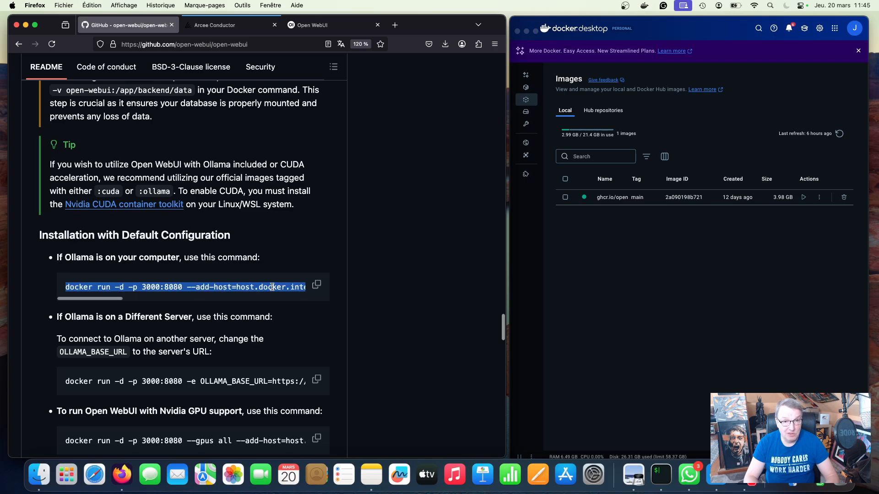
{"action": "scroll", "scroll_direction": "right", "scroll_amount": 3}
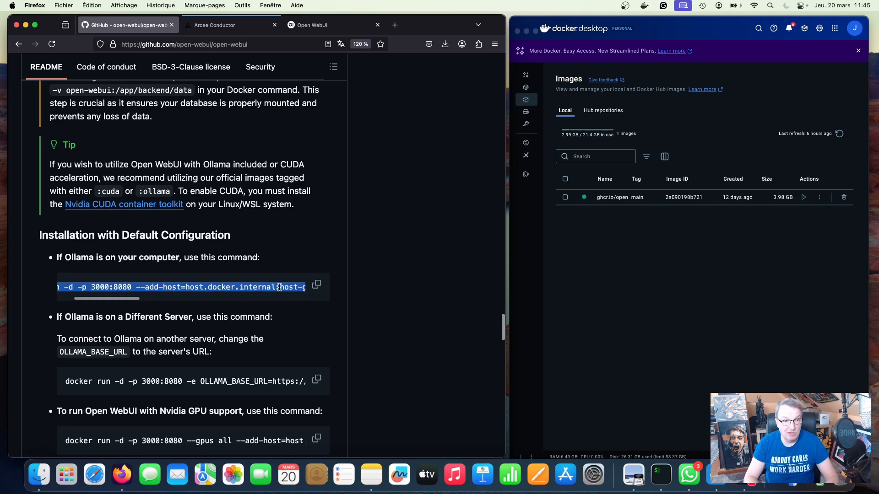
{"action": "scroll", "scroll_direction": "right", "scroll_amount": 3}
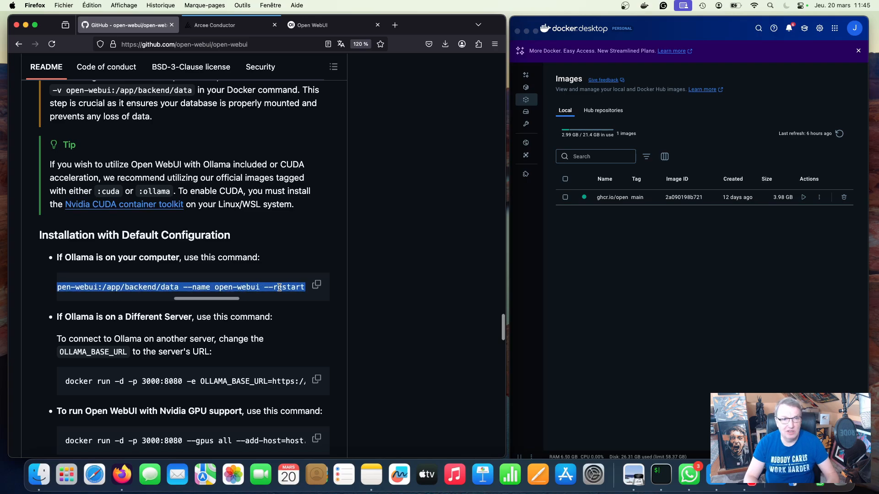
{"action": "scroll", "scroll_direction": "right", "scroll_amount": 3}
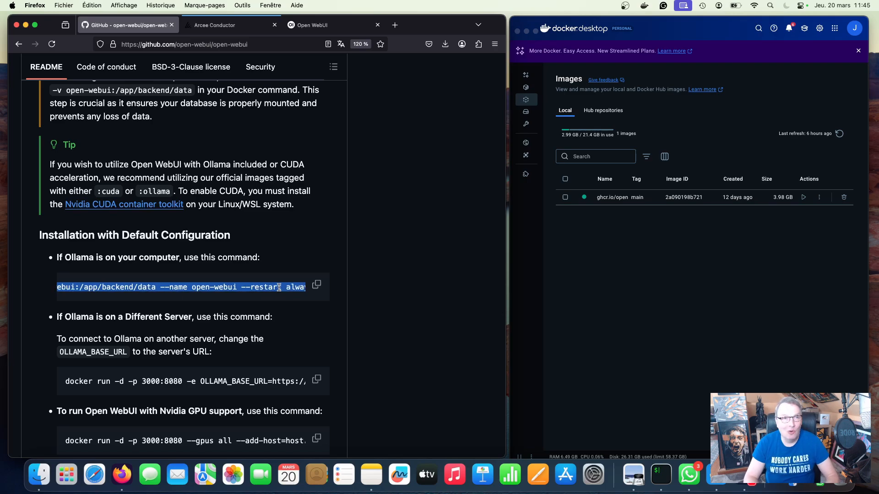
{"action": "mouse_move", "coordinate": [455, 361]}
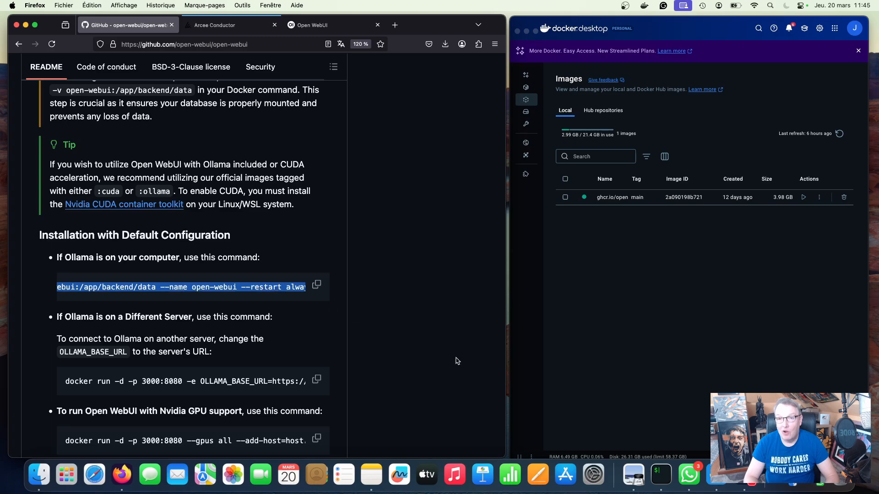
View the running open-webui container's logs in Docker Desktop, then load localhost:3000 in the browser
{"action": "left_click", "coordinate": [660, 211]}
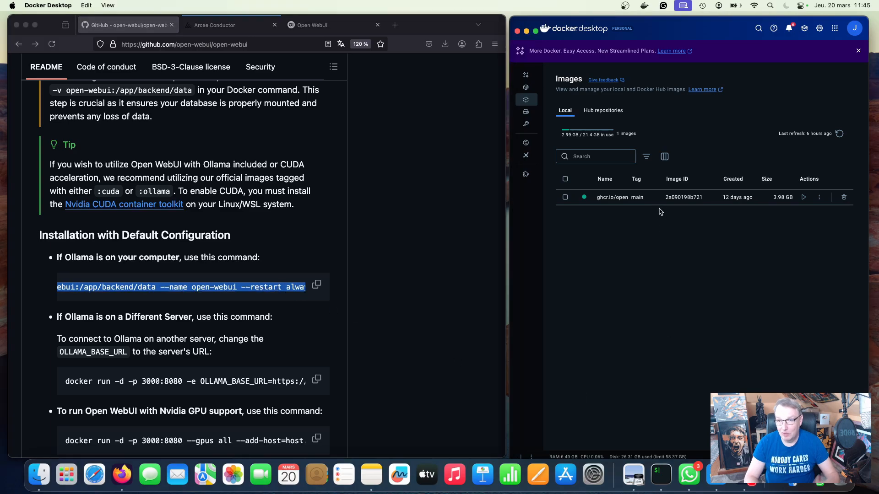
{"action": "mouse_move", "coordinate": [509, 261]}
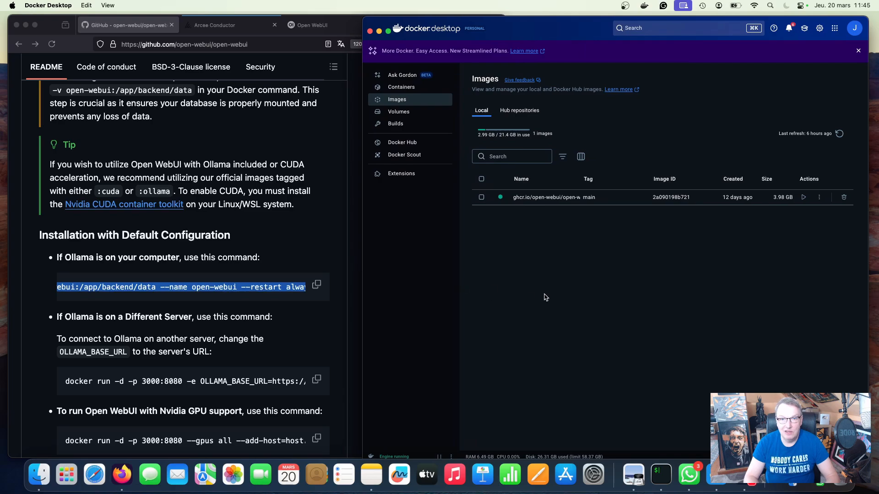
{"action": "mouse_move", "coordinate": [615, 202]}
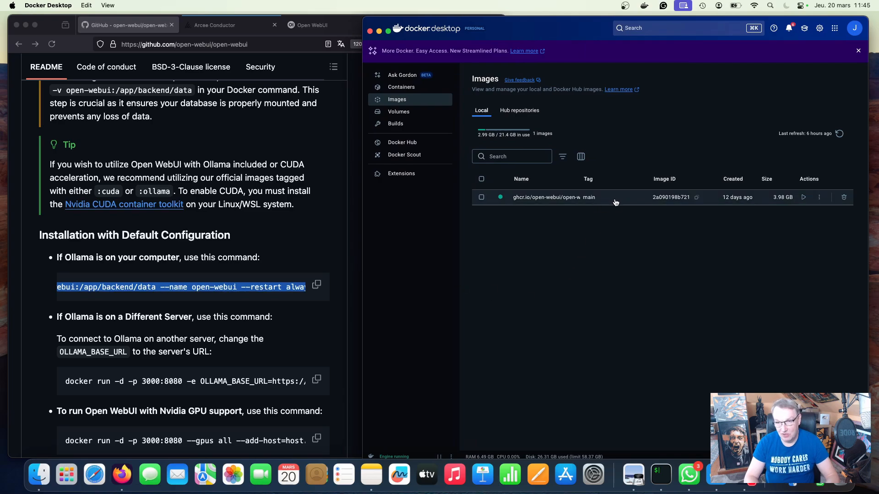
{"action": "mouse_move", "coordinate": [601, 258]}
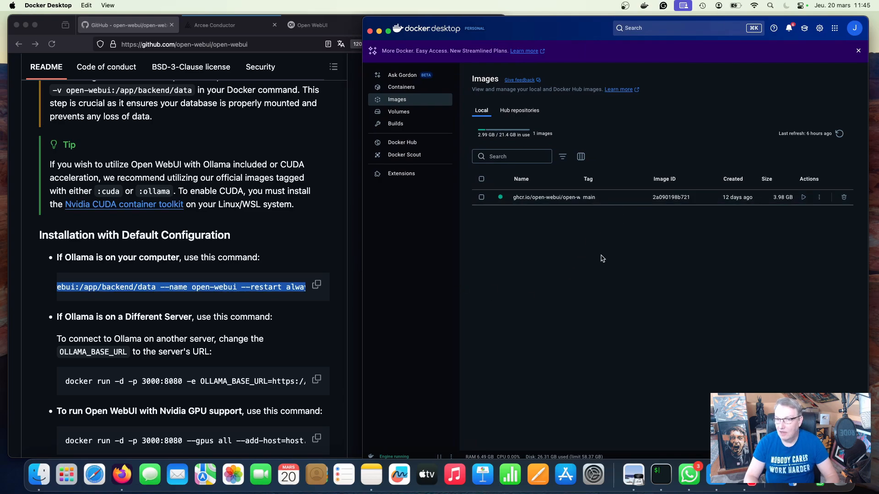
{"action": "mouse_move", "coordinate": [607, 200]}
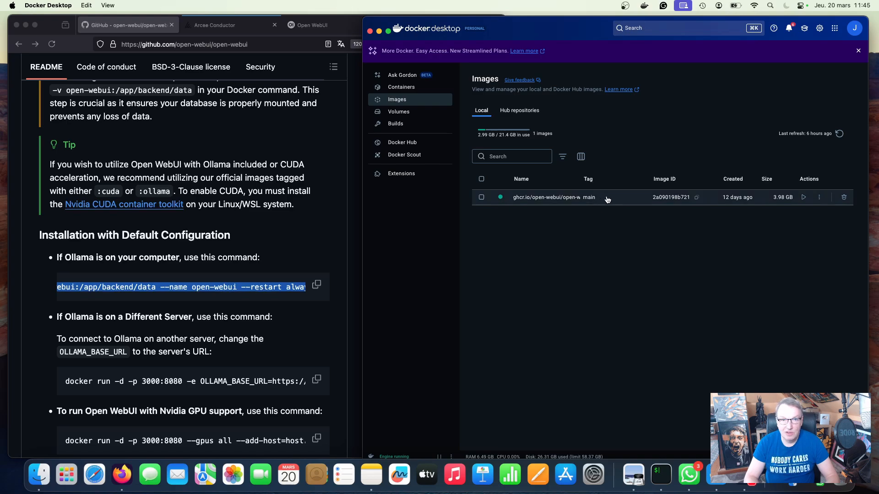
{"action": "left_click", "coordinate": [401, 87]}
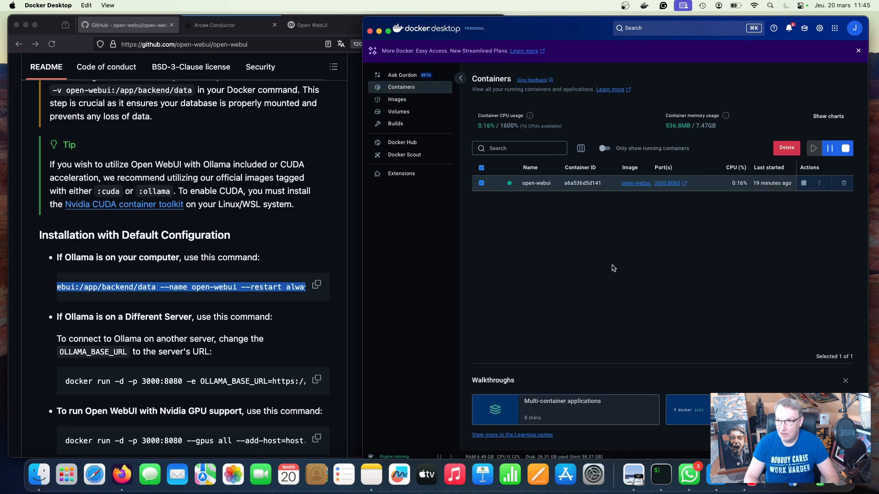
{"action": "mouse_move", "coordinate": [565, 186]}
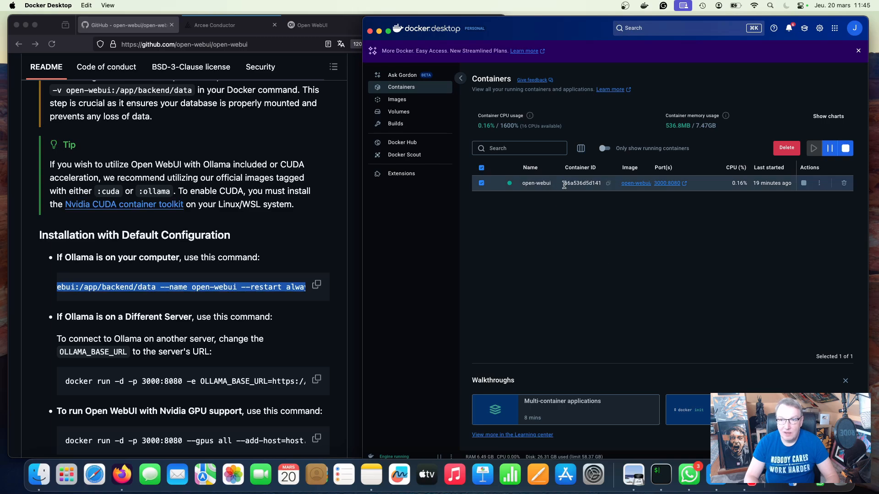
{"action": "left_click", "coordinate": [536, 184]}
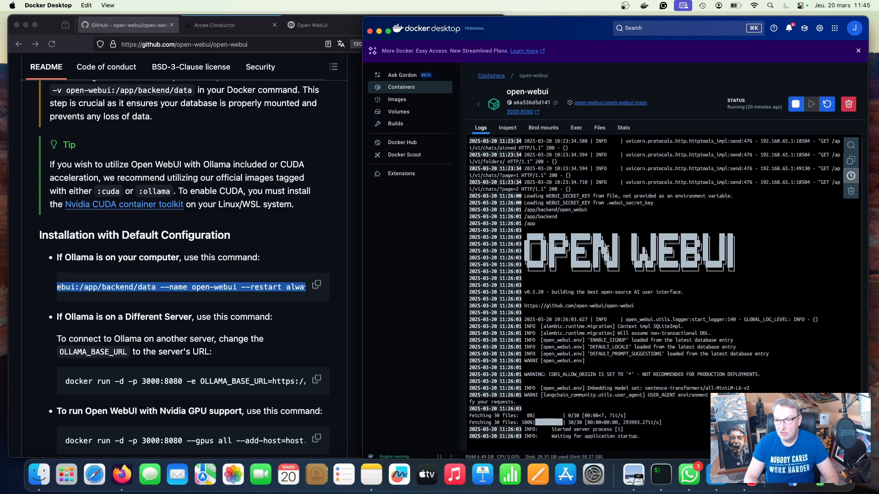
{"action": "mouse_move", "coordinate": [642, 285]}
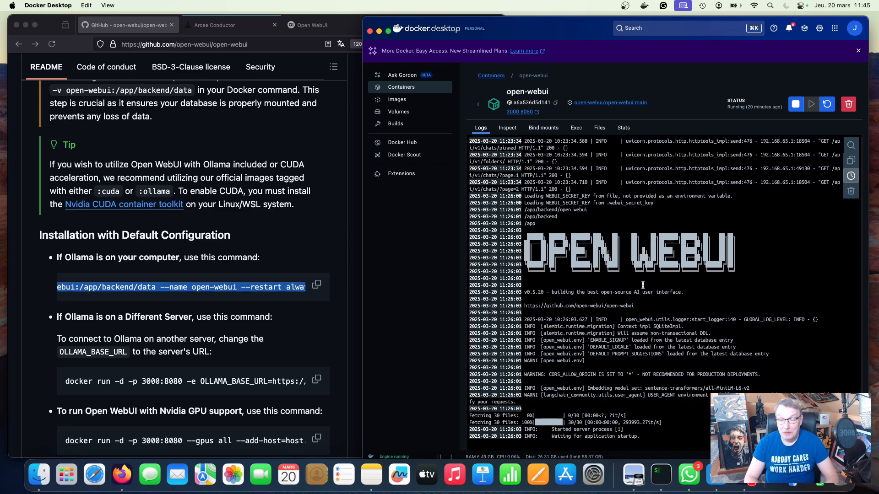
{"action": "left_click", "coordinate": [312, 25]}
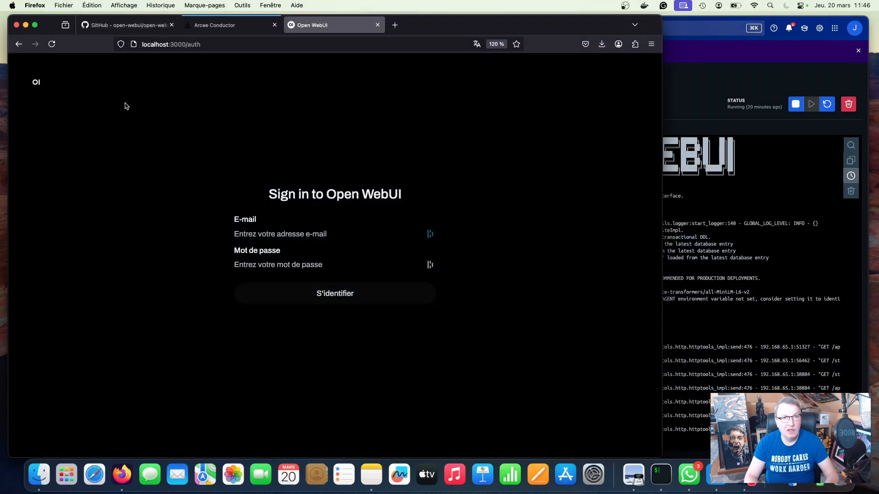
{"action": "mouse_move", "coordinate": [155, 57]}
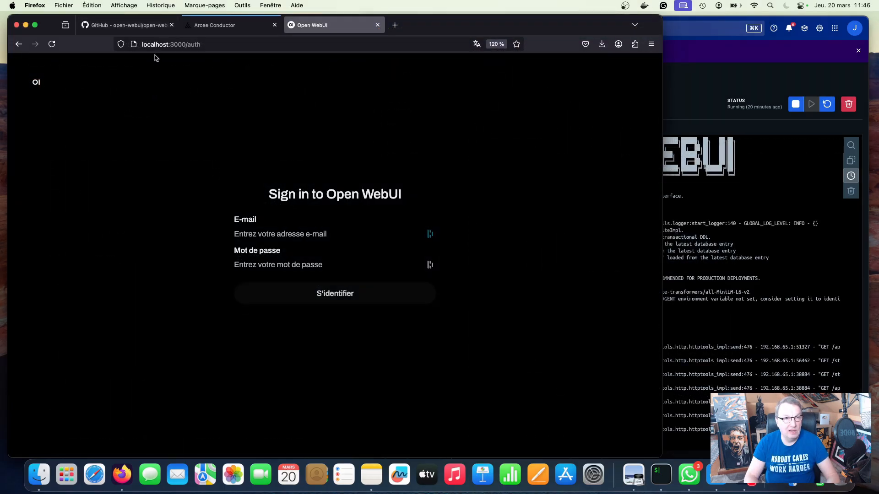
{"action": "mouse_move", "coordinate": [169, 73]}
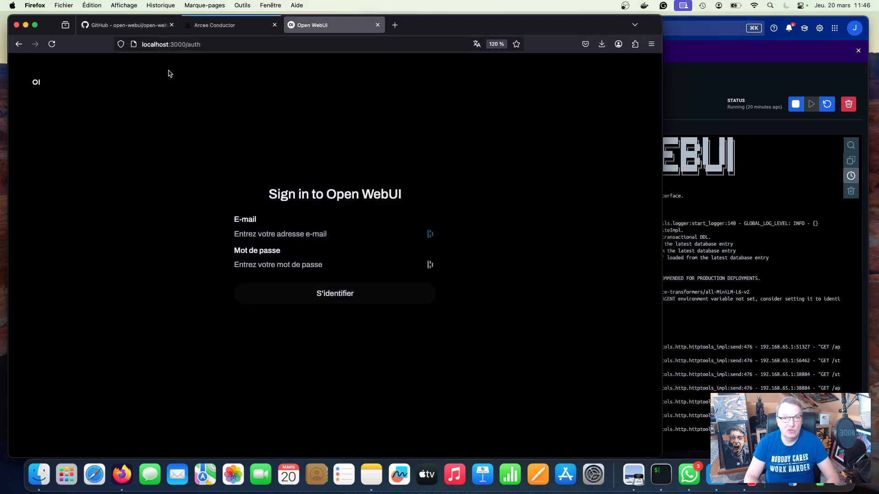
{"action": "mouse_move", "coordinate": [180, 114]}
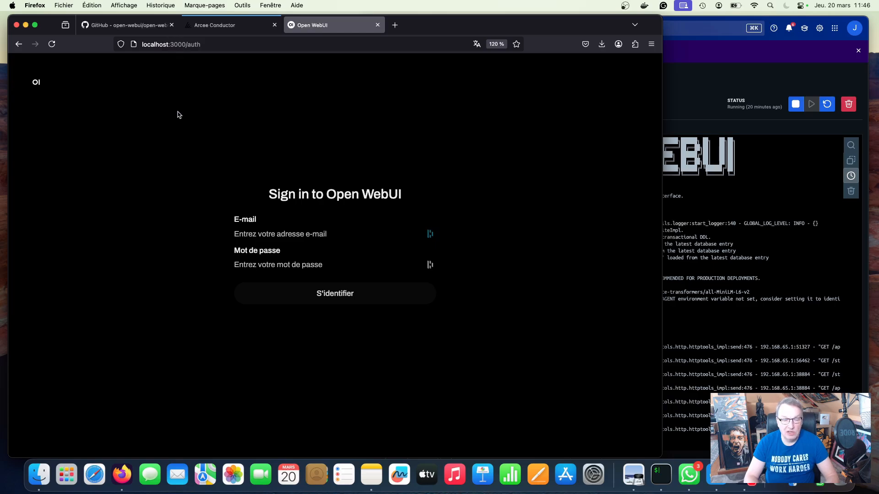
{"action": "mouse_move", "coordinate": [484, 147]}
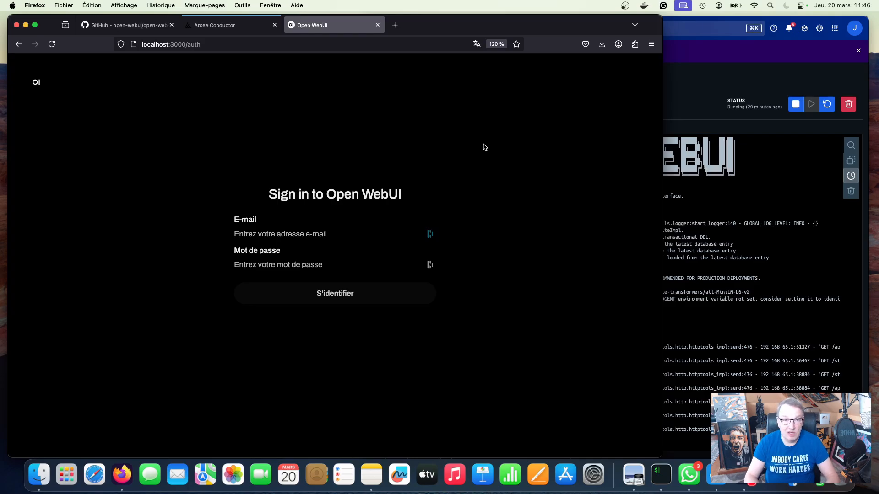
{"action": "mouse_move", "coordinate": [507, 171]}
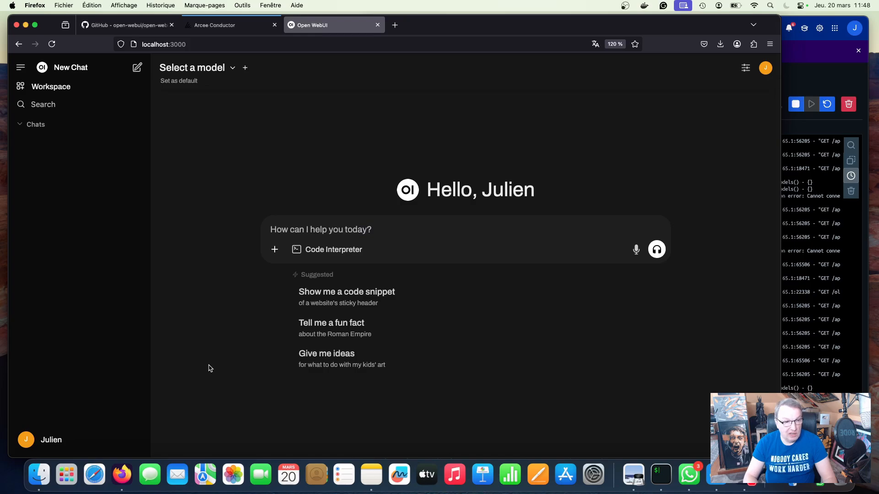
Open the Admin Panel from the account menu and go to its General settings
{"action": "left_click", "coordinate": [50, 439]}
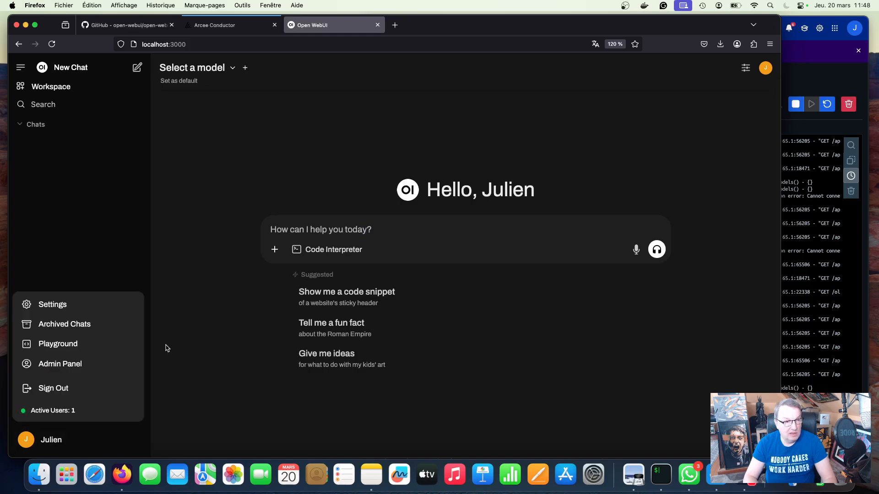
{"action": "left_click", "coordinate": [60, 364]}
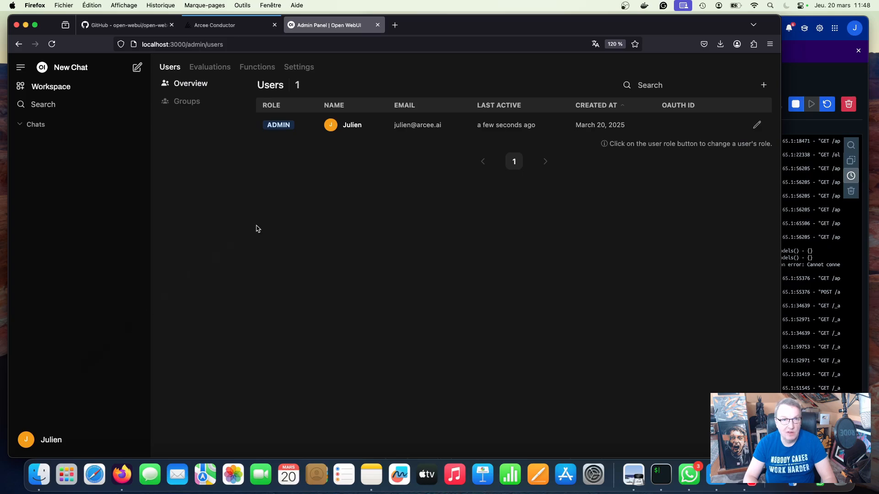
{"action": "left_click", "coordinate": [299, 67]}
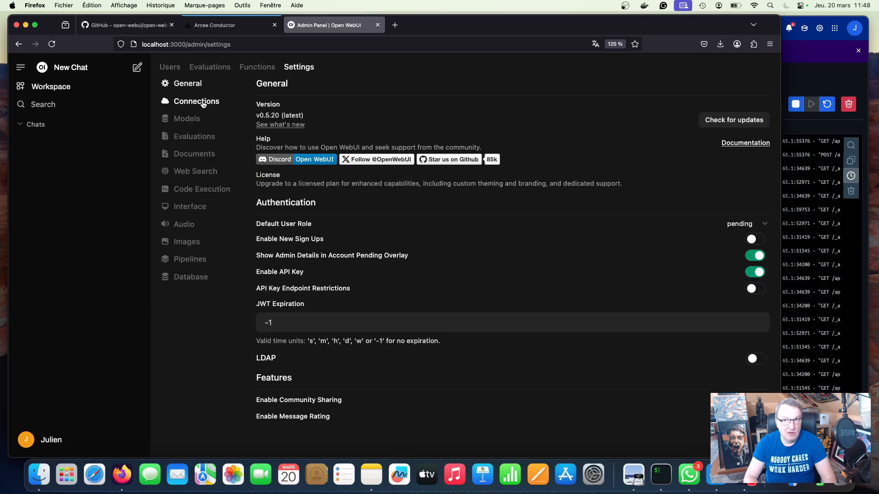
Review the OpenAI and Ollama connection settings, then view the empty Workspace Models page
{"action": "left_click", "coordinate": [197, 101]}
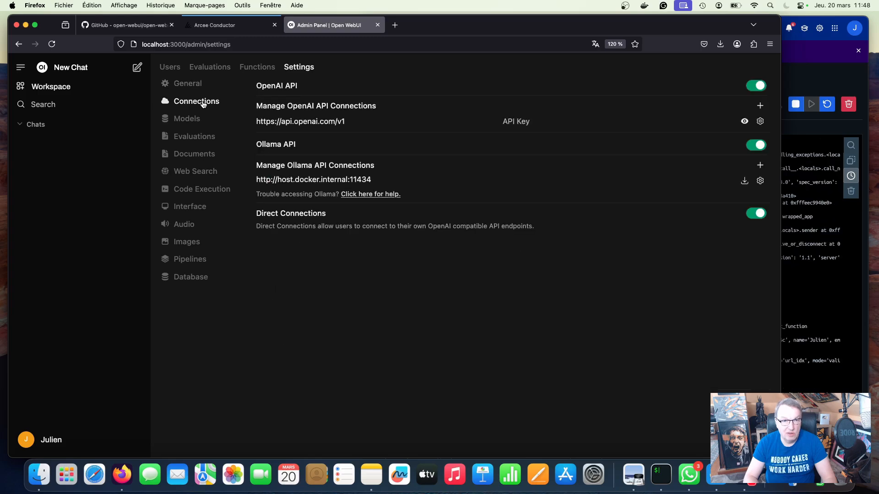
{"action": "mouse_move", "coordinate": [314, 223]}
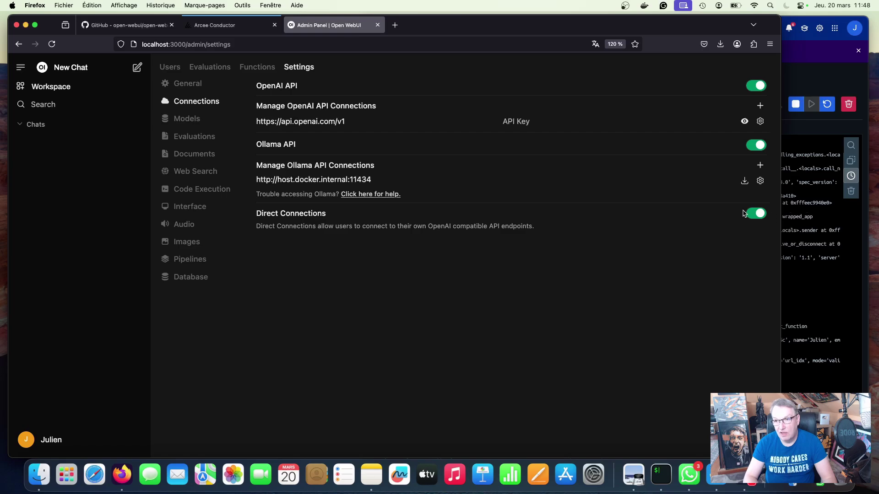
{"action": "mouse_move", "coordinate": [751, 239]}
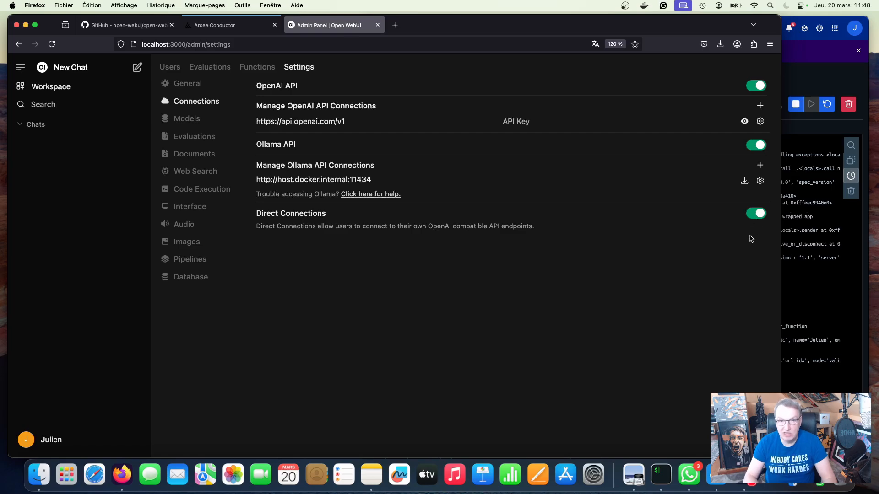
{"action": "mouse_move", "coordinate": [644, 262]}
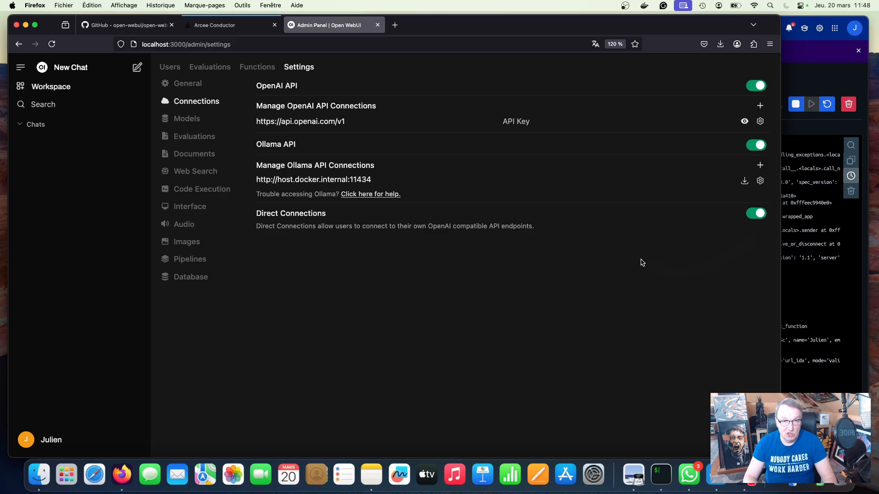
{"action": "mouse_move", "coordinate": [457, 234]}
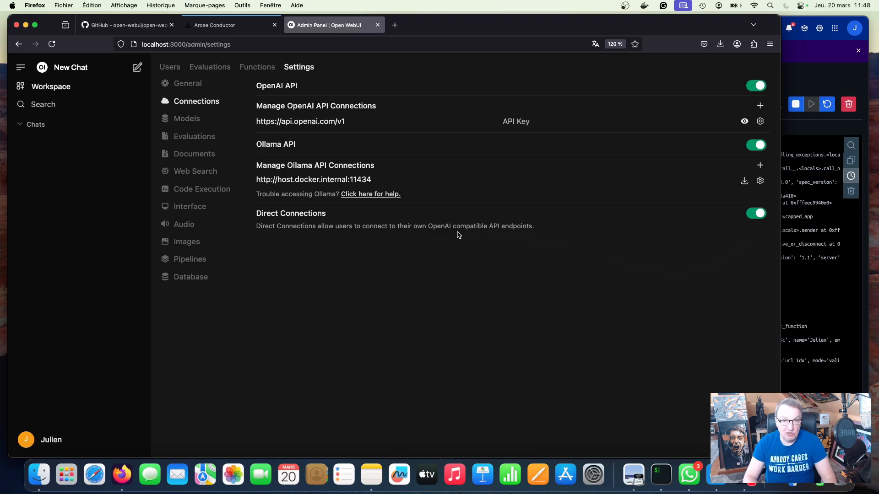
{"action": "mouse_move", "coordinate": [423, 242]}
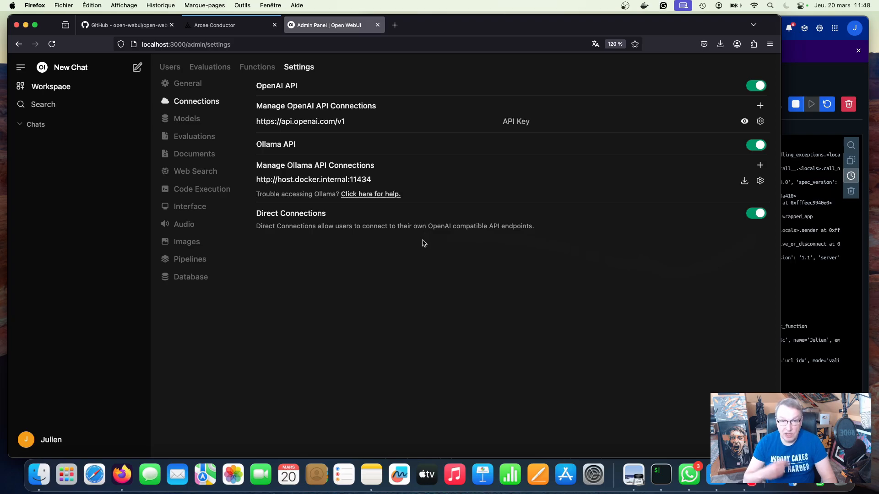
{"action": "mouse_move", "coordinate": [421, 223]}
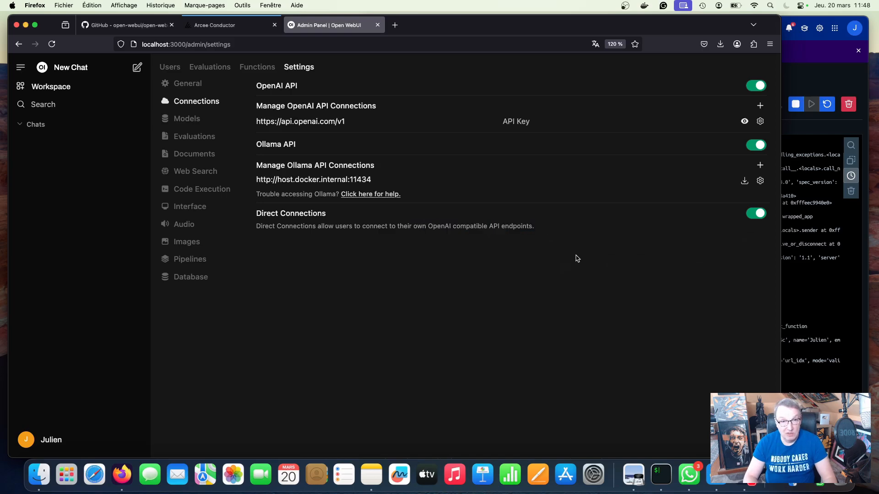
{"action": "mouse_move", "coordinate": [756, 221]}
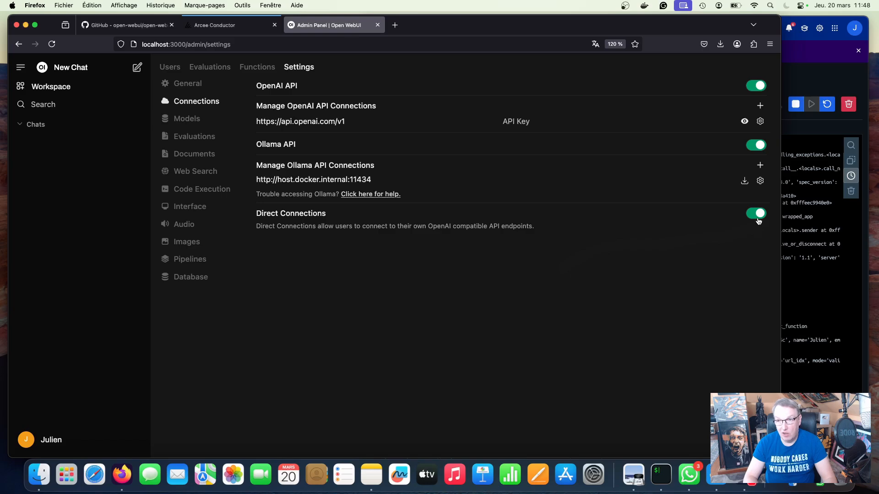
{"action": "mouse_move", "coordinate": [681, 332]}
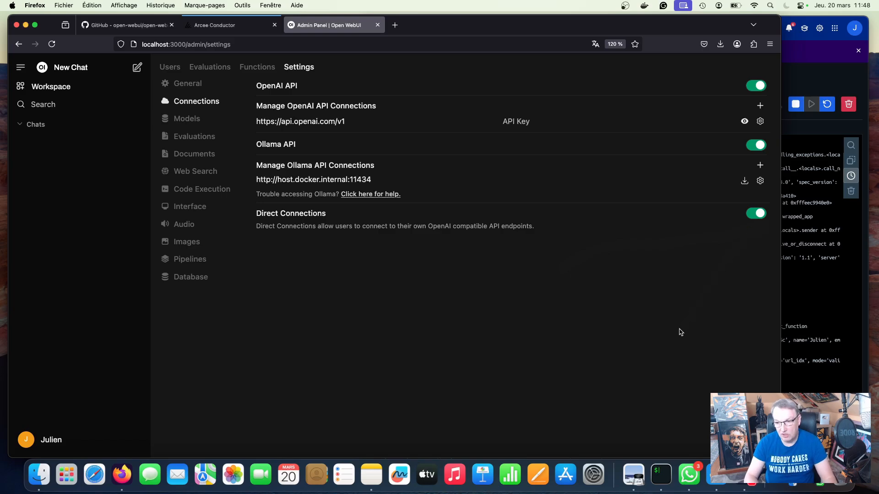
{"action": "left_click", "coordinate": [187, 118]}
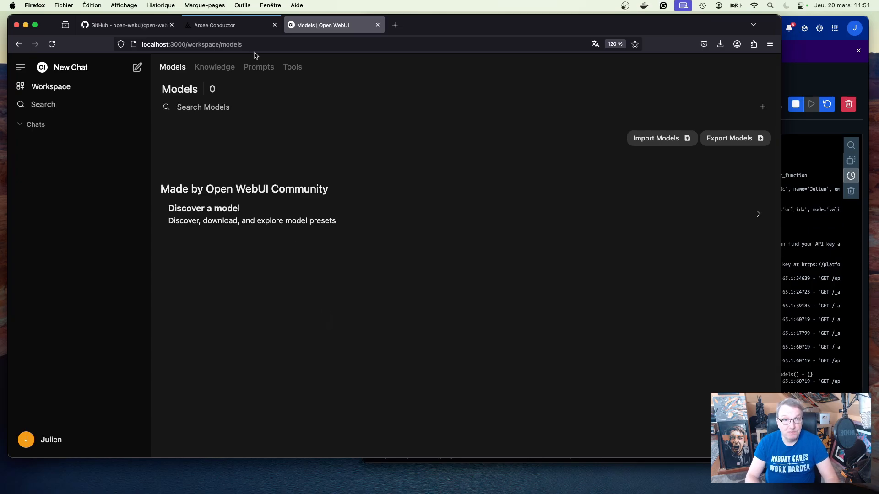
Go to the Arcee Conductor tab and enter its prompt playground with Auto routing
{"action": "left_click", "coordinate": [215, 25]}
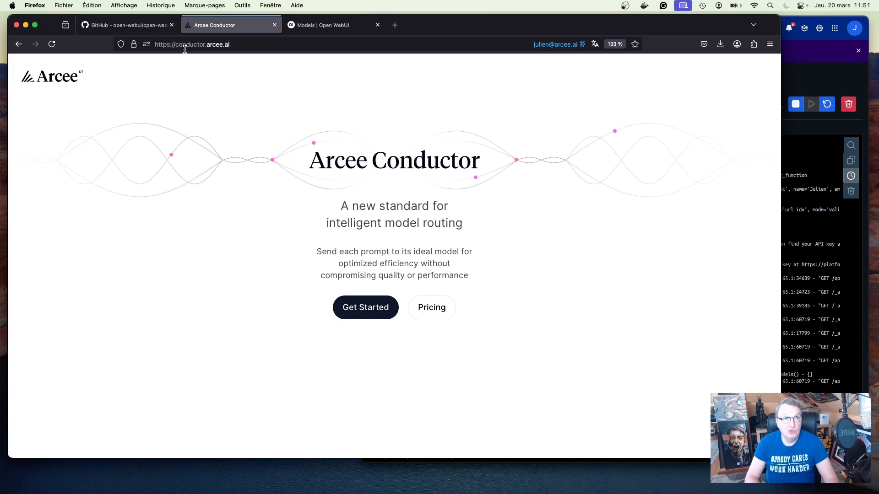
{"action": "mouse_move", "coordinate": [261, 332]}
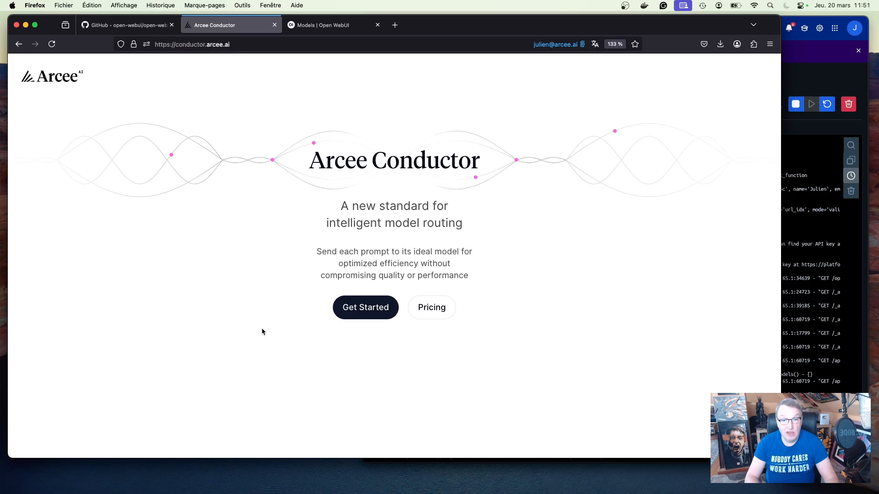
{"action": "mouse_move", "coordinate": [365, 307]}
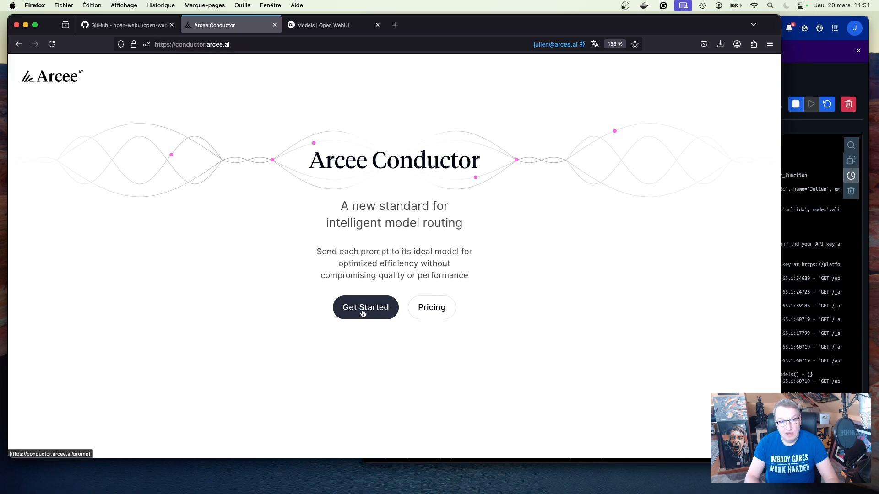
{"action": "left_click", "coordinate": [365, 308]}
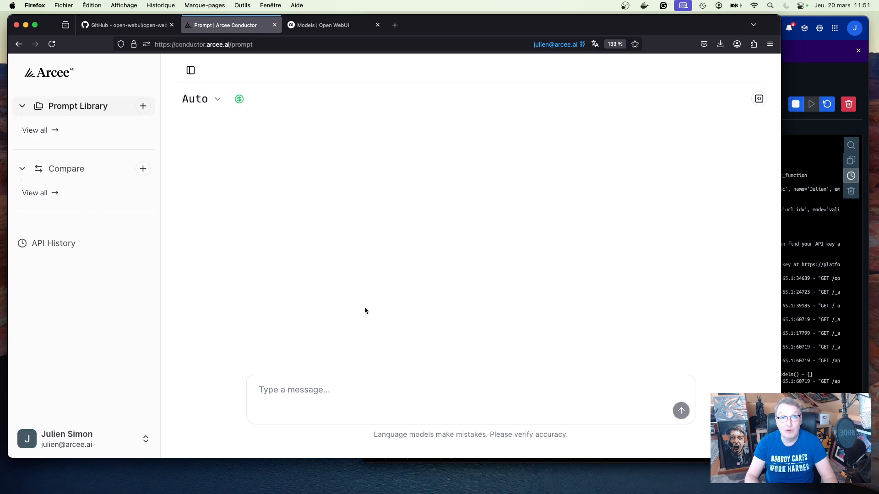
{"action": "mouse_move", "coordinate": [376, 302]}
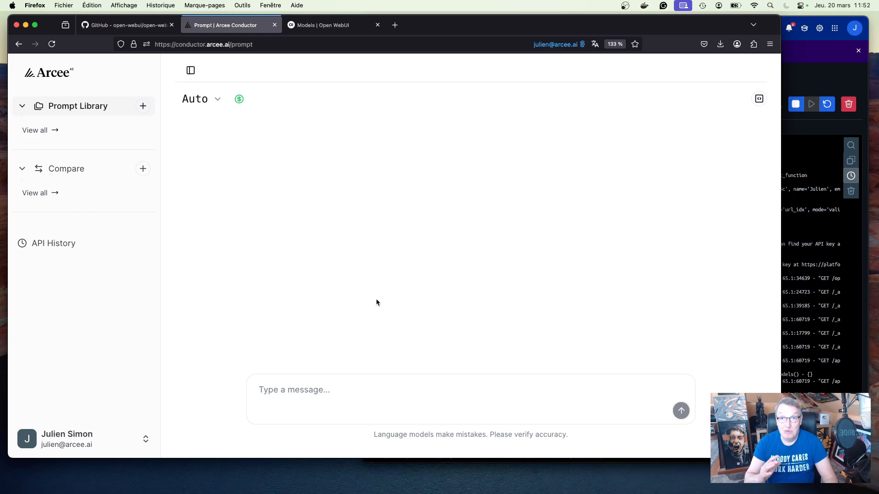
{"action": "mouse_move", "coordinate": [69, 408]}
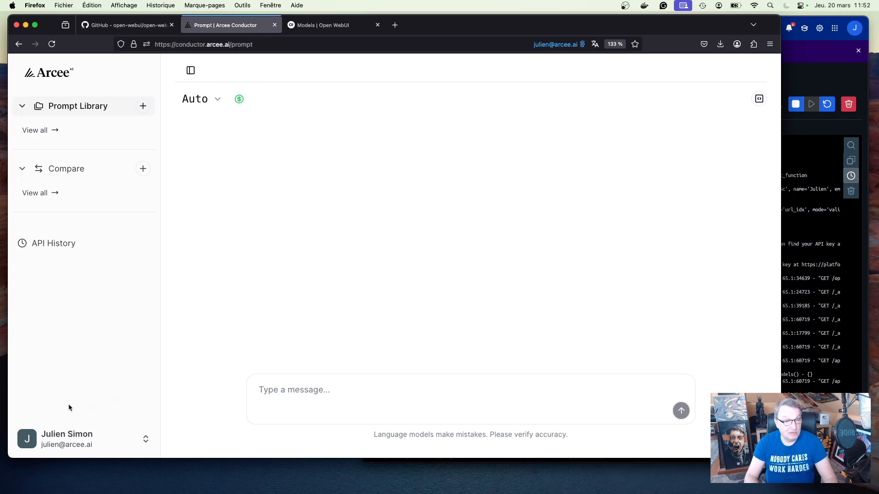
Open the account's API Keys page, listing key1 expiring March 5, 2026
{"action": "left_click", "coordinate": [84, 439]}
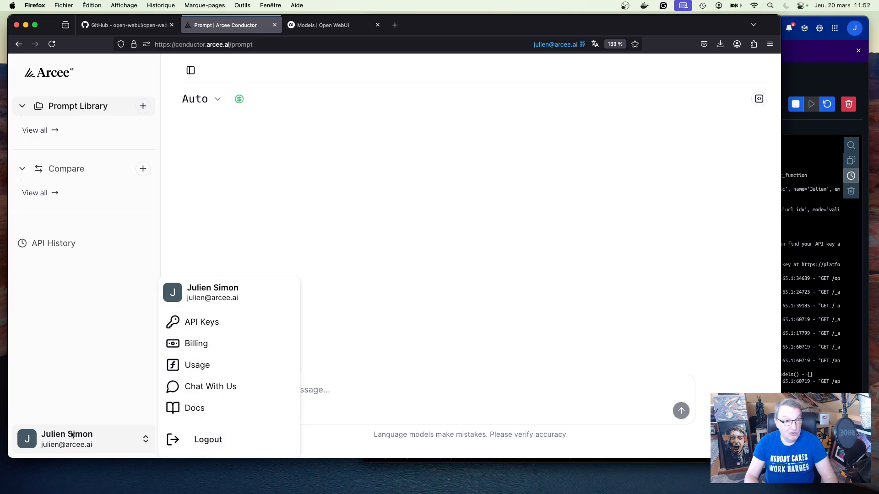
{"action": "mouse_move", "coordinate": [201, 322]}
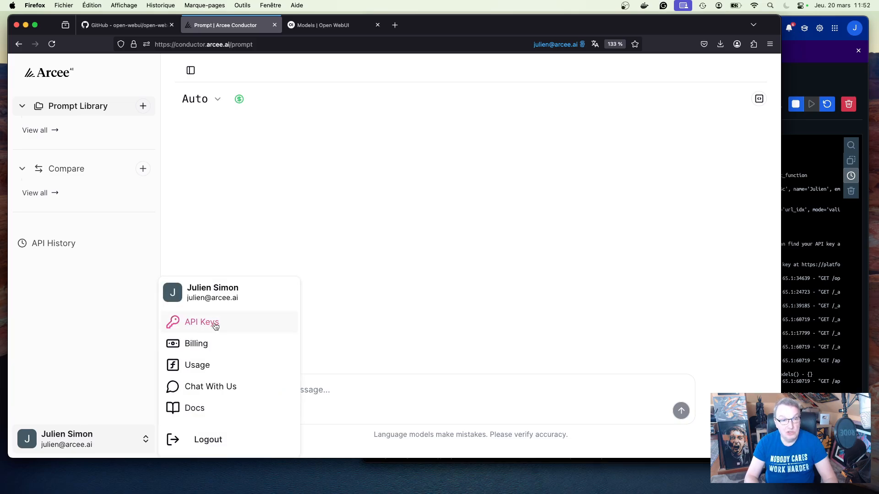
{"action": "left_click", "coordinate": [201, 321]}
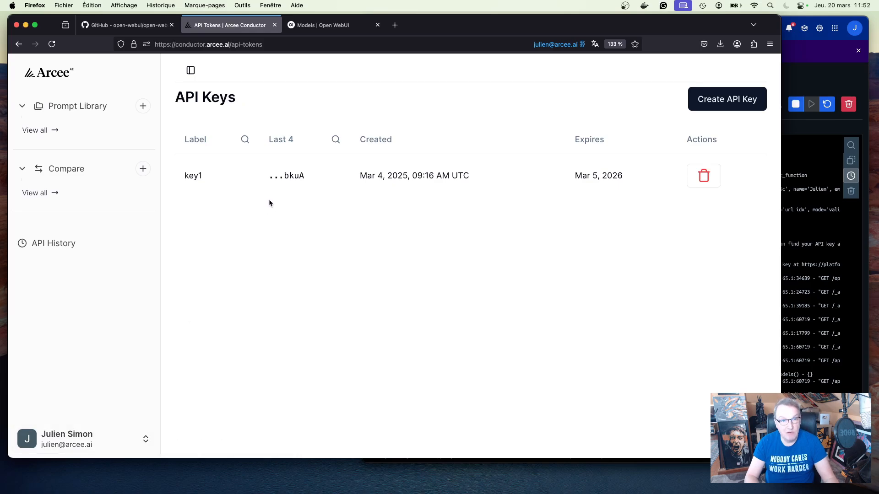
{"action": "mouse_move", "coordinate": [727, 121]}
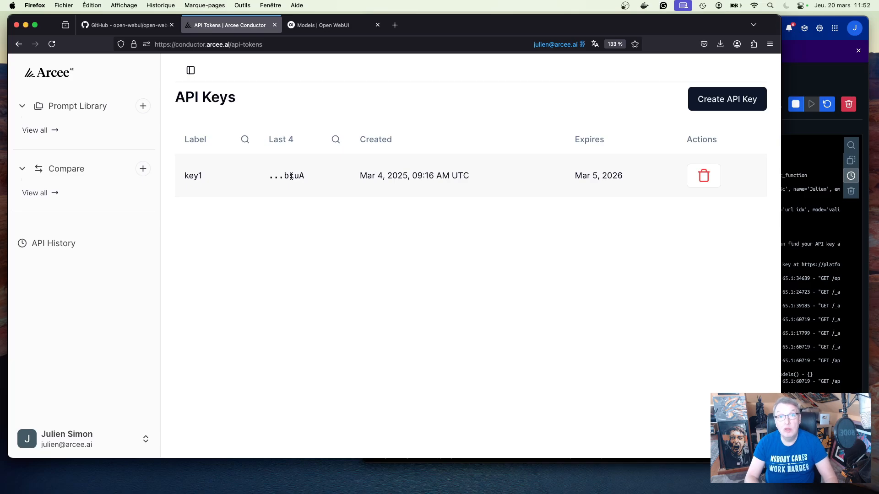
{"action": "mouse_move", "coordinate": [306, 212]}
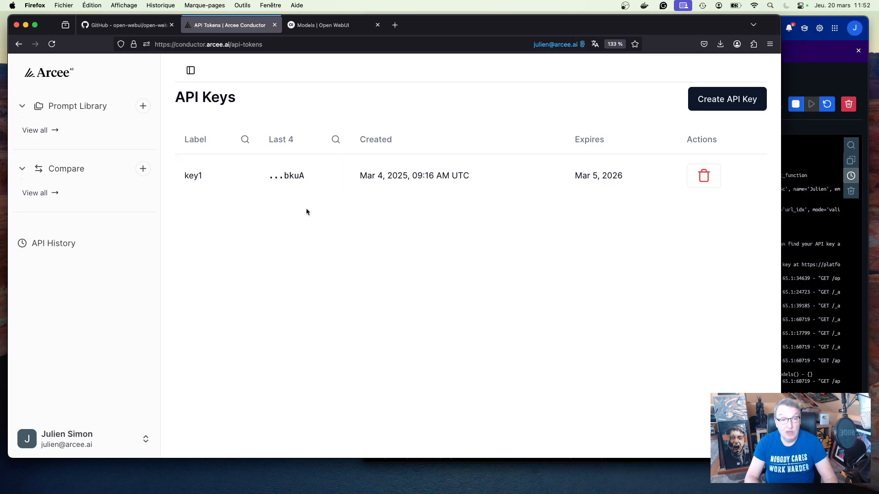
{"action": "mouse_move", "coordinate": [342, 241]}
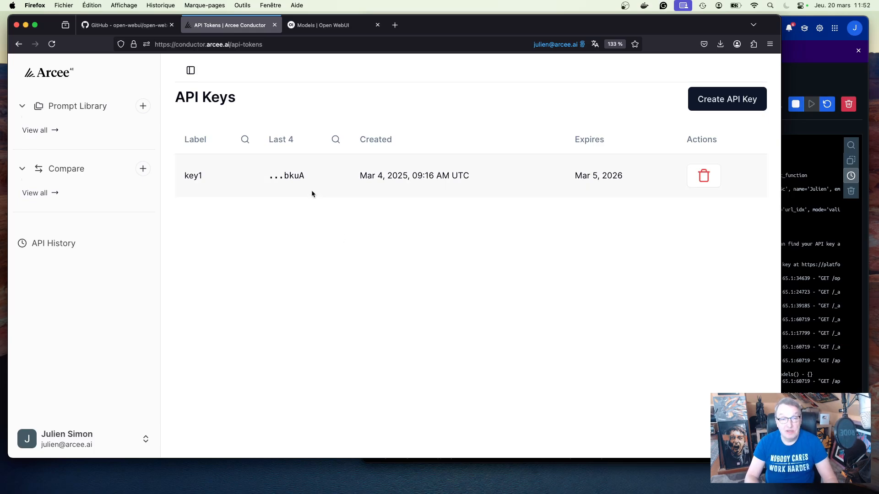
{"action": "mouse_move", "coordinate": [326, 293]}
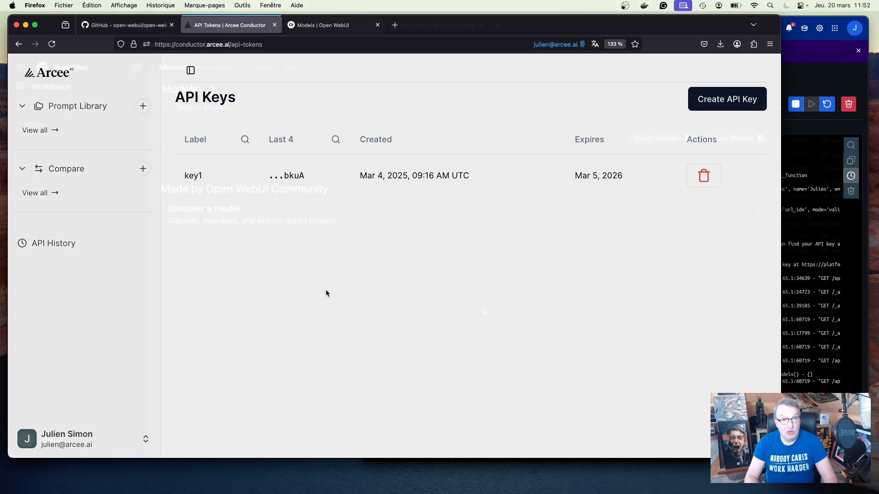
Return to Open WebUI and open the personal Settings from the user menu
{"action": "left_click", "coordinate": [334, 25]}
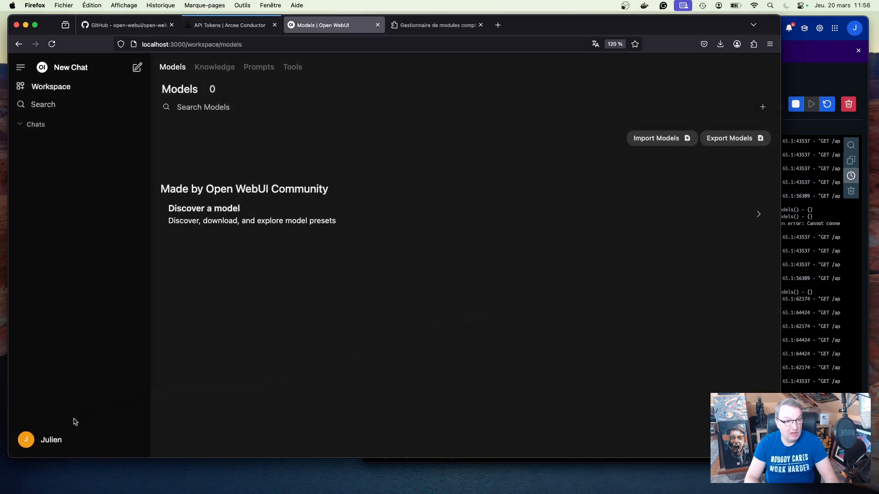
{"action": "left_click", "coordinate": [51, 440]}
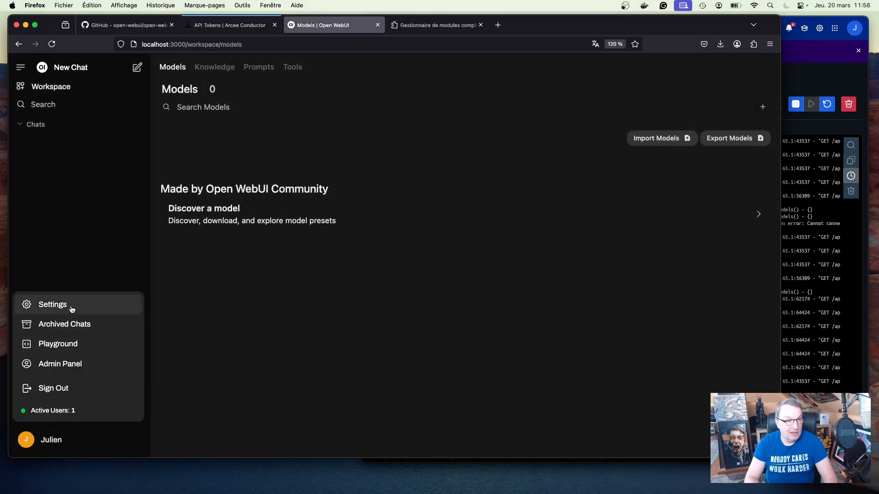
{"action": "left_click", "coordinate": [52, 305]}
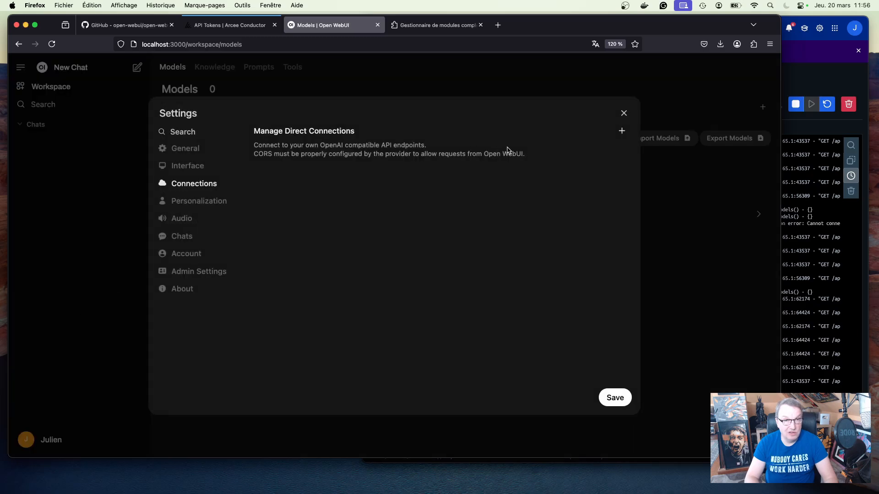
{"action": "left_click", "coordinate": [622, 130]}
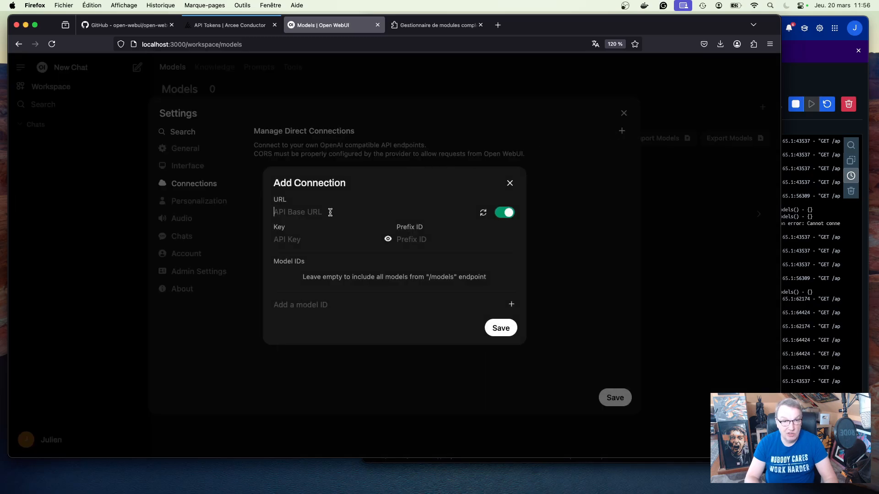
{"action": "type", "text": "https:"}
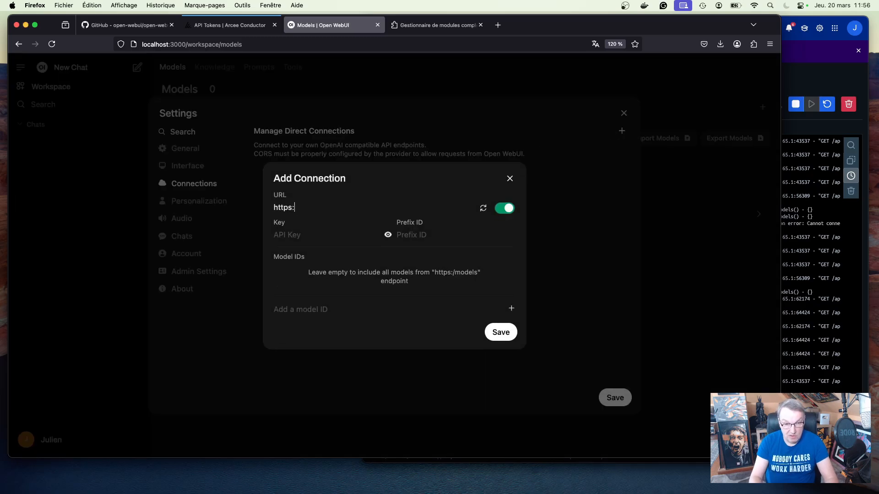
{"action": "type", "text": "//condu"}
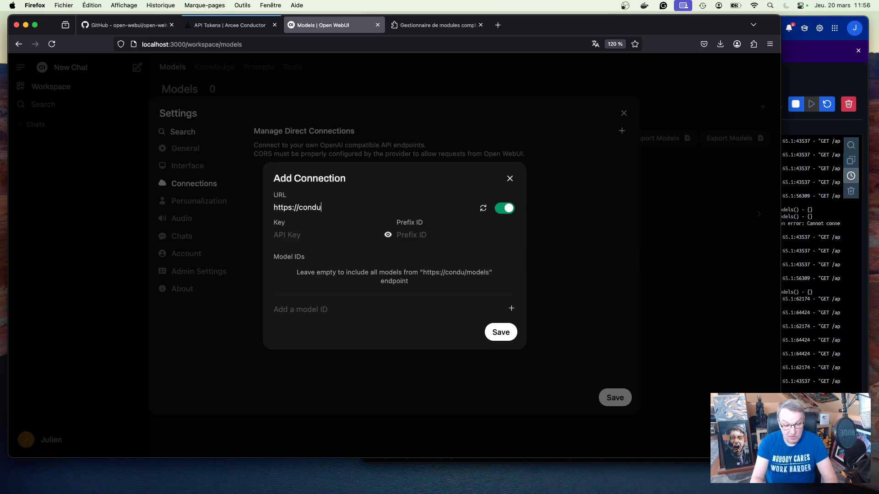
{"action": "type", "text": "ctor."}
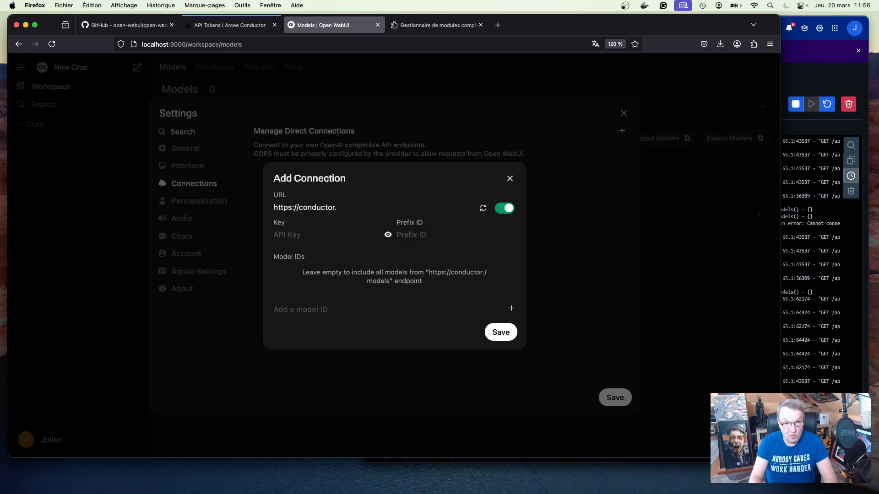
{"action": "type", "text": "arc"}
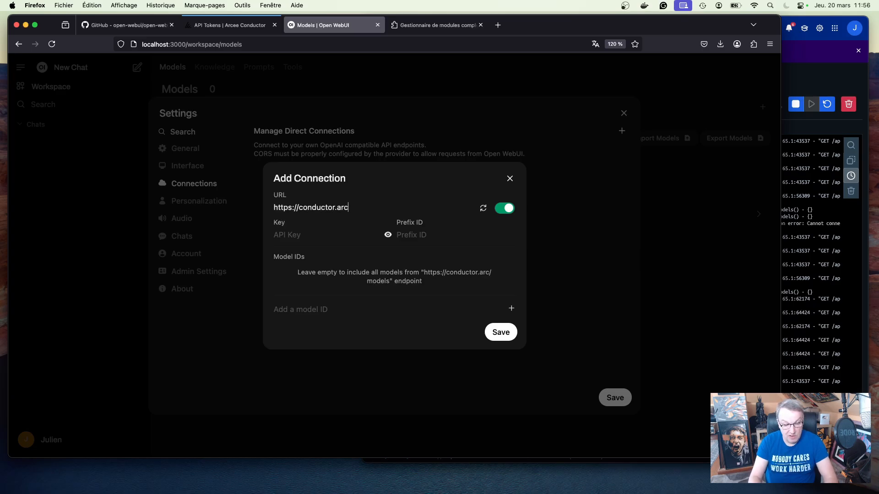
{"action": "type", "text": "ee"}
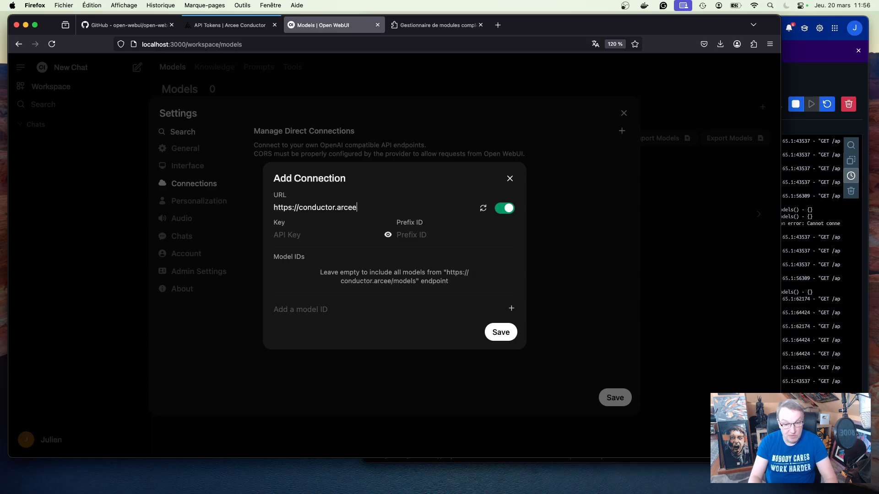
{"action": "type", "text": ".ai/v"}
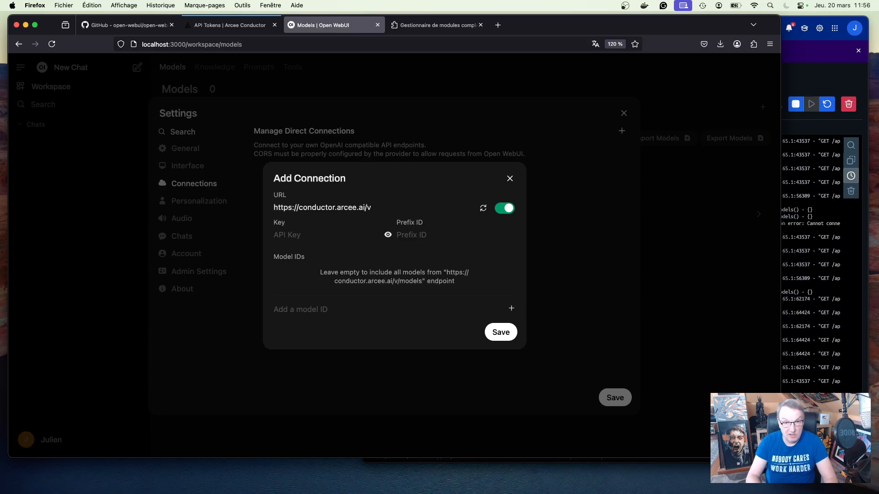
{"action": "type", "text": "1"}
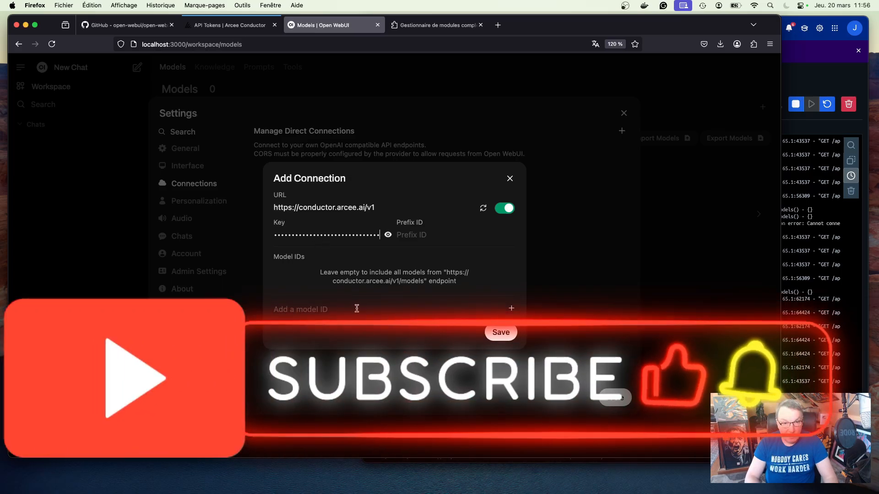
Add model ID auto, verify the Conductor connection, and save it
{"action": "type", "text": "auto"}
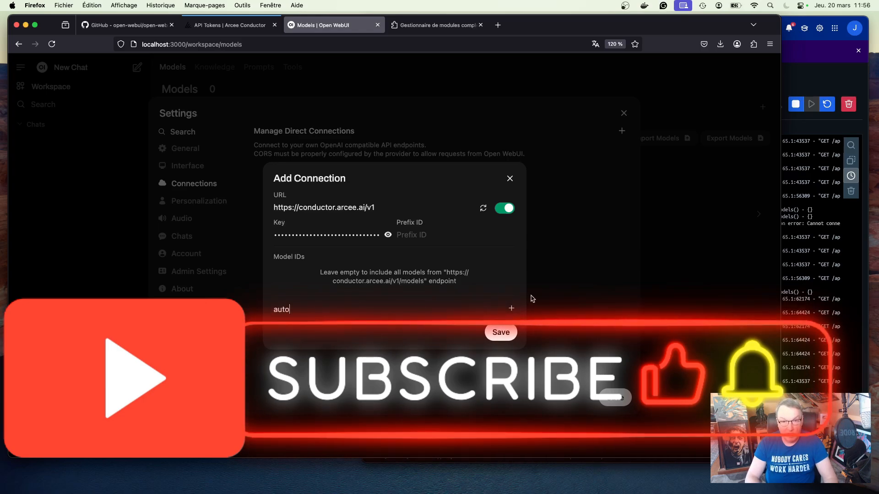
{"action": "mouse_move", "coordinate": [512, 309]}
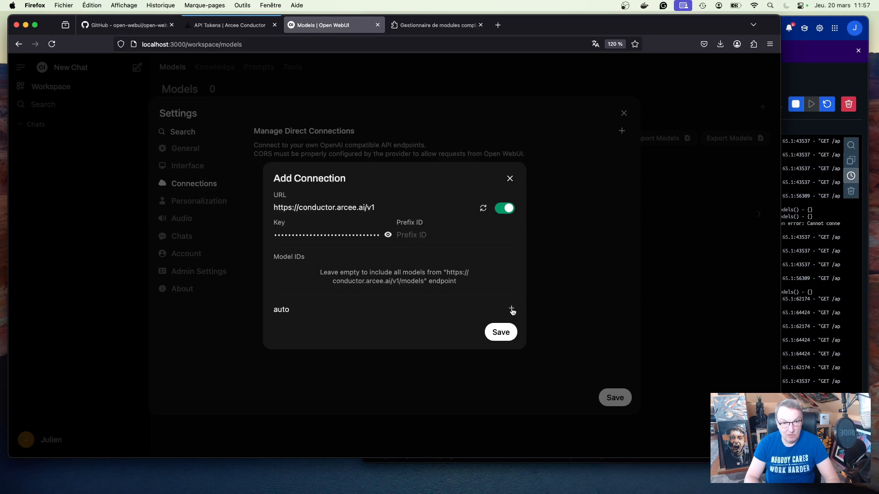
{"action": "left_click", "coordinate": [510, 310]}
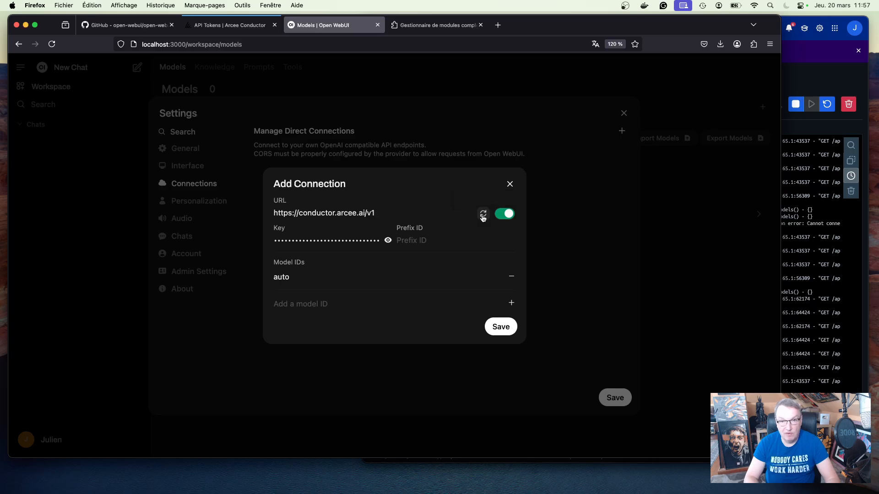
{"action": "left_click", "coordinate": [482, 214]}
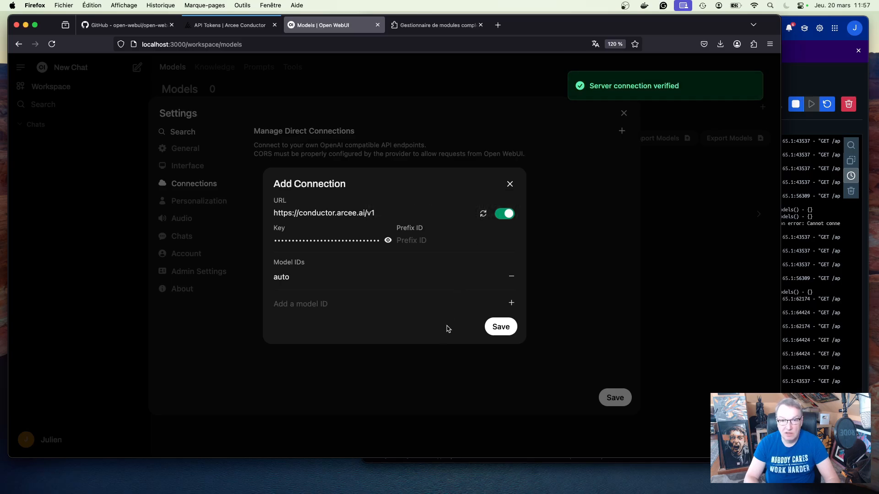
{"action": "left_click", "coordinate": [499, 327]}
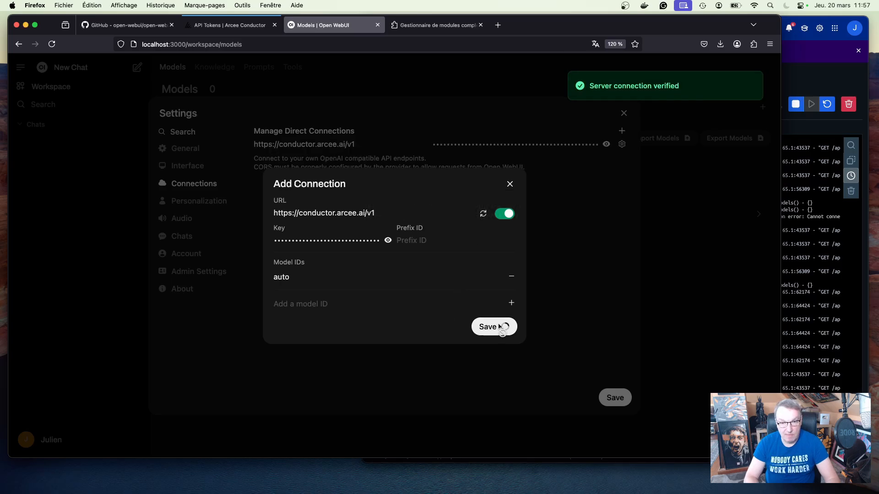
{"action": "left_click", "coordinate": [487, 326]}
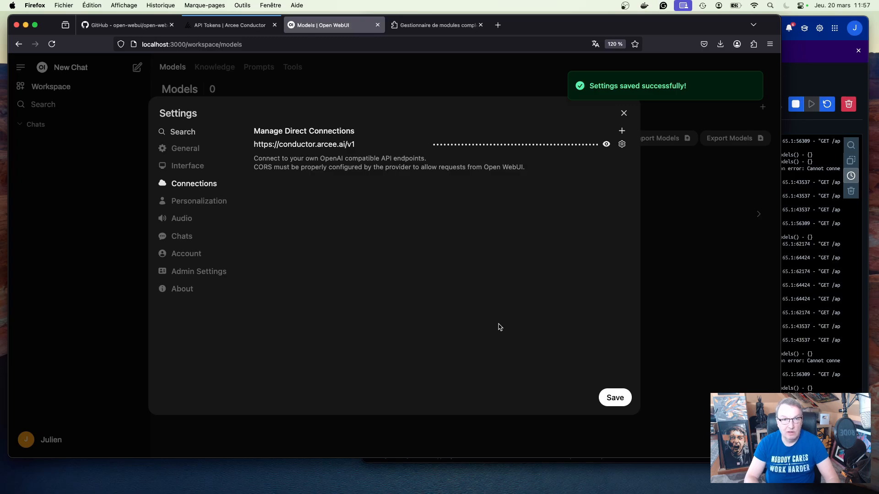
{"action": "mouse_move", "coordinate": [502, 320]}
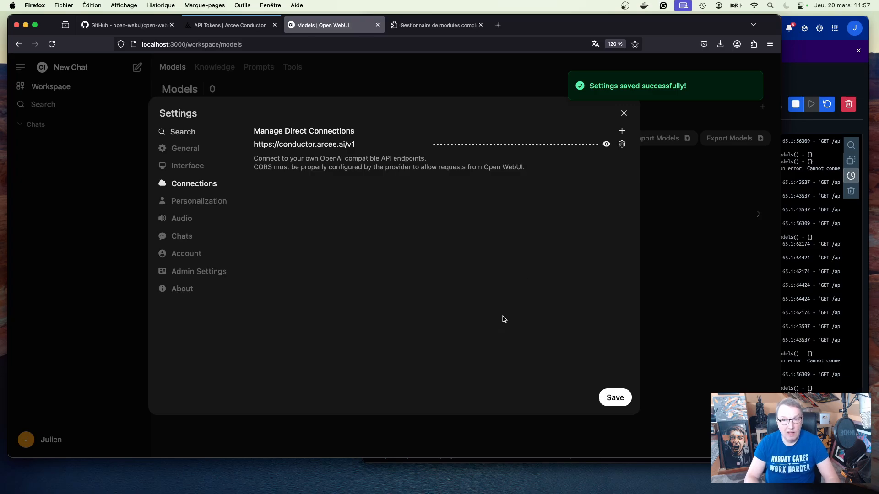
{"action": "left_click", "coordinate": [622, 131]}
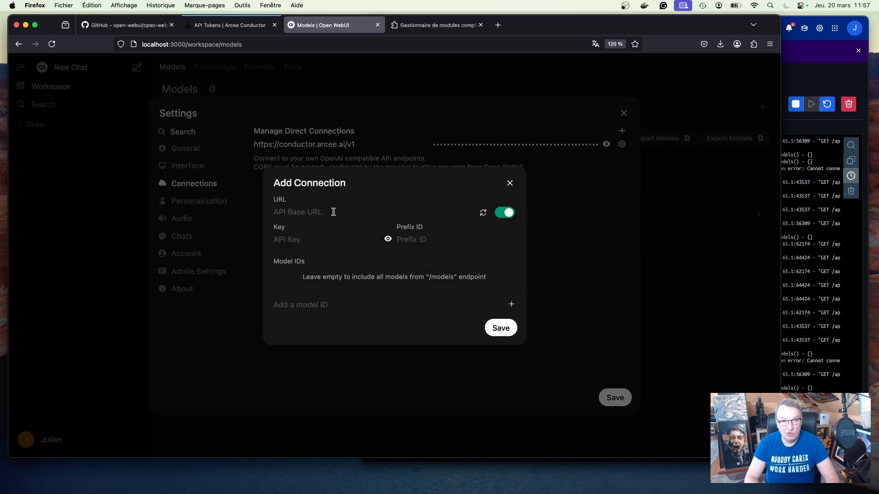
{"action": "type", "text": "https"}
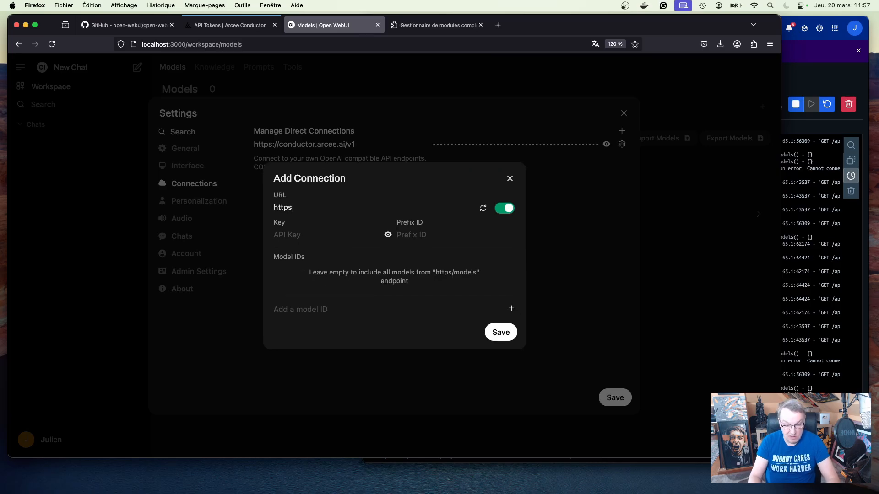
{"action": "type", "text": "://model"}
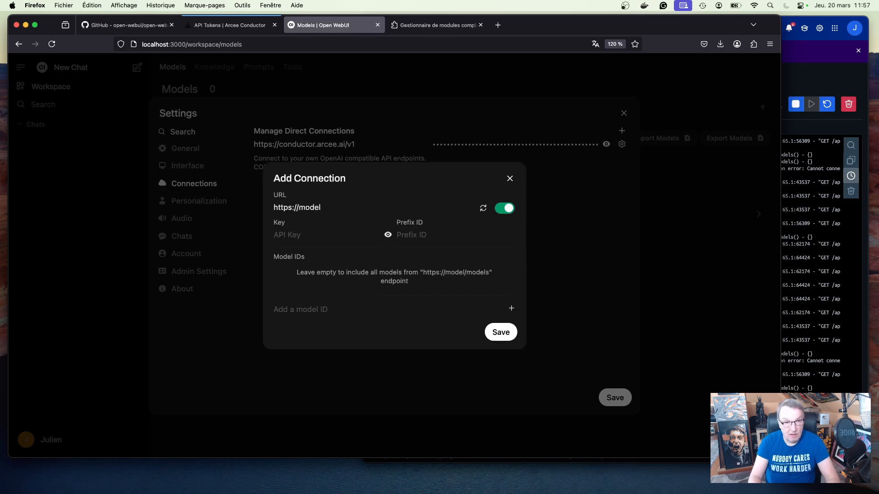
{"action": "type", "text": "s.a"}
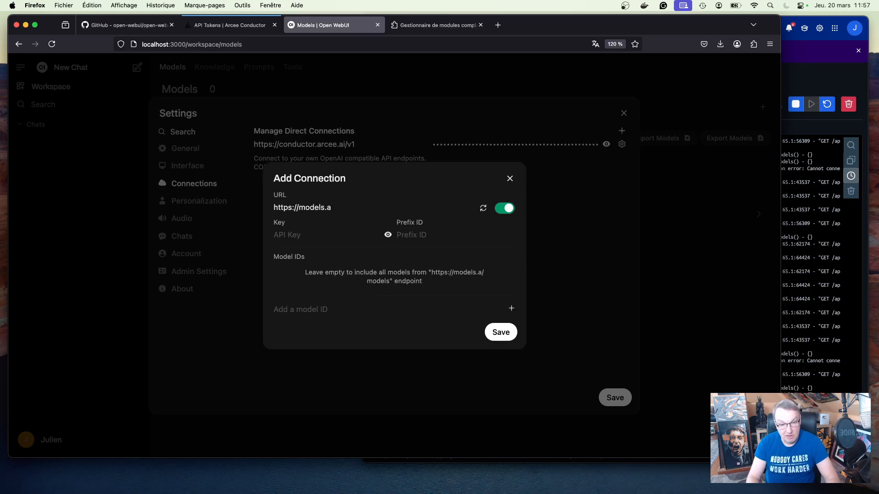
{"action": "type", "text": "rce"}
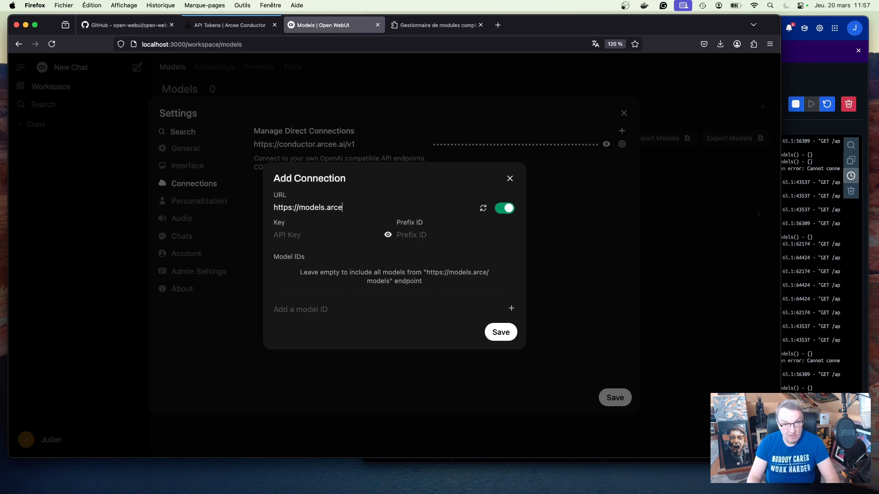
{"action": "type", "text": "e.ai/"}
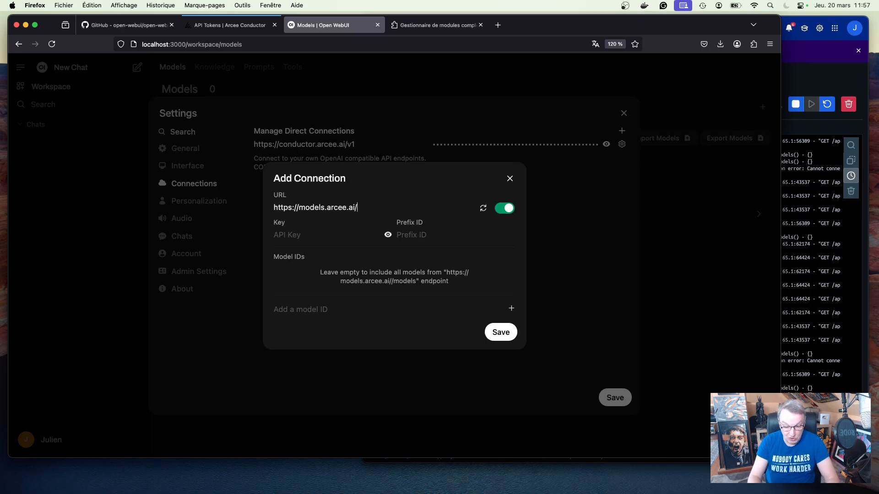
{"action": "type", "text": "v1"}
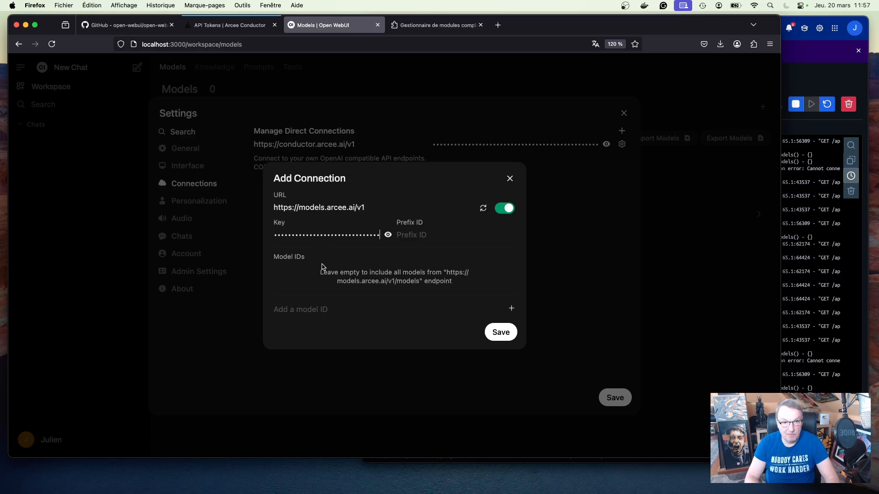
{"action": "mouse_move", "coordinate": [344, 272]}
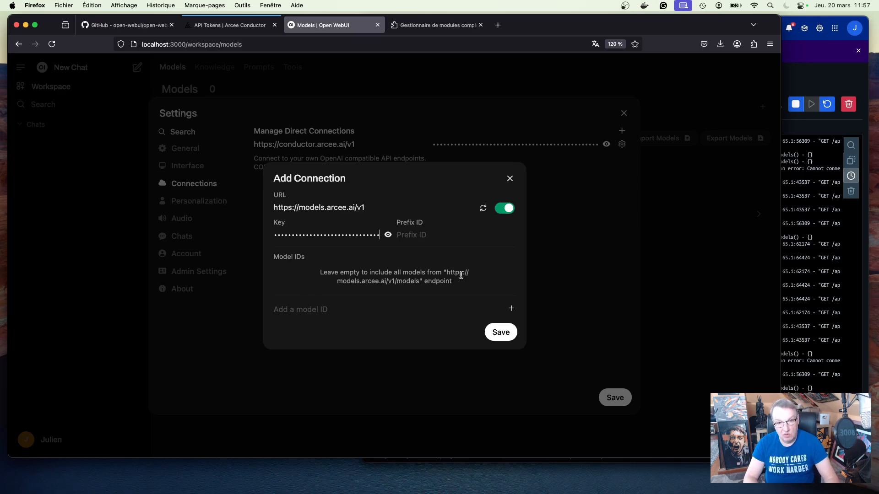
{"action": "mouse_move", "coordinate": [484, 208]}
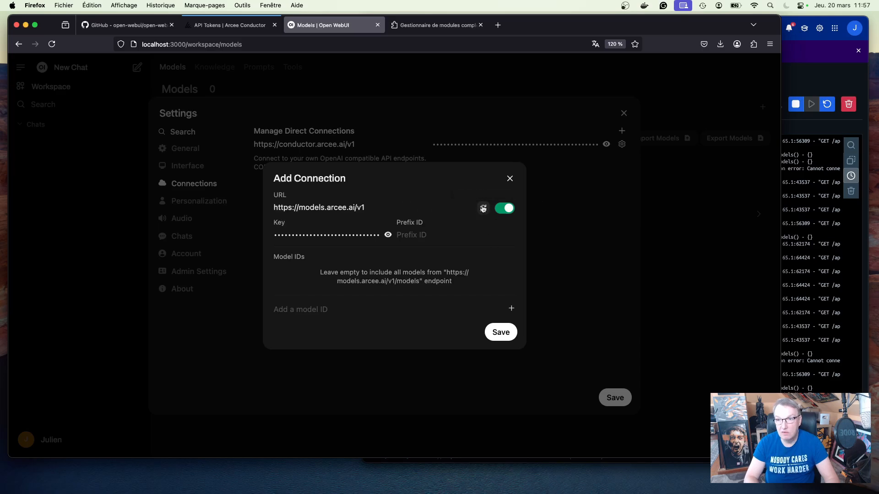
{"action": "left_click", "coordinate": [483, 209]}
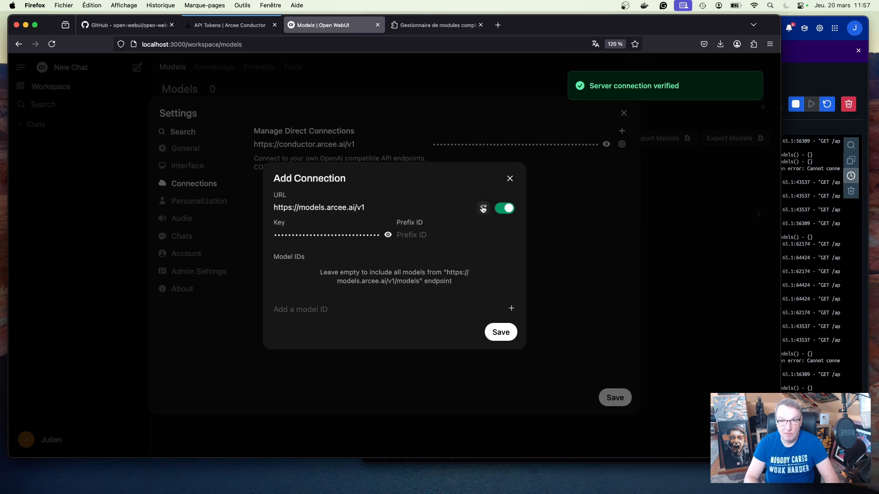
{"action": "left_click", "coordinate": [500, 332]}
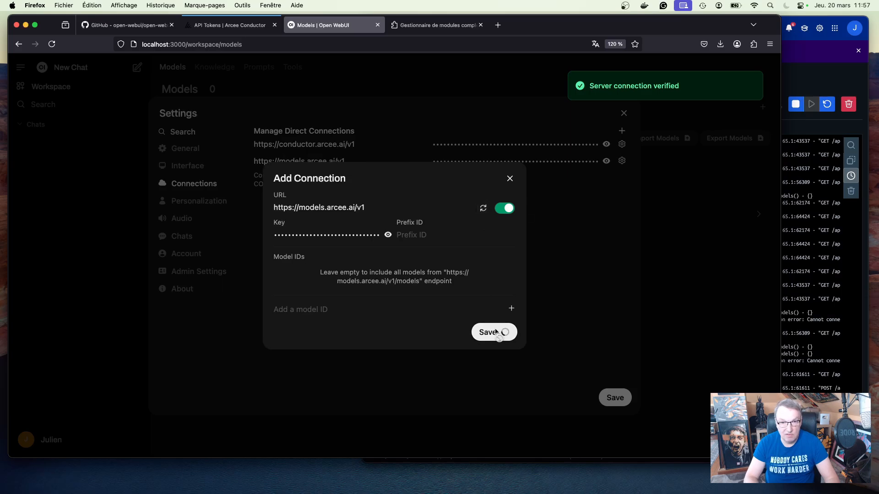
{"action": "left_click", "coordinate": [494, 332]}
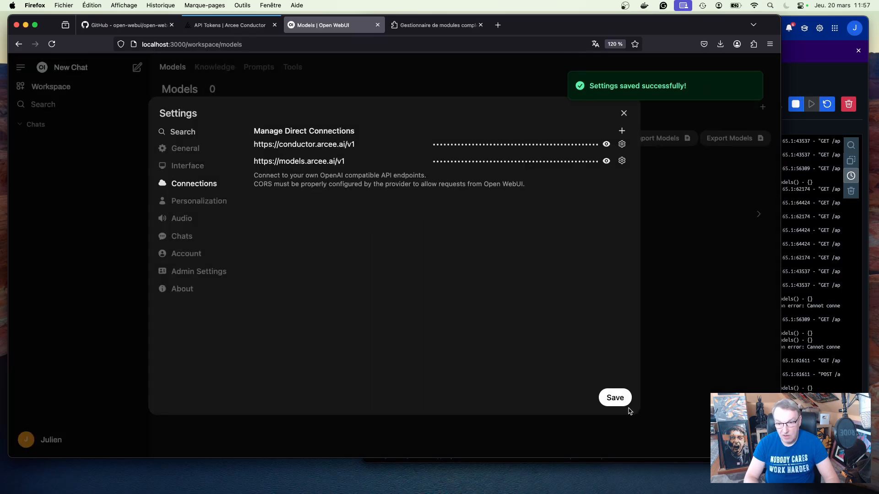
Start a new chat and browse the Arcee models: auto, caller, maestro, spotlight, virtuoso
{"action": "left_click", "coordinate": [614, 397]}
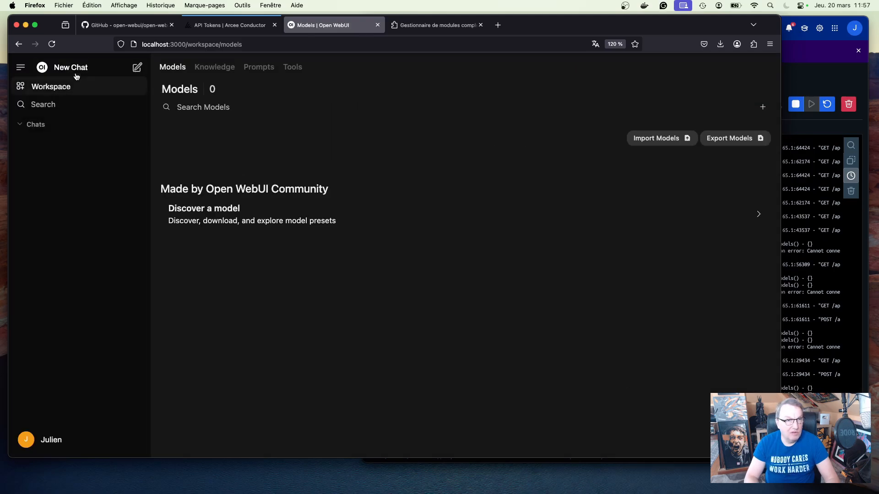
{"action": "left_click", "coordinate": [70, 67]}
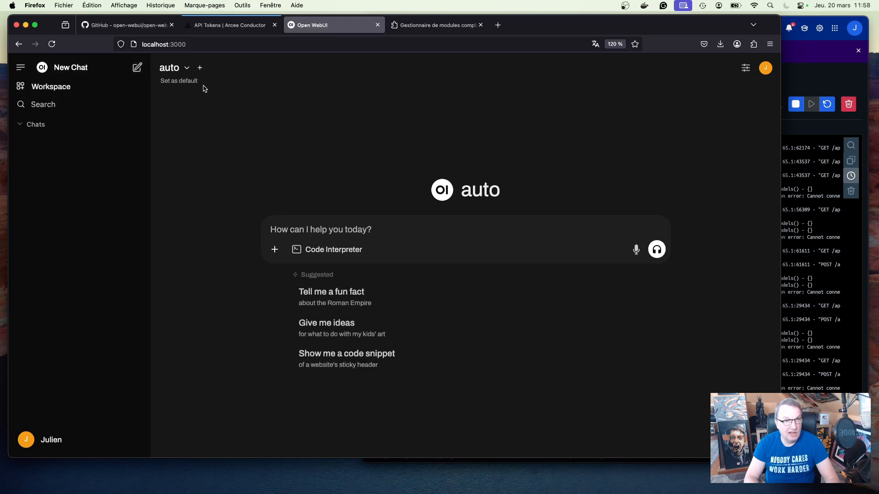
{"action": "left_click", "coordinate": [186, 68]}
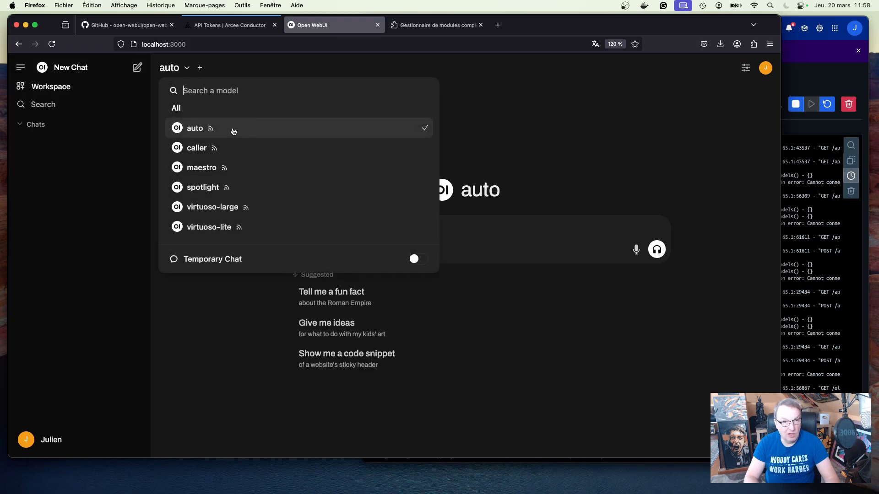
{"action": "mouse_move", "coordinate": [243, 137]}
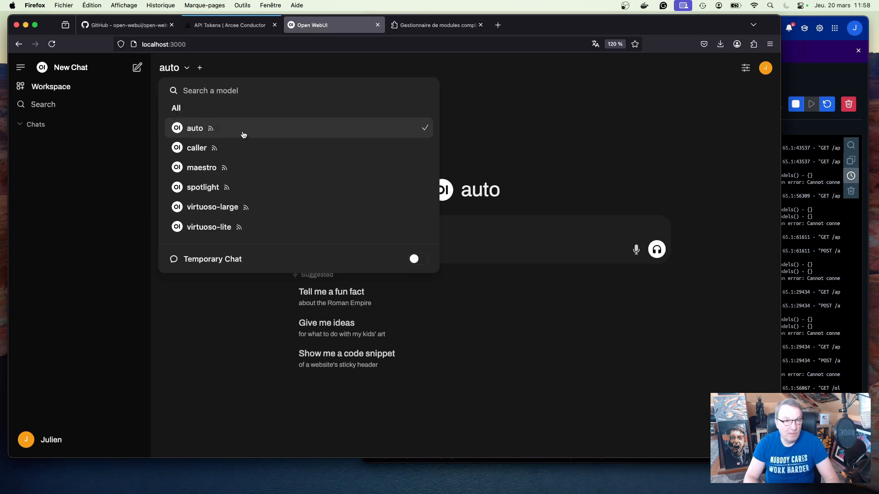
{"action": "scroll", "scroll_direction": "down", "scroll_amount": 3}
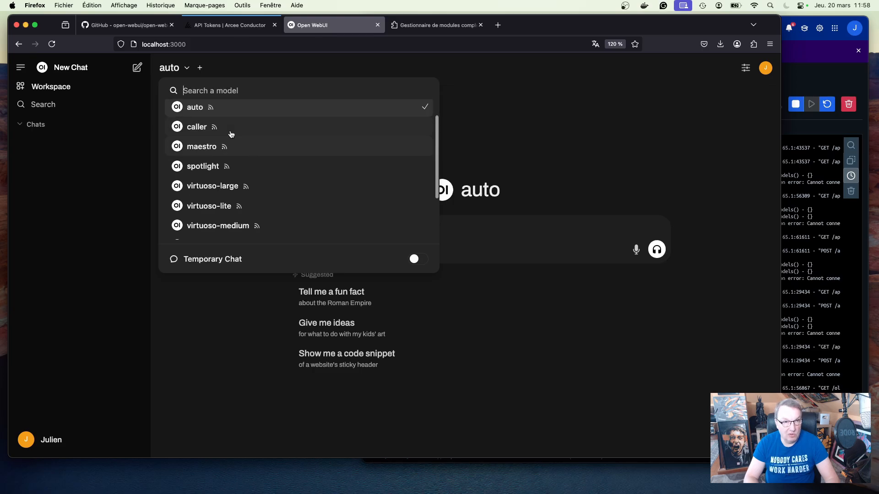
{"action": "mouse_move", "coordinate": [268, 138]}
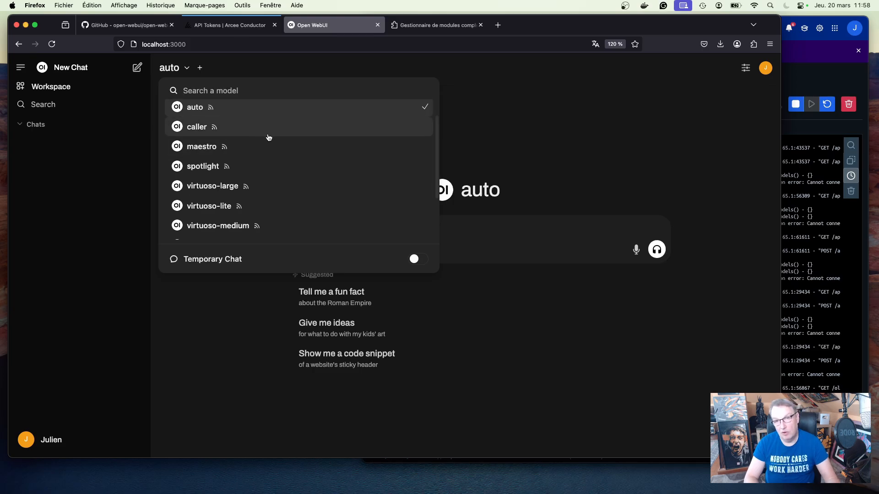
{"action": "mouse_move", "coordinate": [263, 132]}
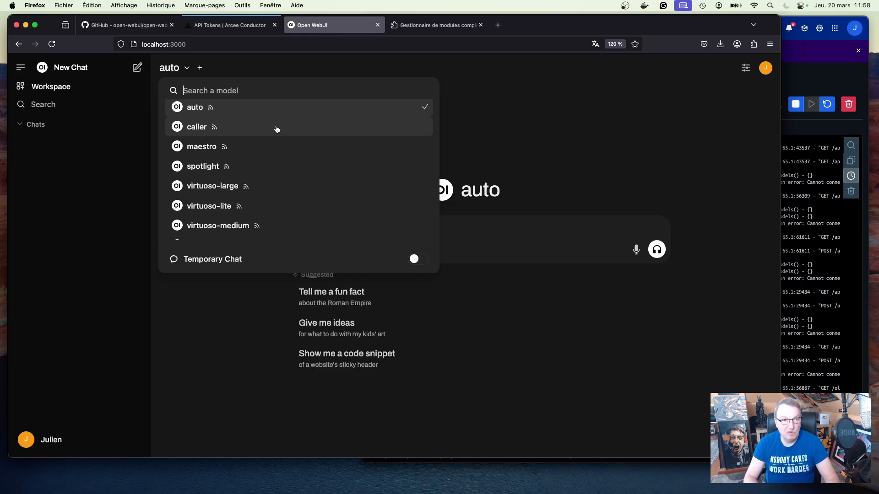
{"action": "mouse_move", "coordinate": [272, 186]}
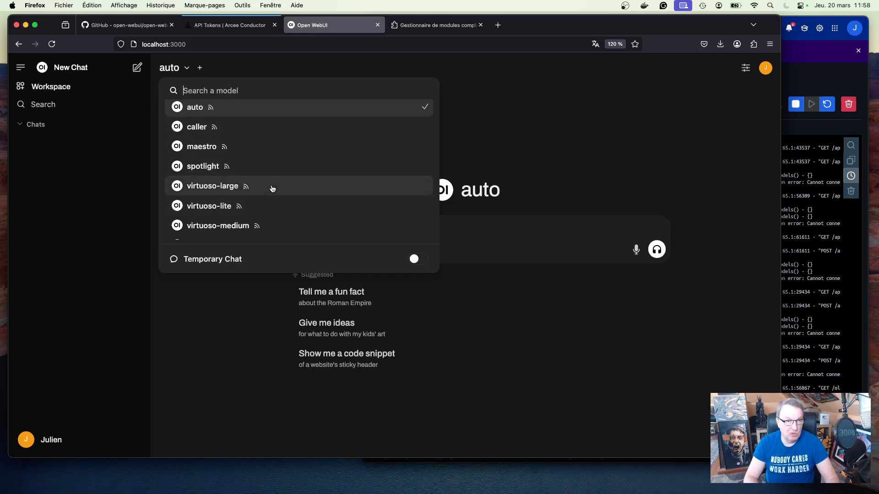
{"action": "mouse_move", "coordinate": [265, 171]}
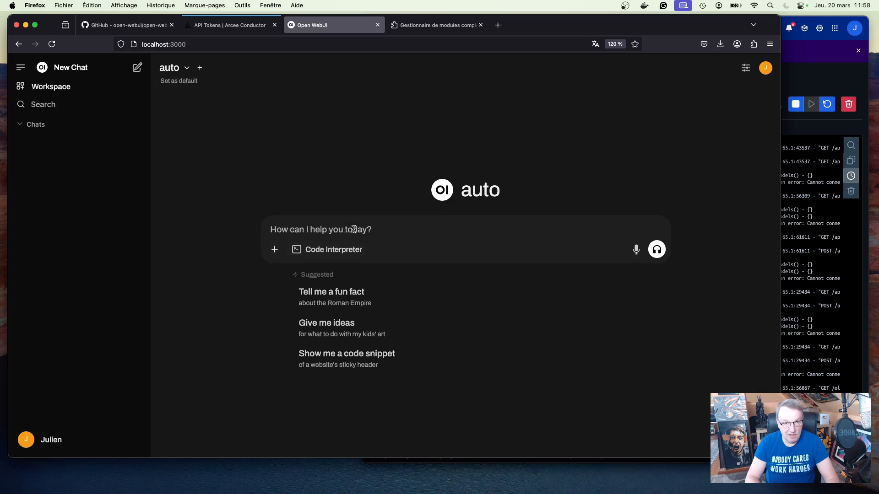
Ask the auto model to write a welcome message for a new employee joining Arcee
{"action": "type", "text": "Write a short welco"}
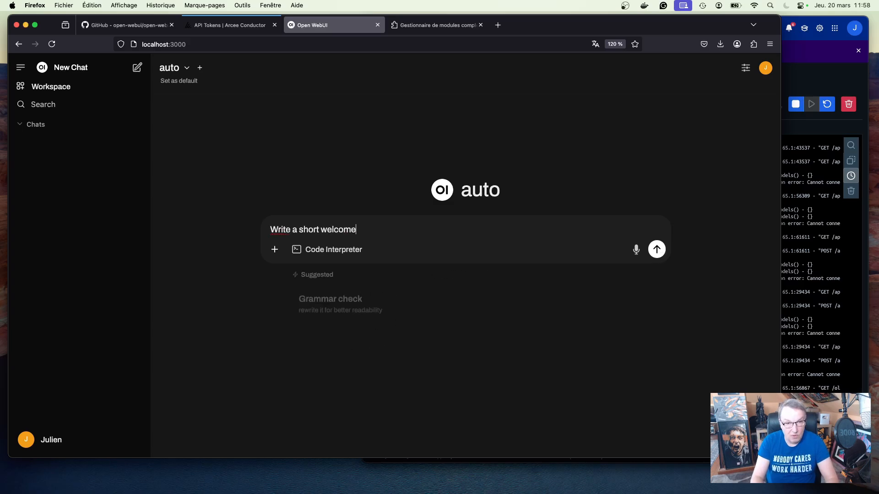
{"action": "type", "text": "message for"}
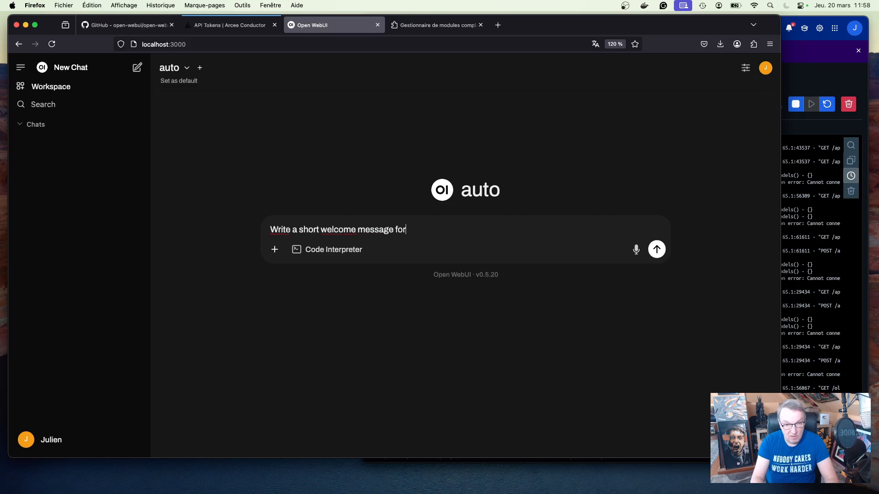
{"action": "type", "text": "a new"}
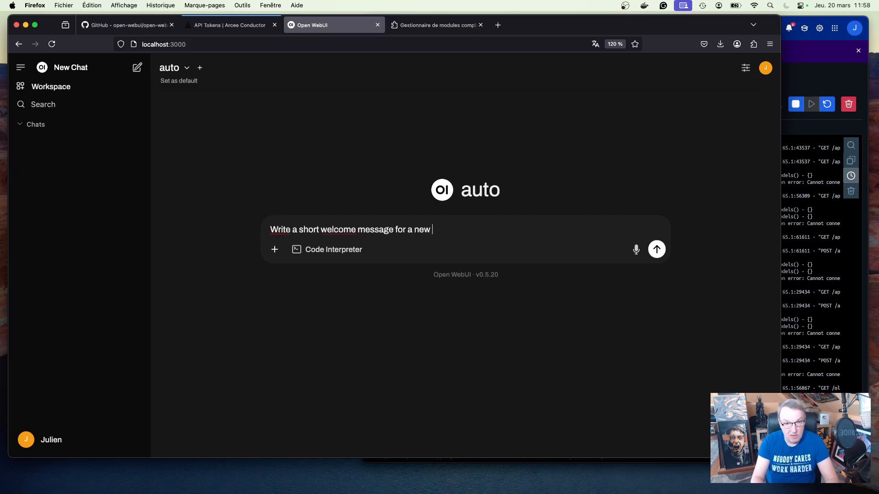
{"action": "type", "text": "employee j"}
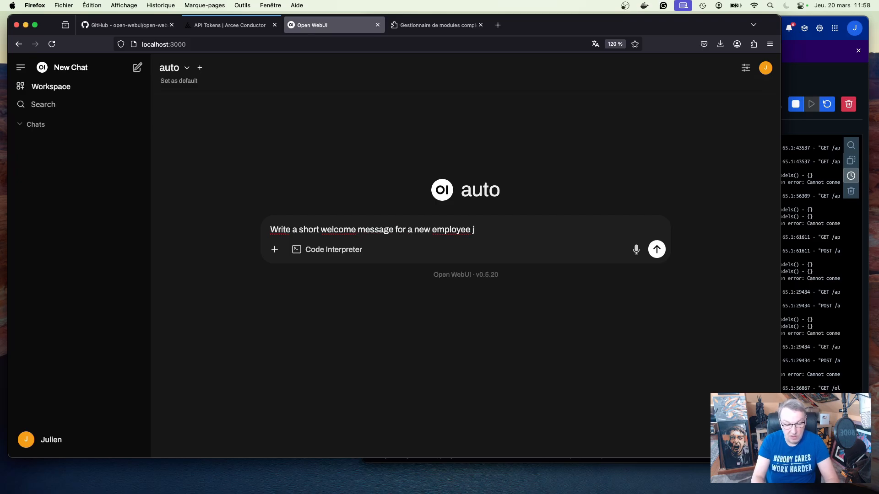
{"action": "type", "text": "oining Arcee AI next w"}
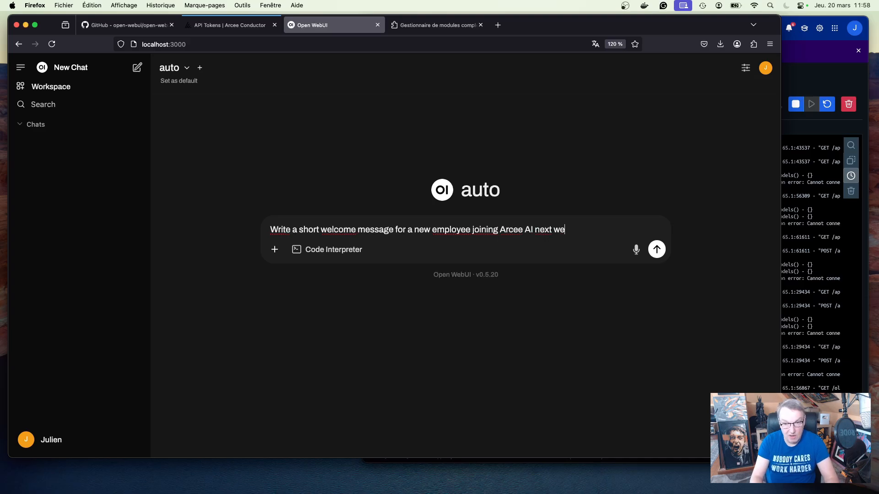
{"action": "type", "text": "ek."}
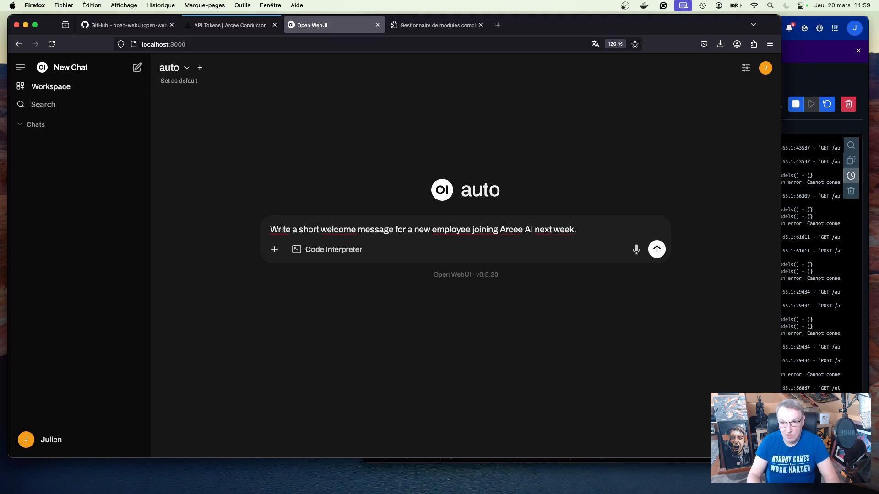
{"action": "left_click", "coordinate": [656, 249]}
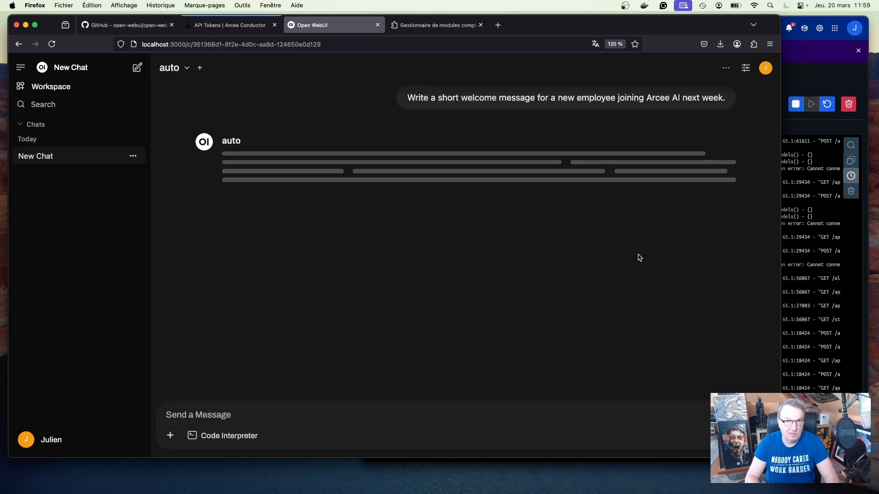
{"action": "mouse_move", "coordinate": [631, 257]}
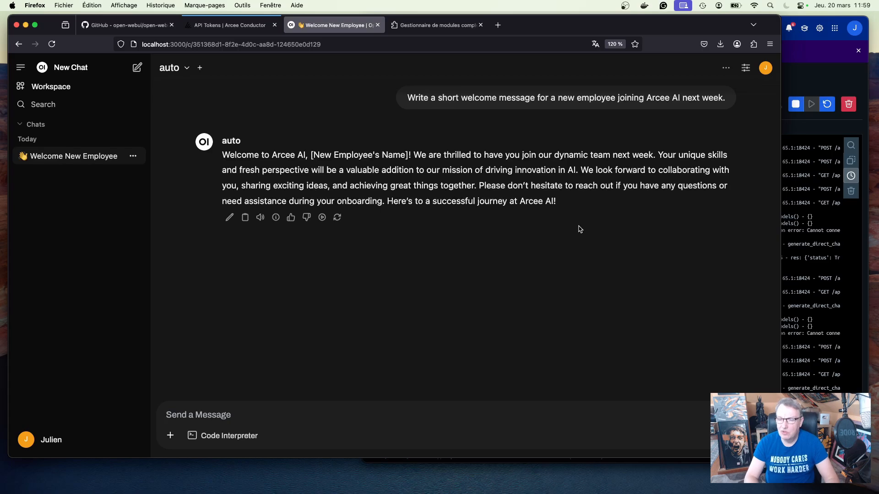
{"action": "left_click", "coordinate": [229, 25]}
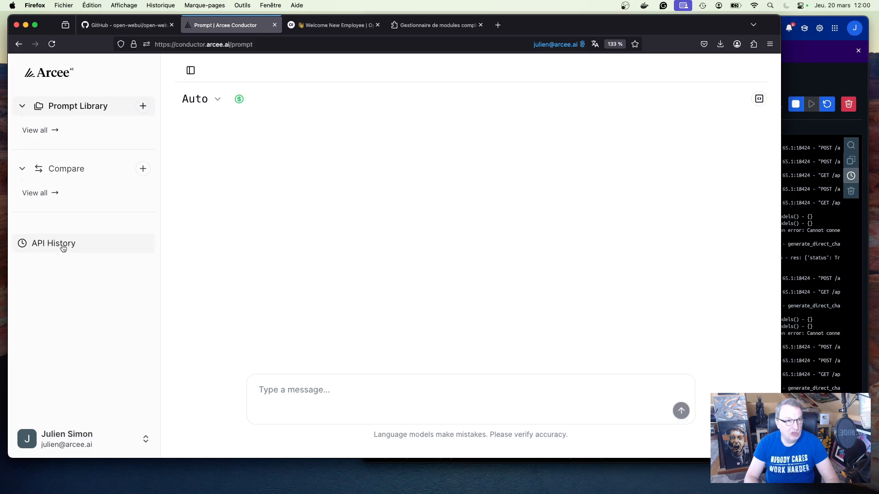
Check Conductor's API History totals ($0.77431061 over 52 calls), then return to Open WebUI
{"action": "left_click", "coordinate": [53, 243]}
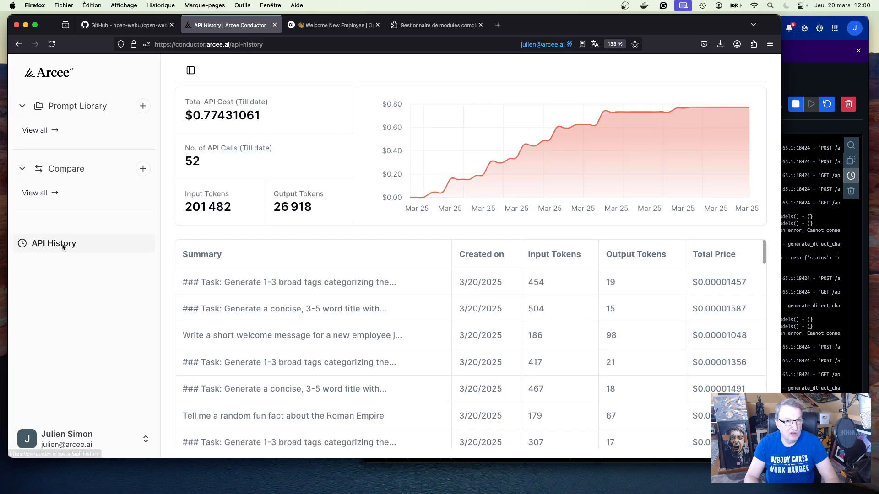
{"action": "mouse_move", "coordinate": [210, 337]}
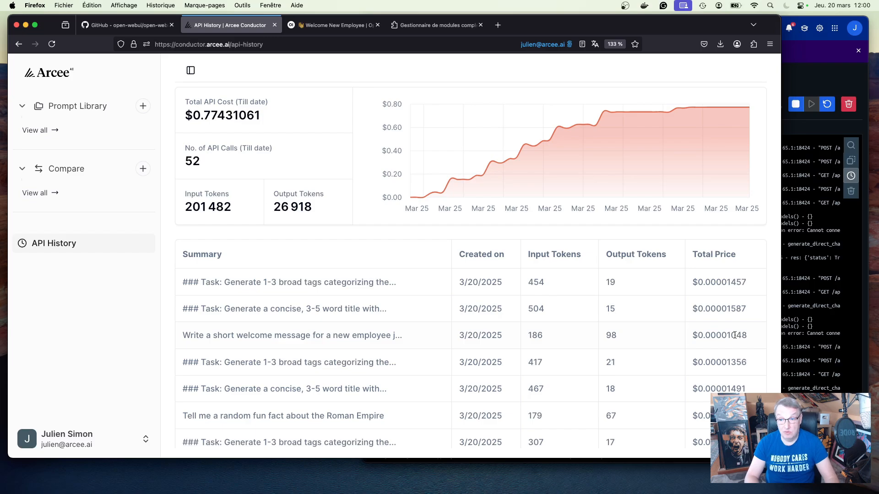
{"action": "mouse_move", "coordinate": [257, 308]}
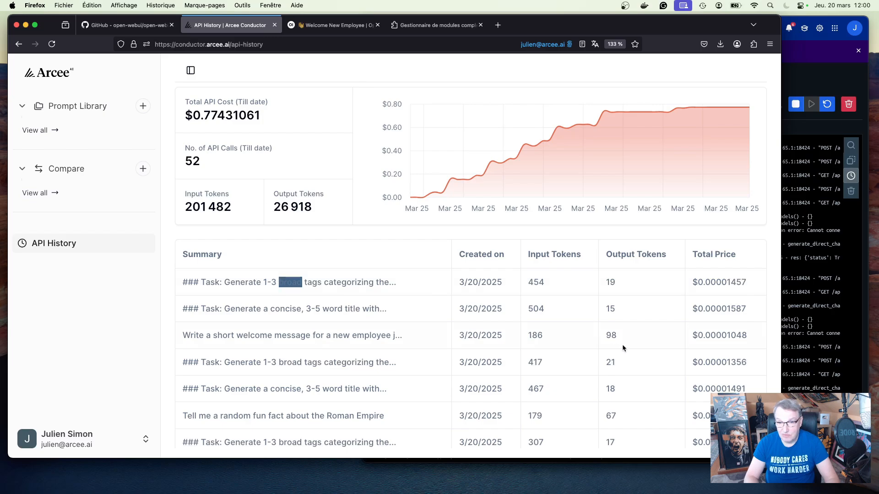
{"action": "mouse_move", "coordinate": [742, 278]}
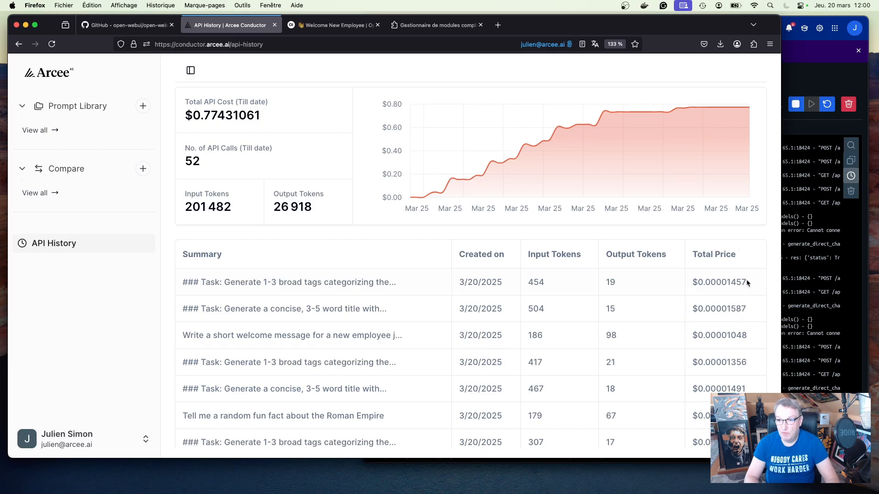
{"action": "mouse_move", "coordinate": [731, 349]}
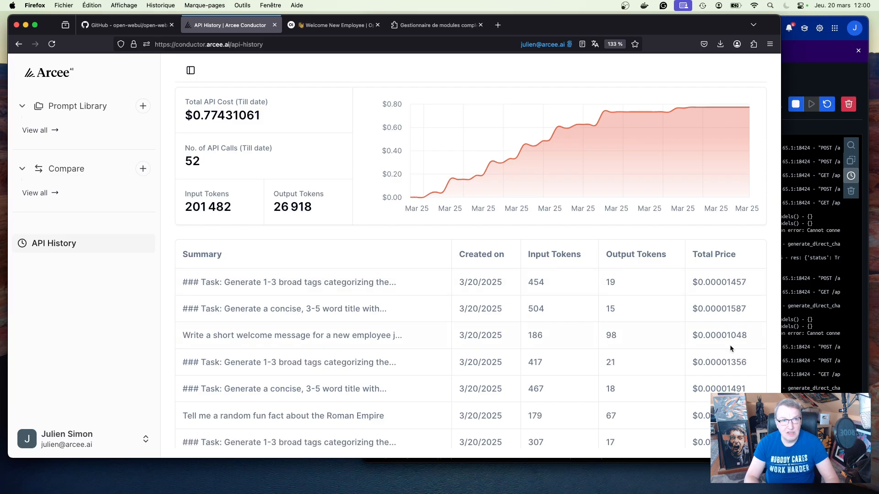
{"action": "mouse_move", "coordinate": [682, 254]}
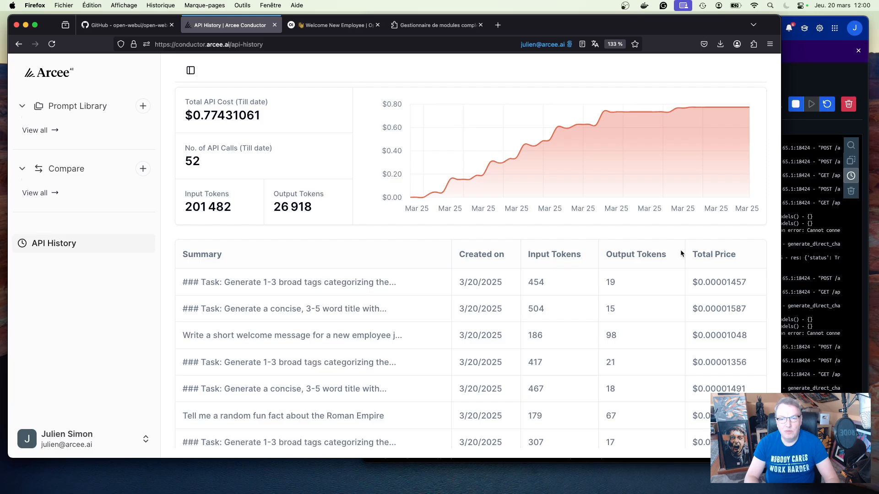
{"action": "left_click", "coordinate": [334, 24]}
{"action": "type", "text": "What"}
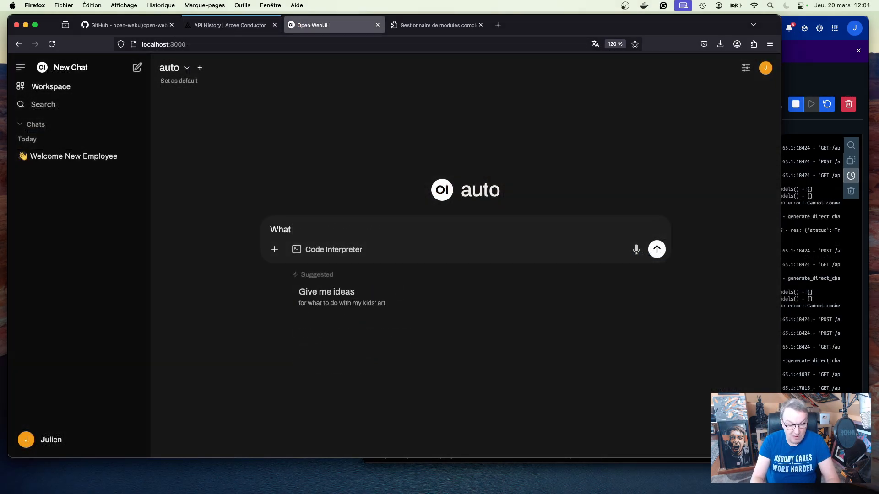
Ask how logits distillation differs from hidden state distillation and whether both can be combined
{"action": "type", "text": "'s the d"}
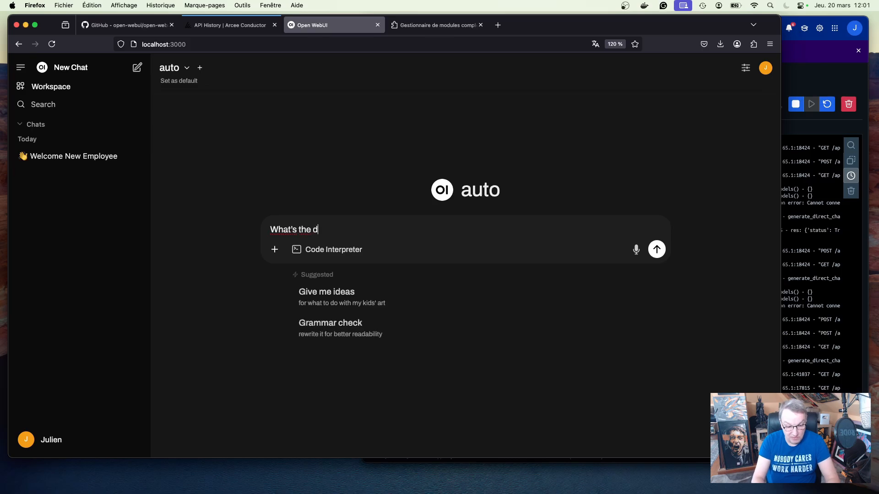
{"action": "type", "text": "ifference betw"}
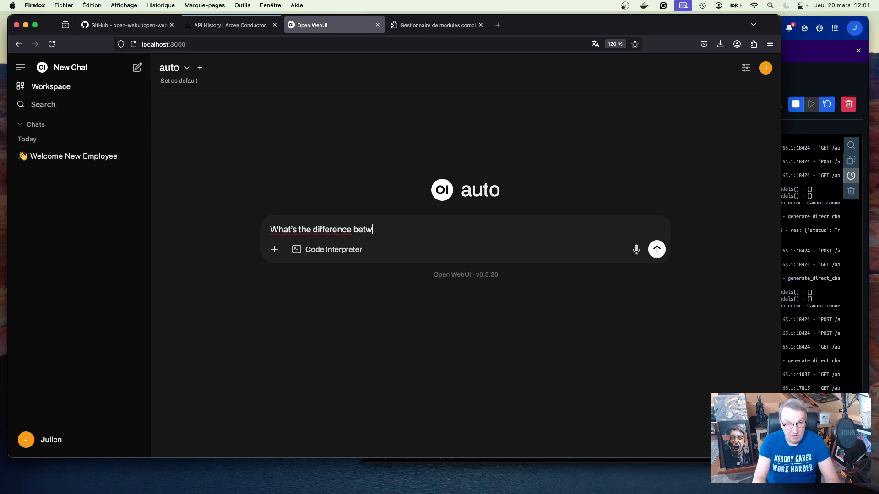
{"action": "type", "text": "een l"}
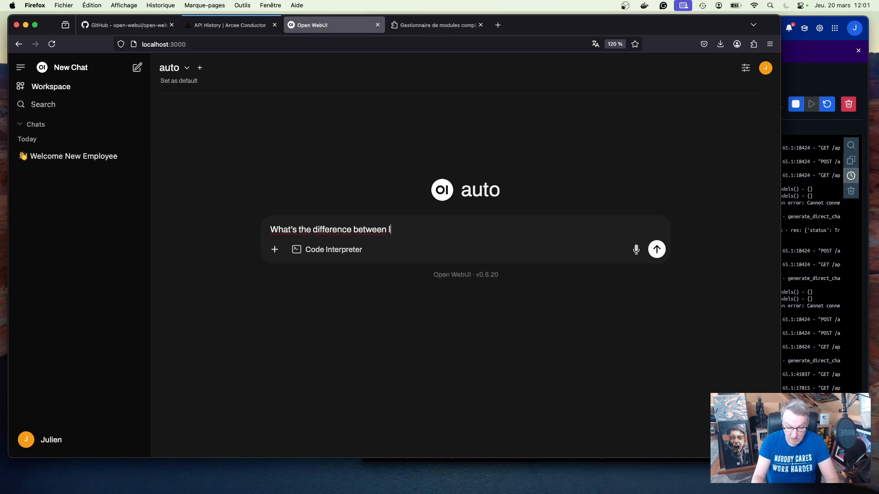
{"action": "type", "text": "logits dis"}
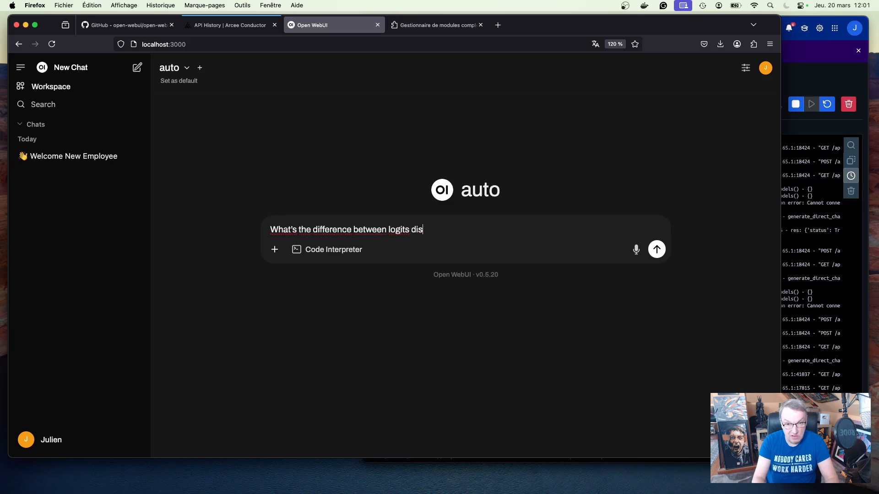
{"action": "type", "text": "tillation and"}
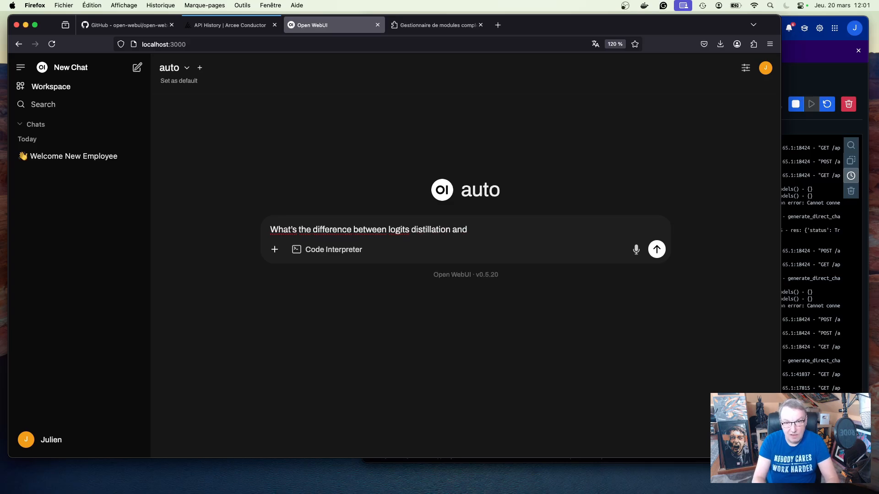
{"action": "type", "text": "hidden state"}
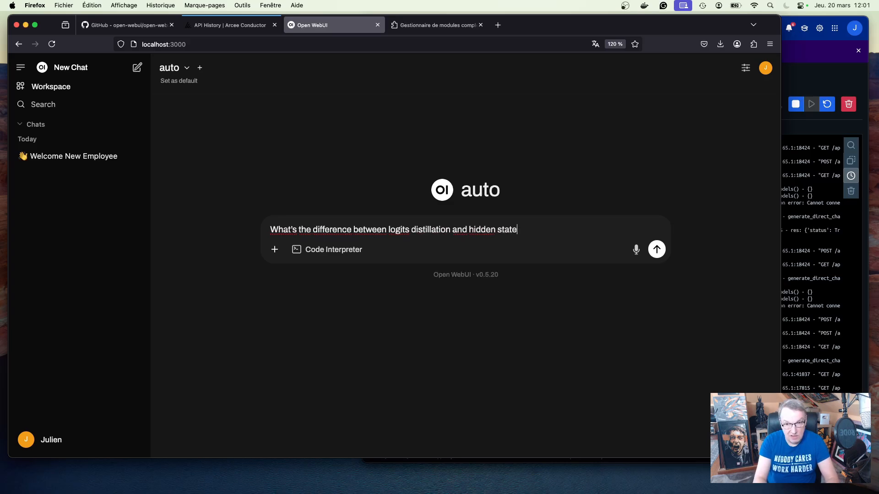
{"action": "type", "text": "distillation"}
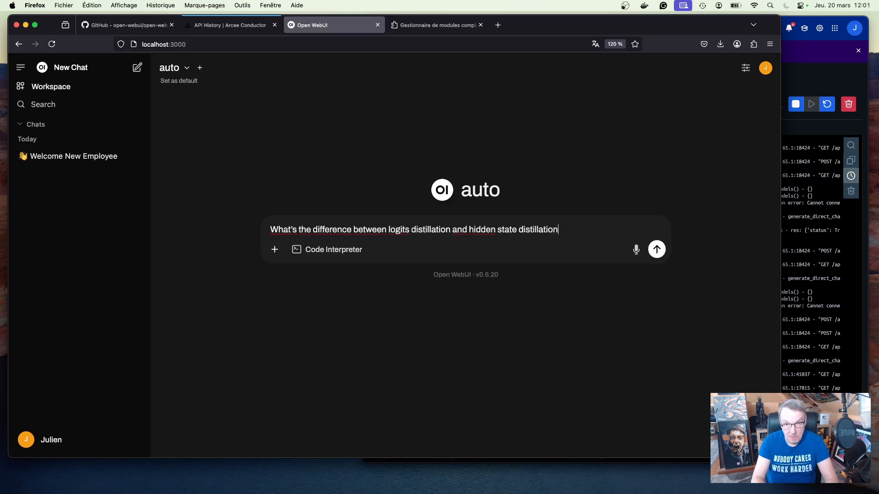
{"action": "type", "text": "?"}
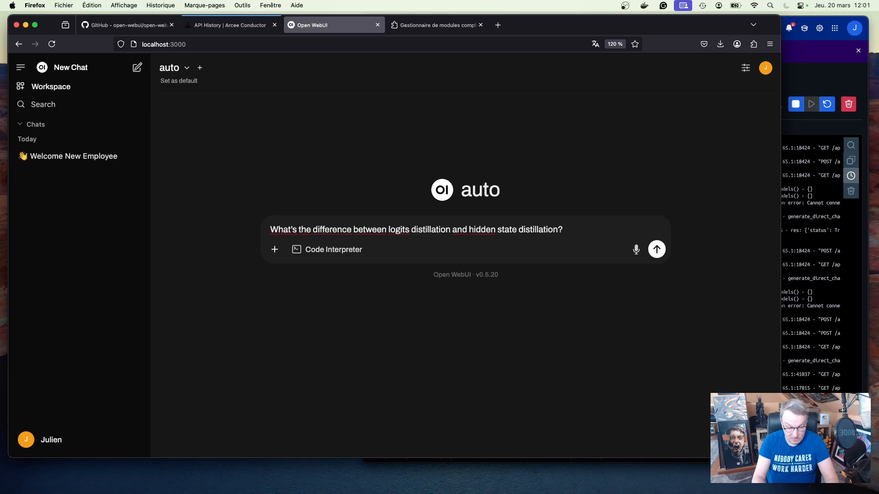
{"action": "type", "text": "Can I do"}
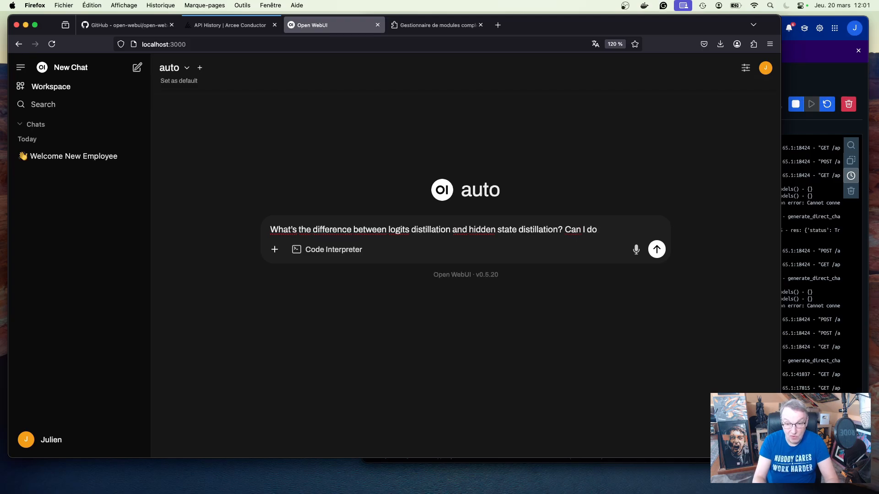
{"action": "type", "text": "both"}
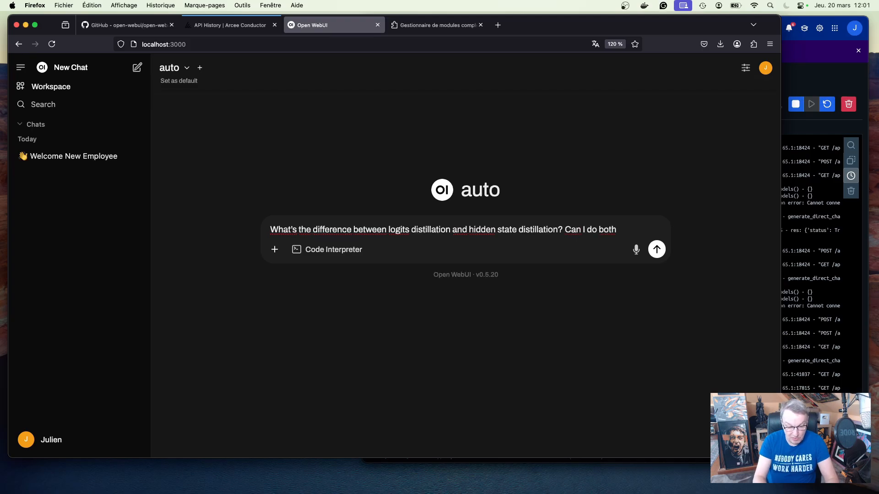
{"action": "type", "text": "wioth PyT"}
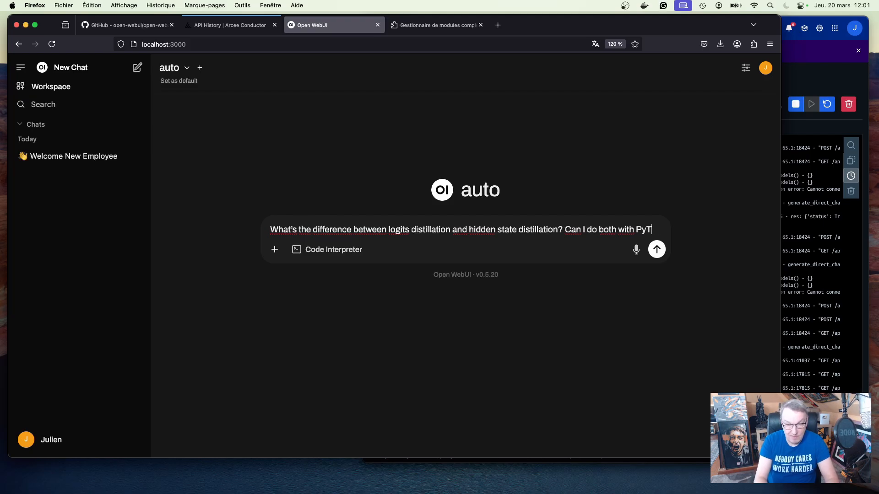
{"action": "left_click", "coordinate": [656, 249]}
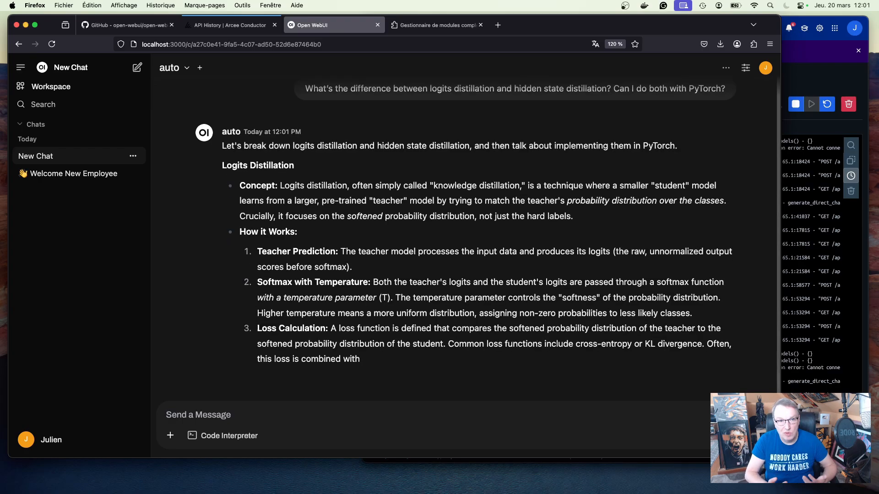
Scroll through the answer's explanations, comparison table and PyTorch code
{"action": "scroll", "scroll_direction": "down", "scroll_amount": 3}
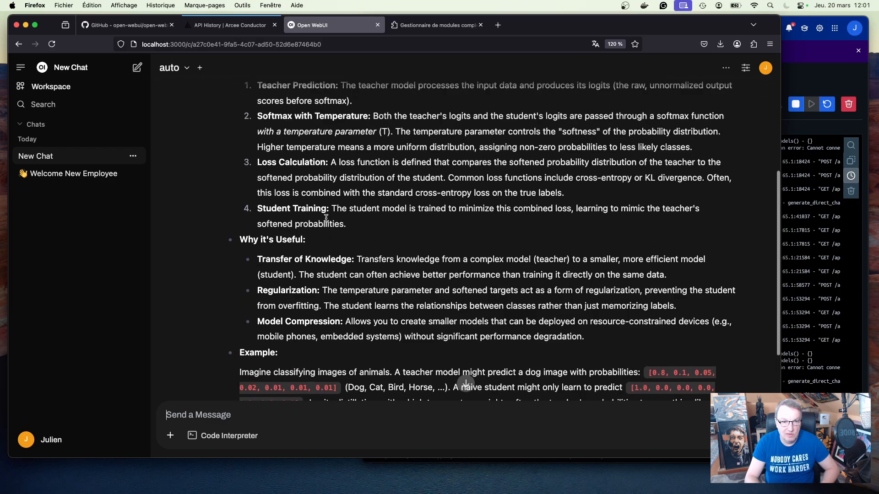
{"action": "scroll", "scroll_direction": "up", "scroll_amount": 3}
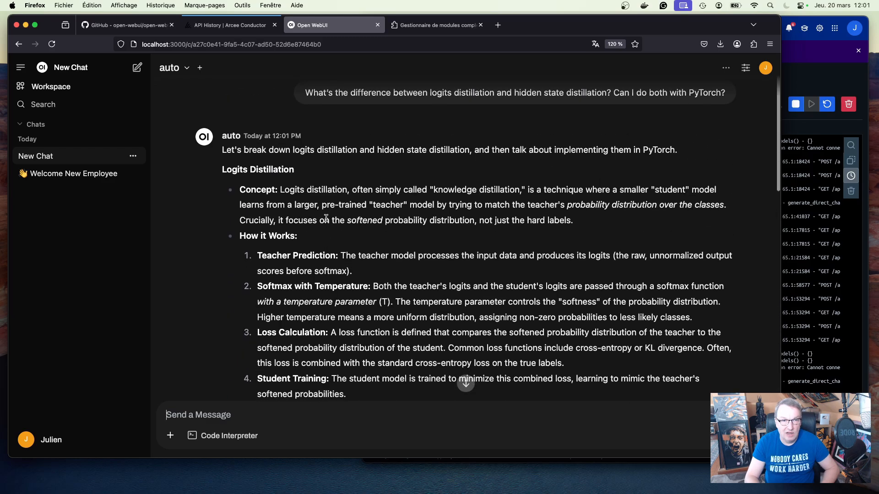
{"action": "scroll", "scroll_direction": "down", "scroll_amount": 3}
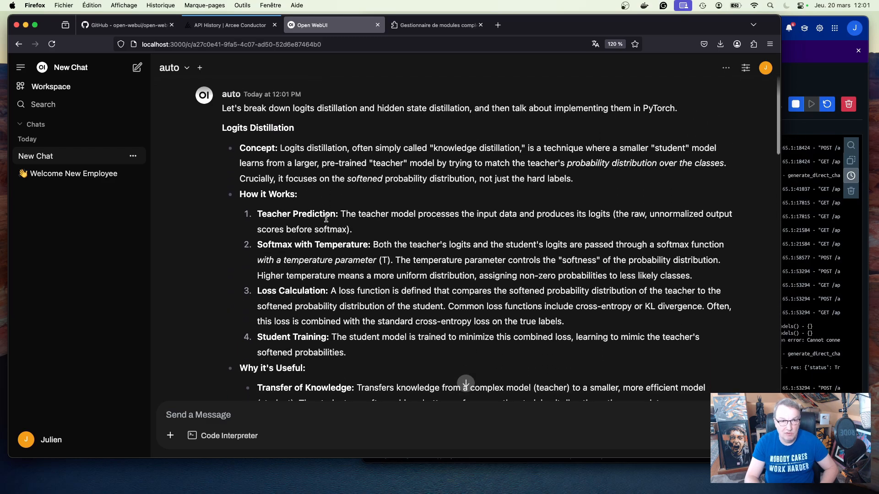
{"action": "scroll", "scroll_direction": "down", "scroll_amount": 3}
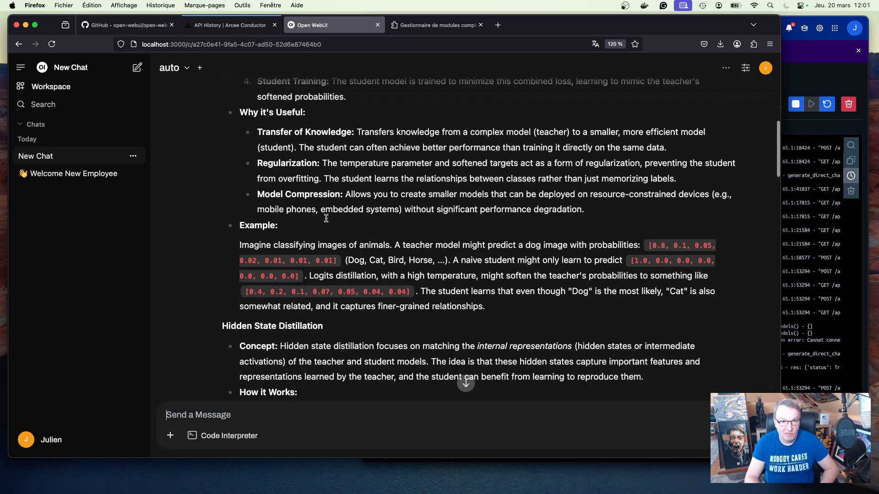
{"action": "scroll", "scroll_direction": "down", "scroll_amount": 3}
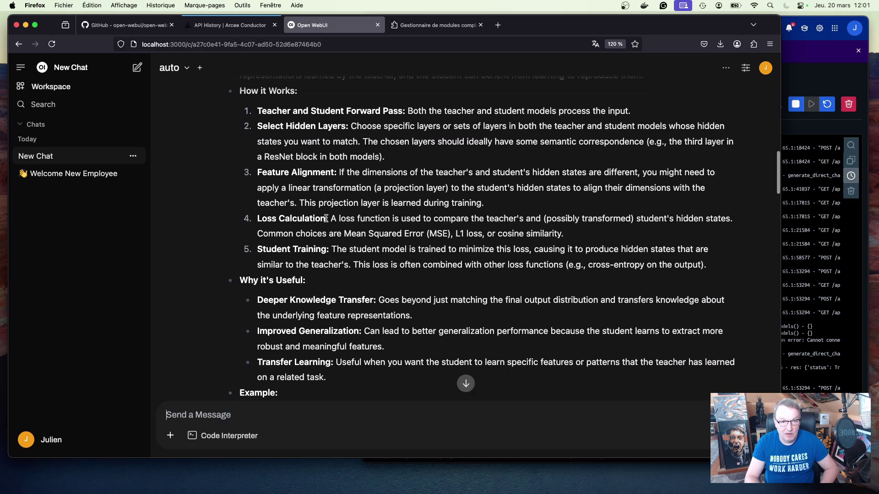
{"action": "scroll", "scroll_direction": "down", "scroll_amount": 3}
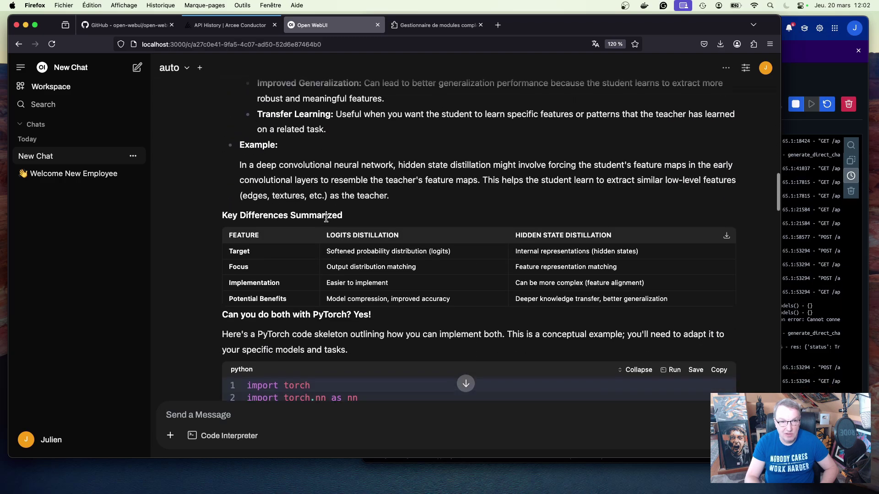
{"action": "scroll", "scroll_direction": "down", "scroll_amount": 3}
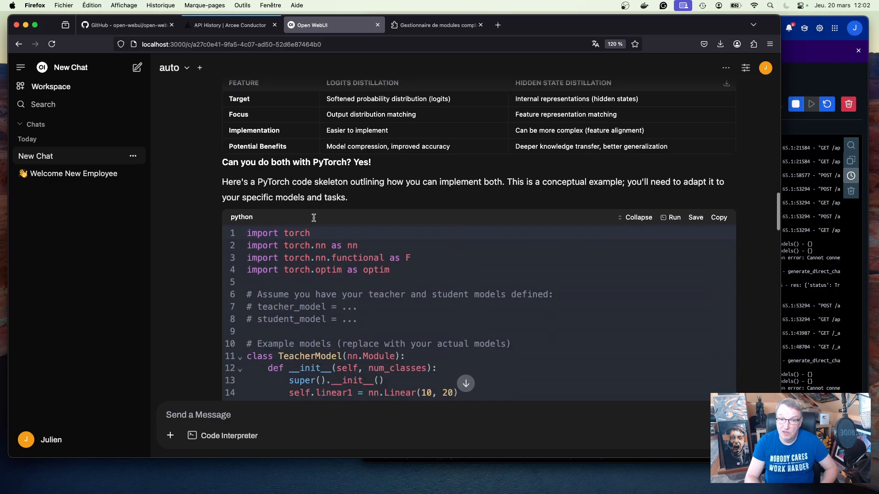
{"action": "scroll", "scroll_direction": "down", "scroll_amount": 3}
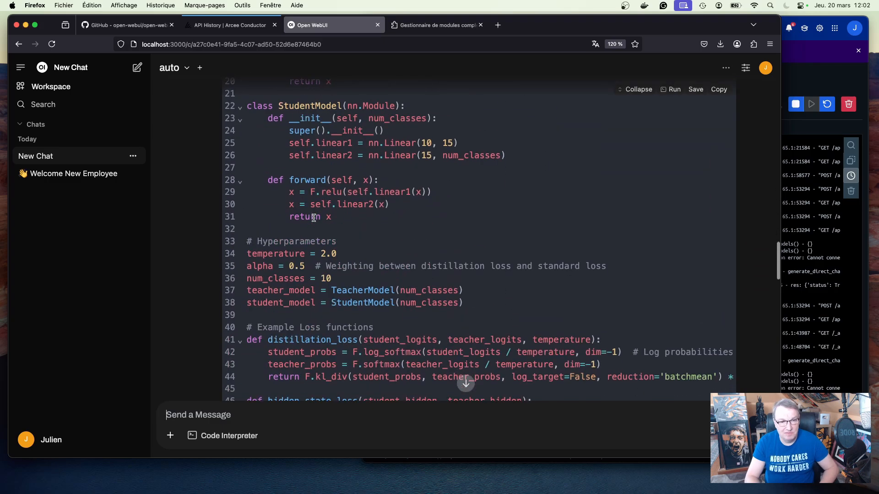
{"action": "scroll", "scroll_direction": "down", "scroll_amount": 3}
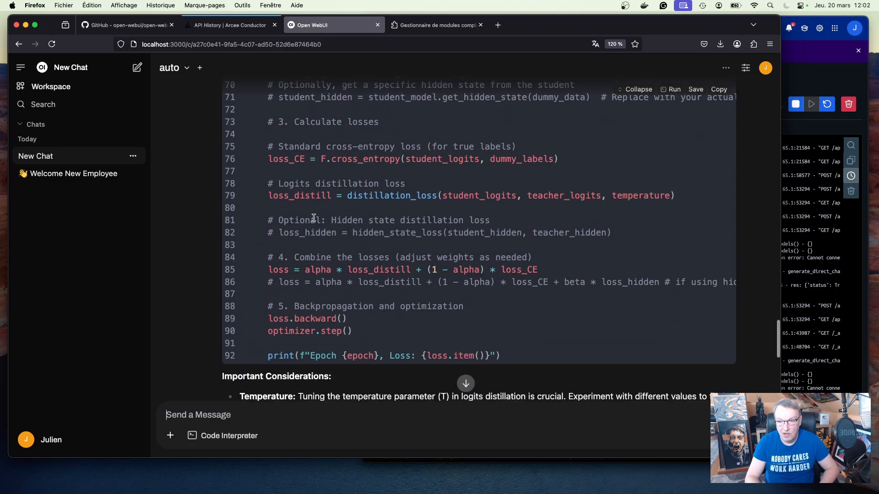
{"action": "scroll", "scroll_direction": "down", "scroll_amount": 3}
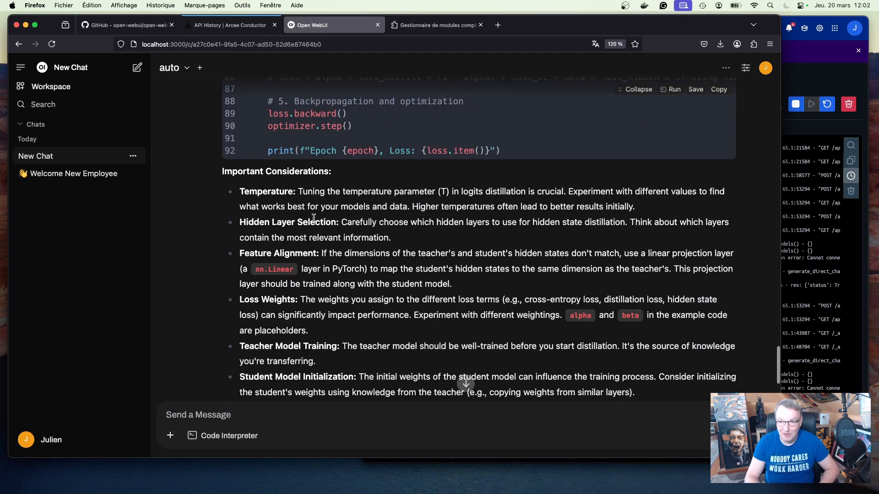
{"action": "scroll", "scroll_direction": "down", "scroll_amount": 3}
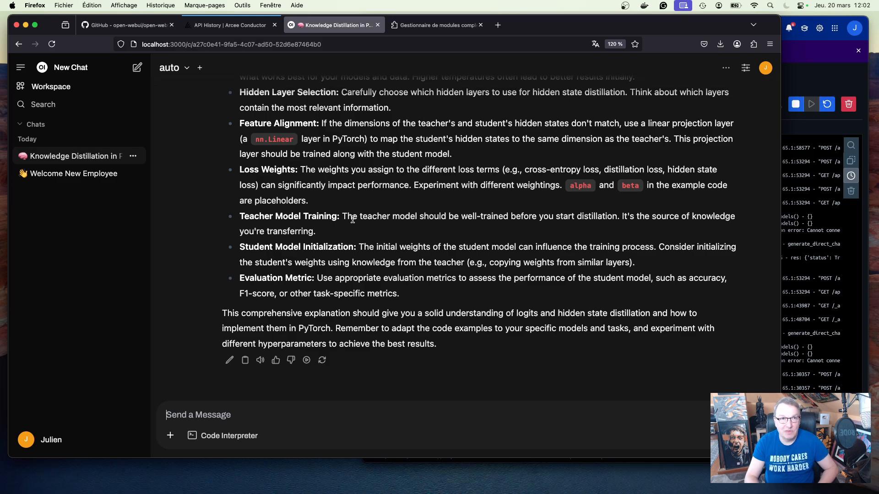
Reload API History to show the distillation request at $0.0010641, totaling 55 calls
{"action": "left_click", "coordinate": [230, 25]}
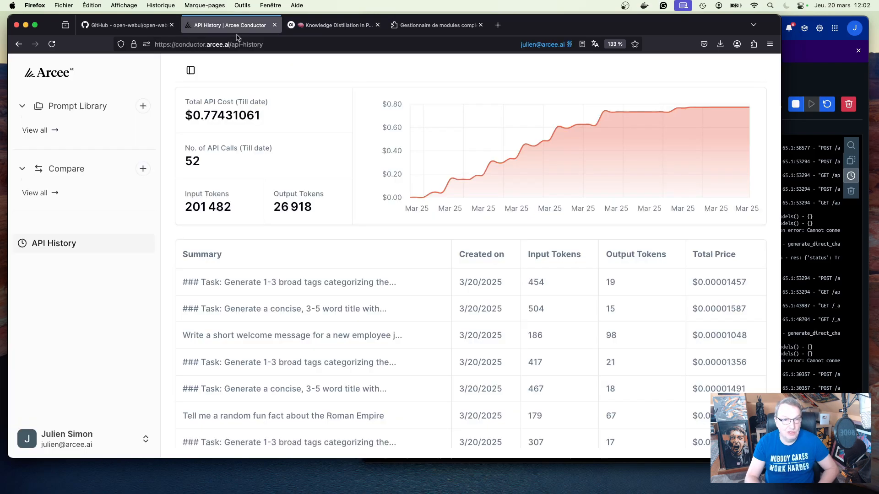
{"action": "left_click", "coordinate": [51, 45]}
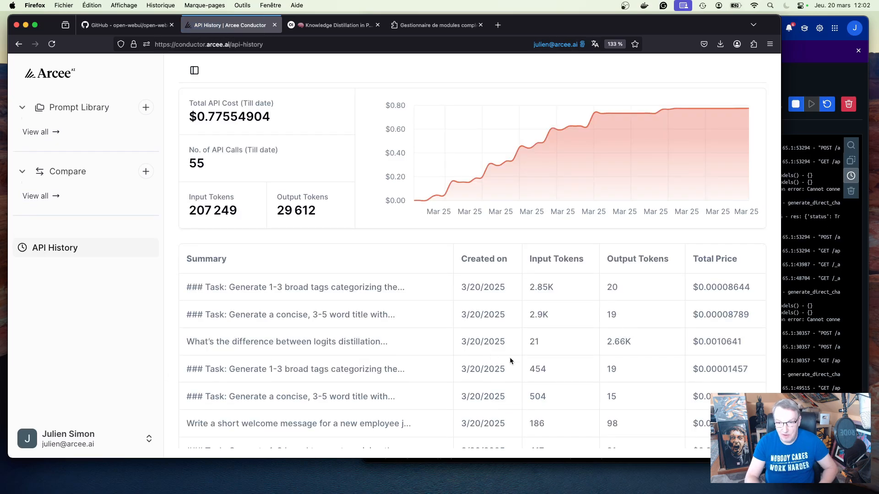
{"action": "mouse_move", "coordinate": [721, 345]}
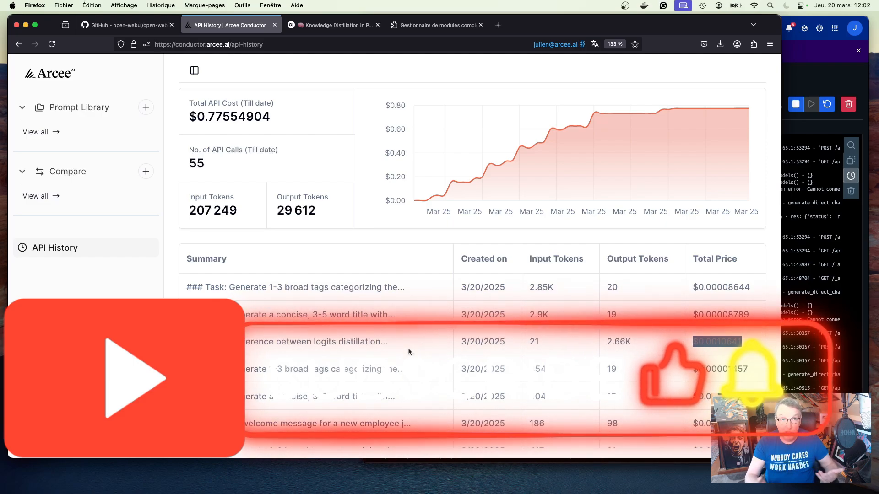
{"action": "mouse_move", "coordinate": [420, 352]}
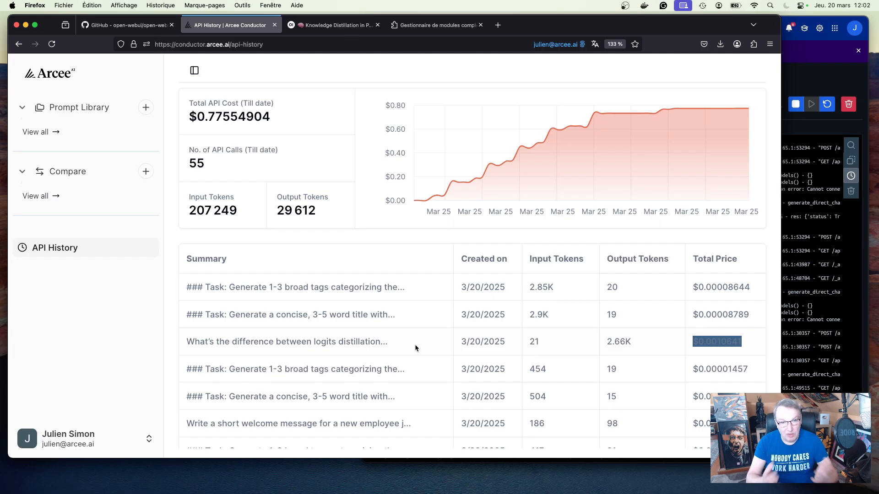
{"action": "mouse_move", "coordinate": [368, 284]}
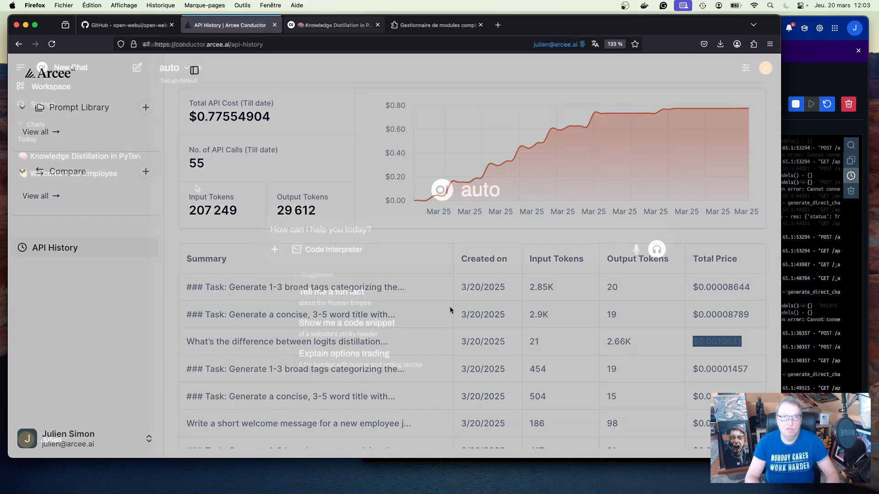
Ask whether the attached PDF article mentions Arcee AI
{"action": "left_click", "coordinate": [333, 25]}
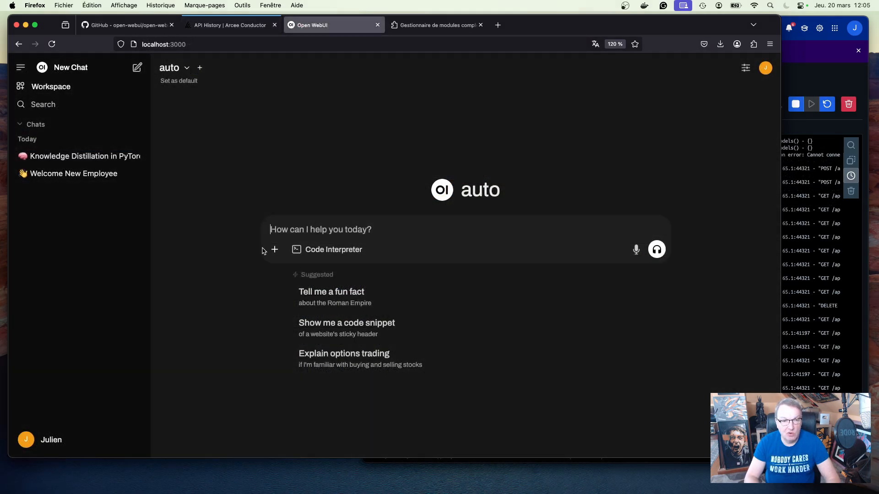
{"action": "left_click", "coordinate": [274, 250]}
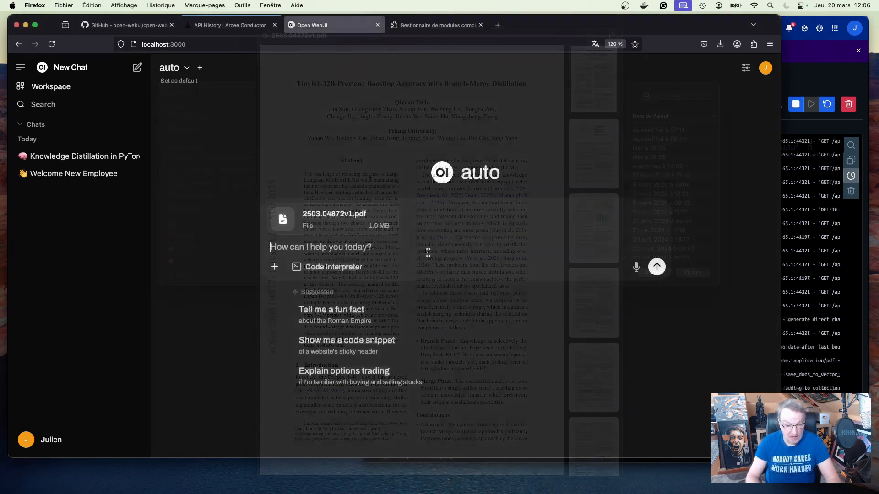
{"action": "type", "text": "Does this"}
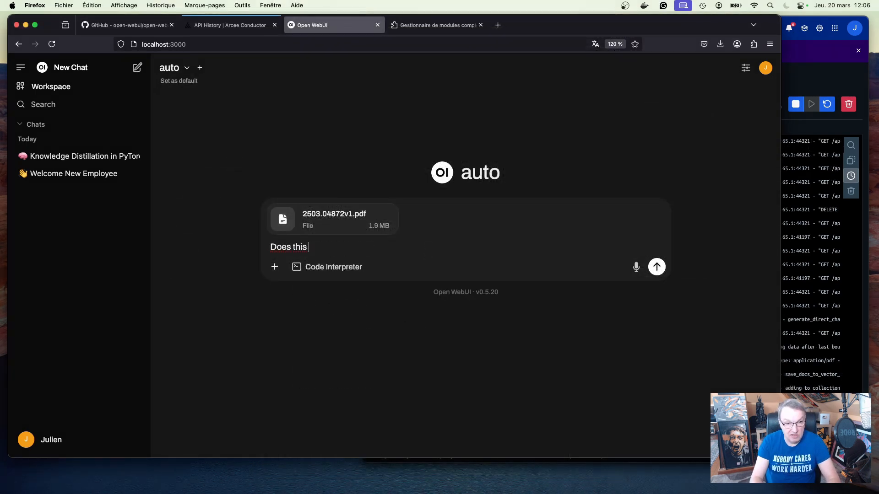
{"action": "type", "text": "article m"}
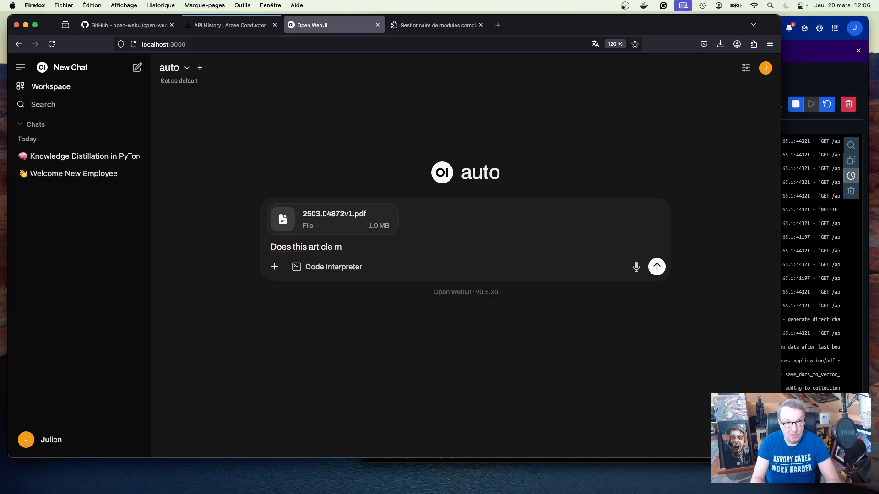
{"action": "type", "text": "ention Arcee"}
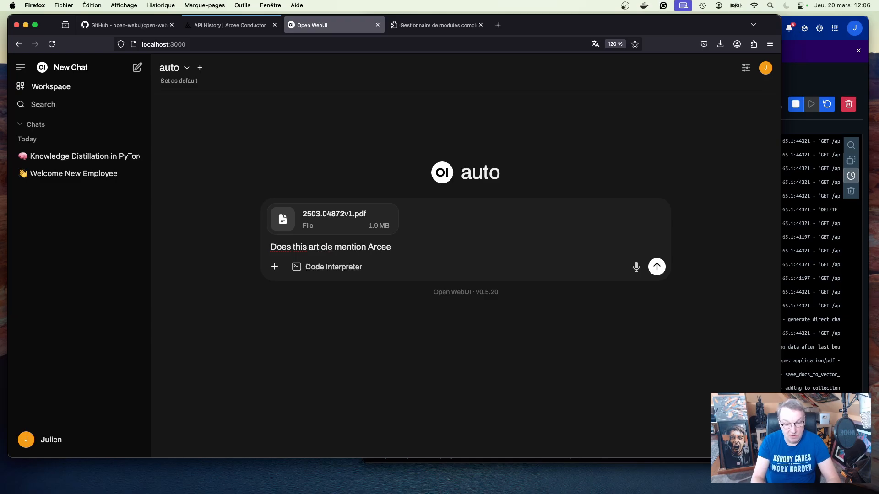
{"action": "type", "text": "AI"}
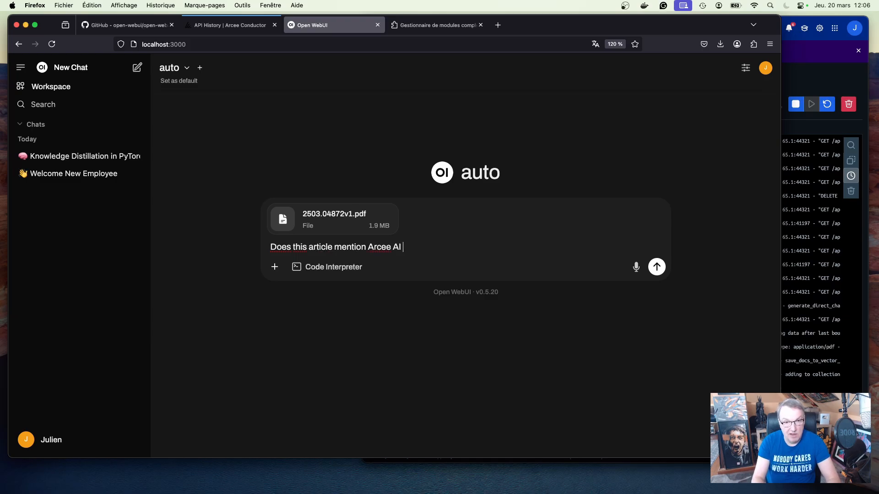
{"action": "left_click", "coordinate": [657, 267]}
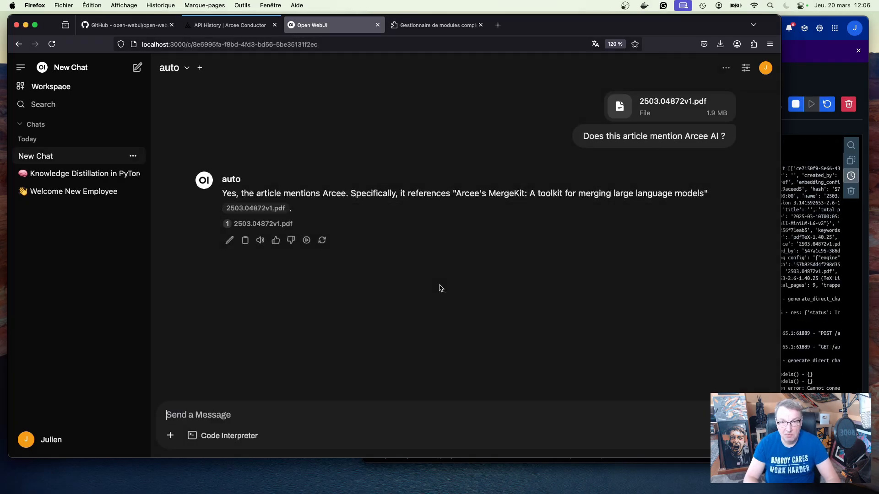
{"action": "mouse_move", "coordinate": [391, 403]}
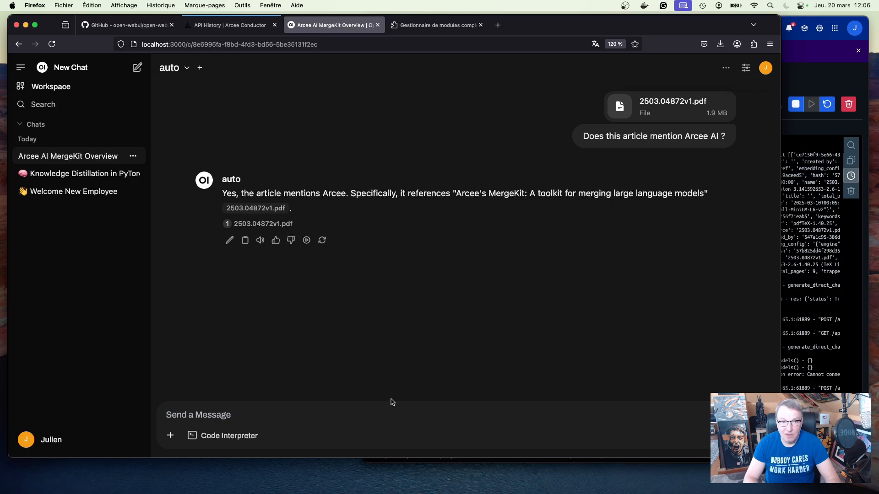
Ask what the article says about MergeKit and scroll through the answer
{"action": "left_click", "coordinate": [365, 415]}
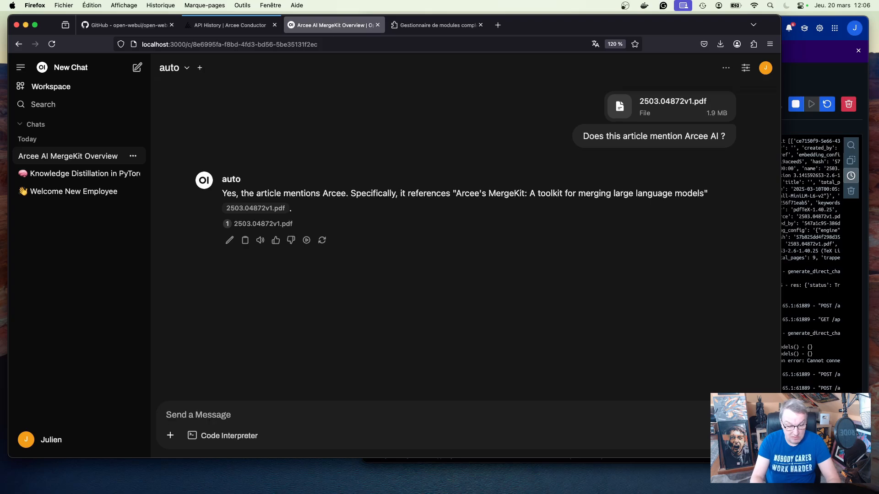
{"action": "type", "text": "Tell me more. What does it"}
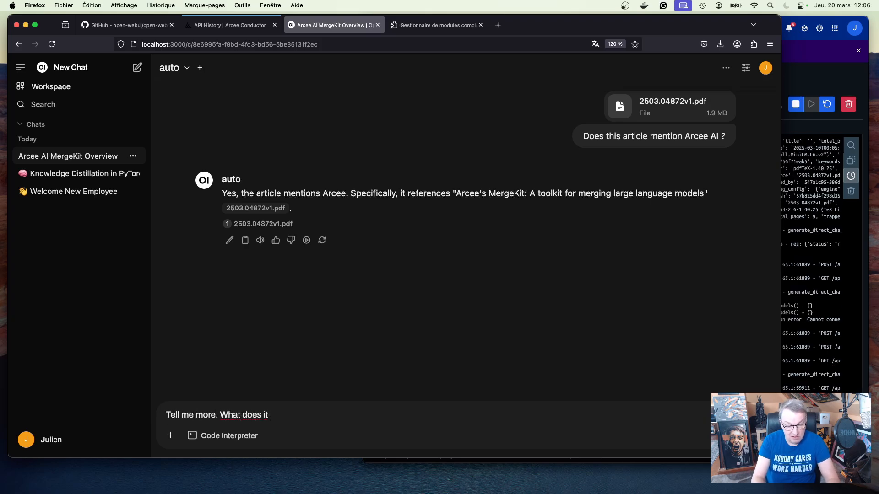
{"action": "type", "text": "say about Me"}
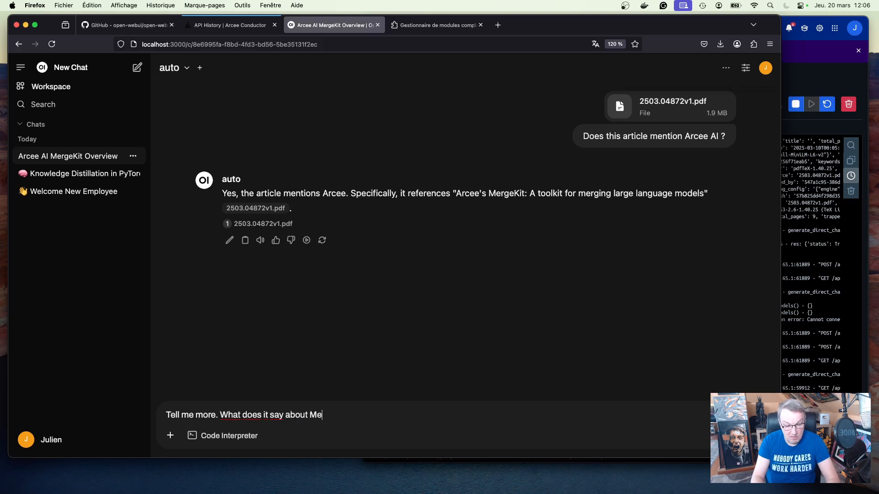
{"action": "type", "text": "rgekit?"}
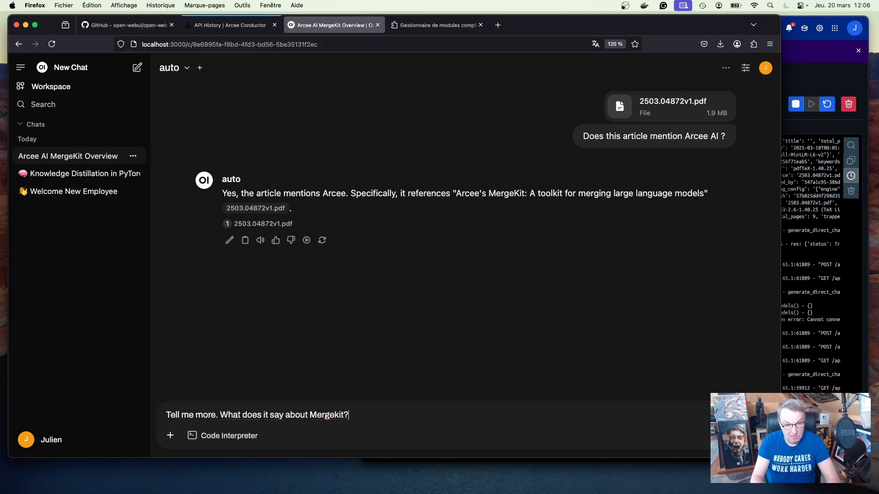
{"action": "key", "text": "Return"}
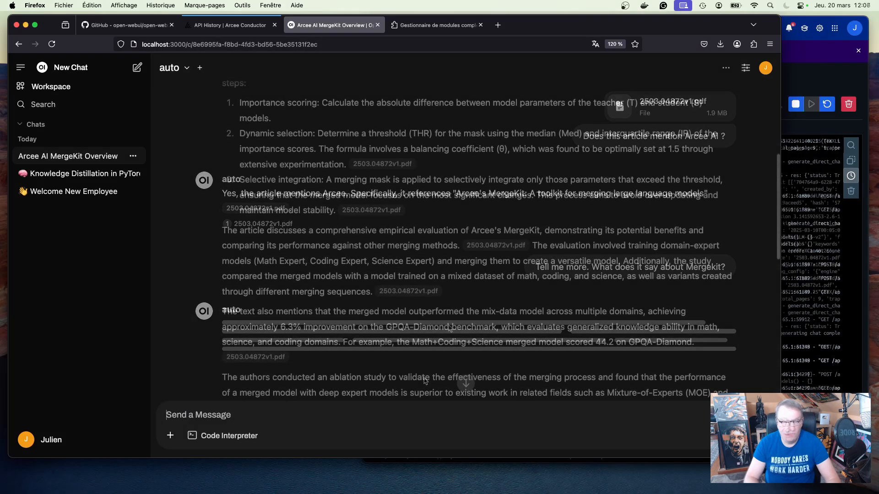
{"action": "scroll", "scroll_direction": "down", "scroll_amount": 3}
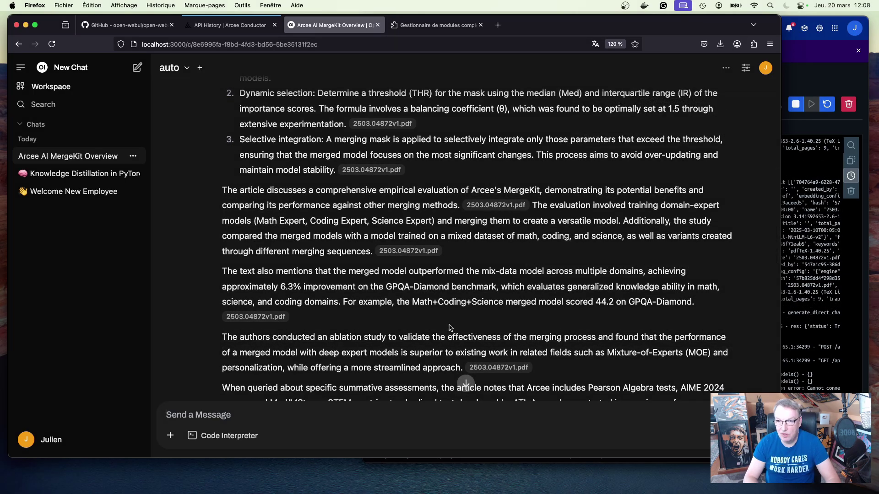
{"action": "mouse_move", "coordinate": [454, 327]}
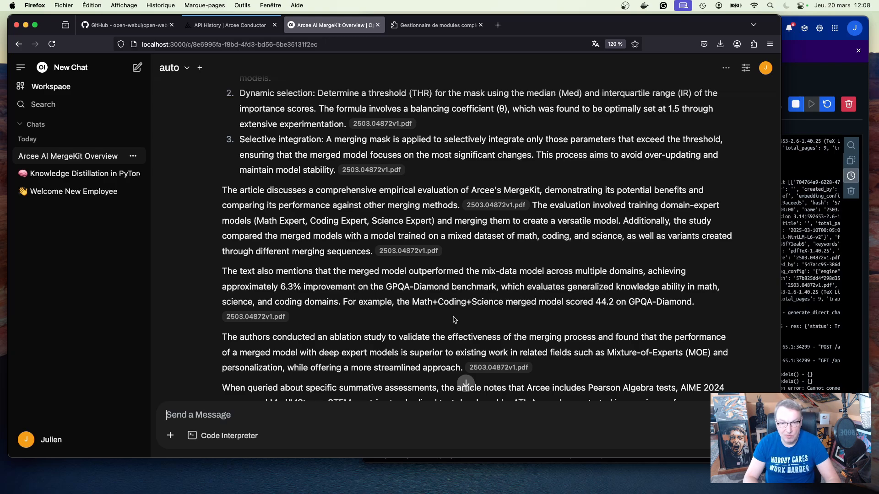
{"action": "scroll", "scroll_direction": "down", "scroll_amount": 3}
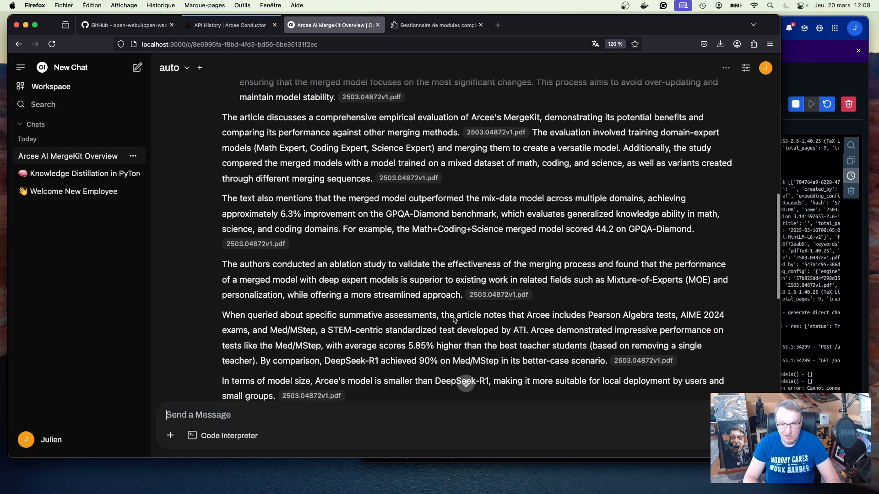
{"action": "scroll", "scroll_direction": "down", "scroll_amount": 3}
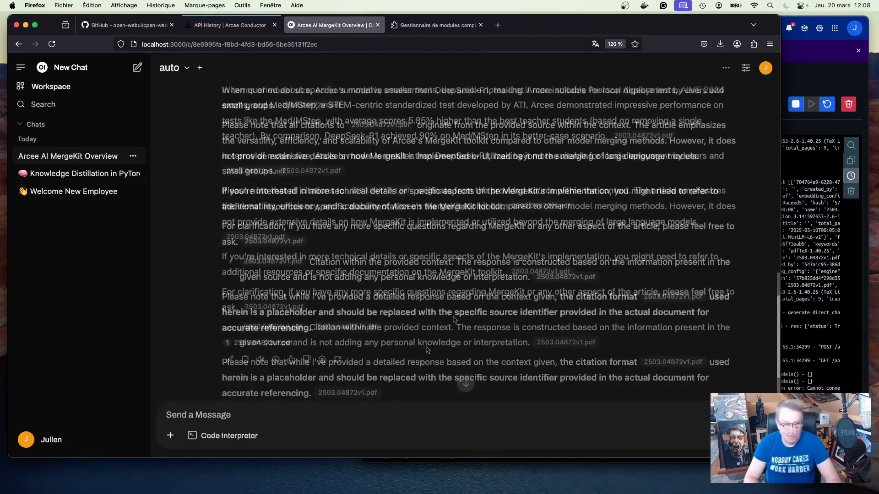
{"action": "scroll", "scroll_direction": "down", "scroll_amount": 3}
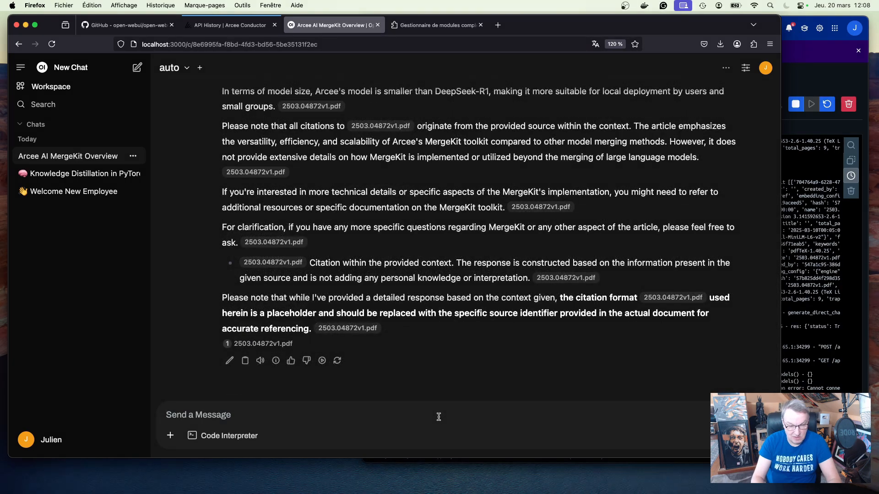
Ask whether the article mentions Arcee Fusion, then switch to the API History tab
{"action": "type", "text": "Does"}
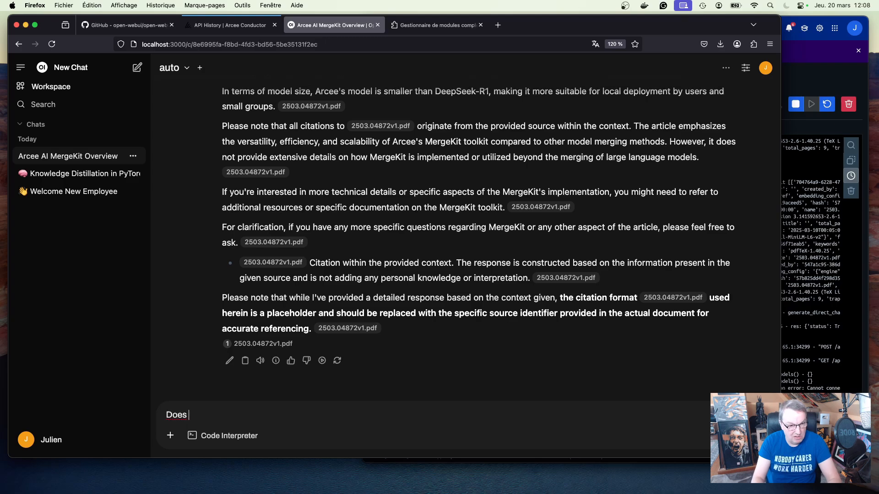
{"action": "type", "text": "it mention a"}
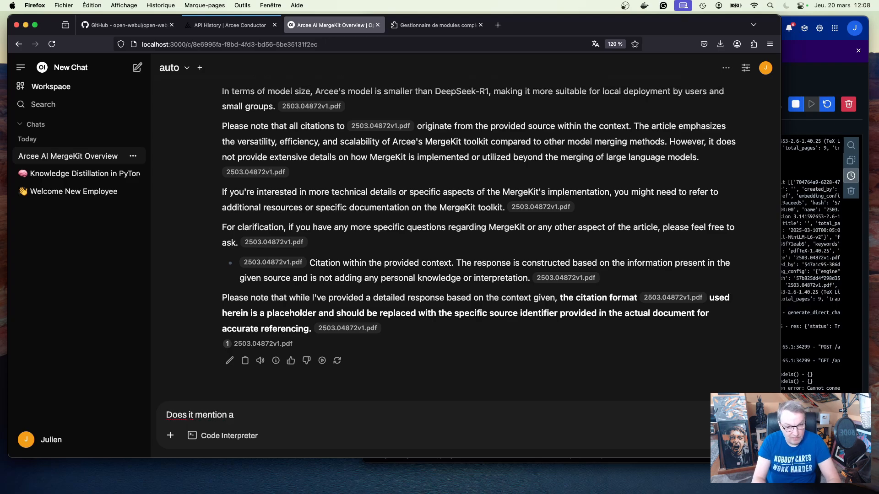
{"action": "type", "text": "Arcee F"}
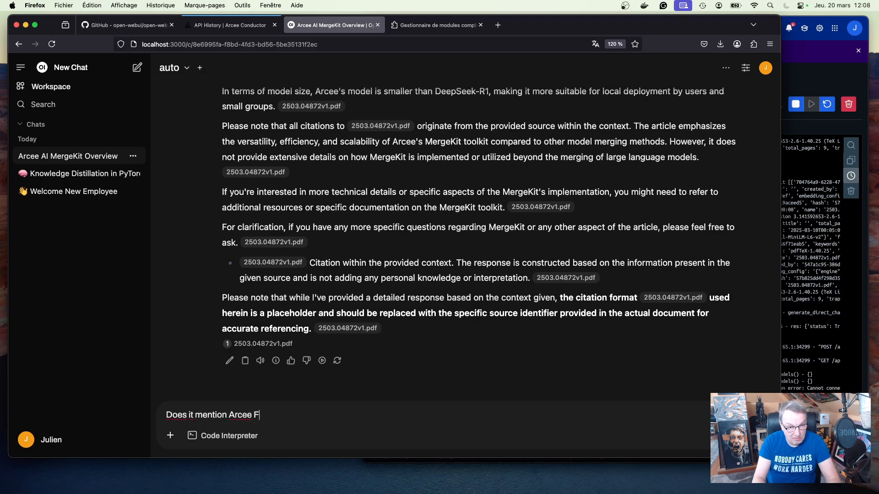
{"action": "key", "text": "Return"}
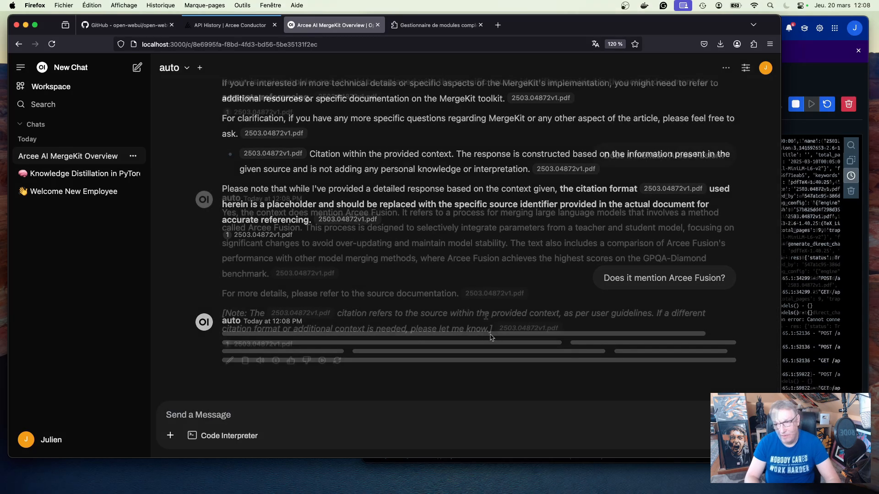
{"action": "scroll", "scroll_direction": "down", "scroll_amount": 3}
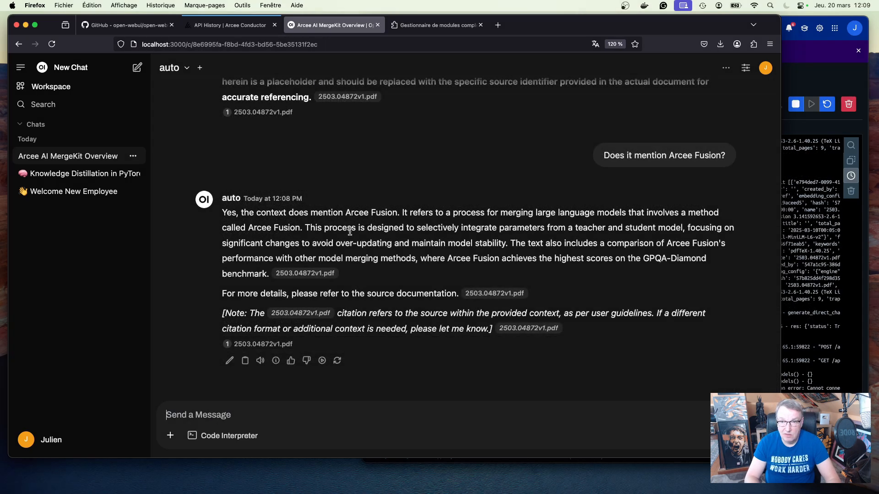
{"action": "mouse_move", "coordinate": [667, 222]}
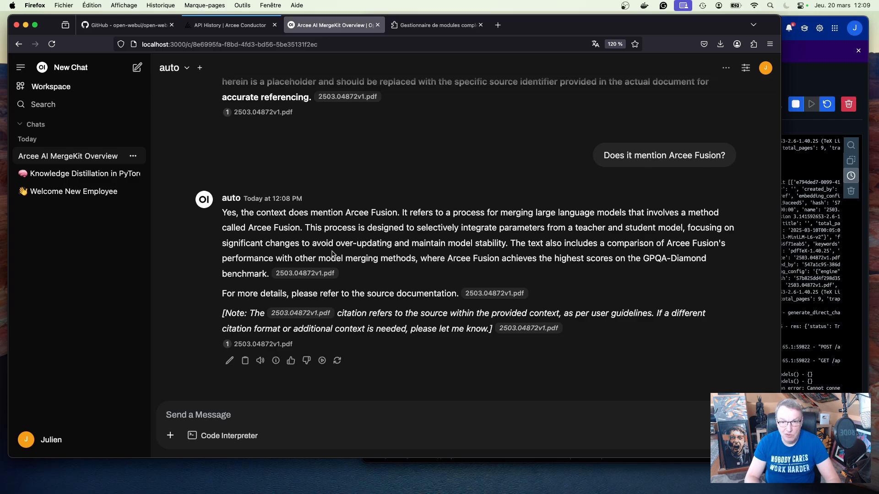
{"action": "mouse_move", "coordinate": [485, 272]}
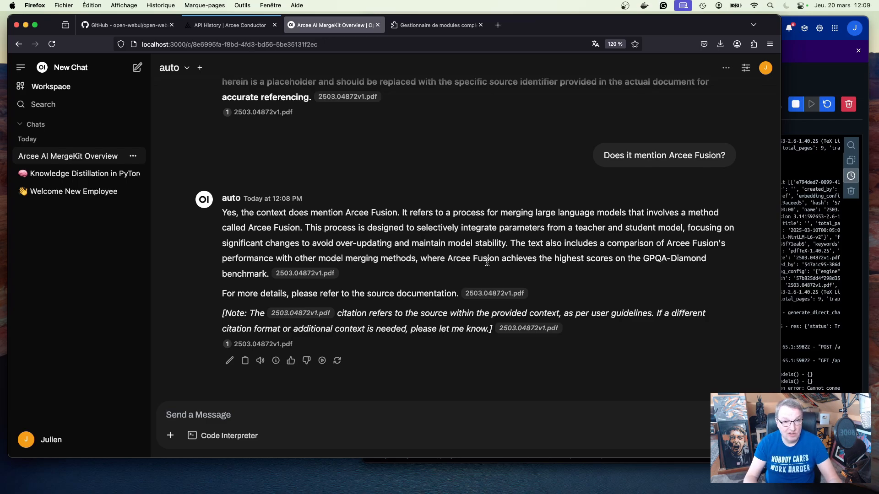
{"action": "left_click", "coordinate": [230, 24]}
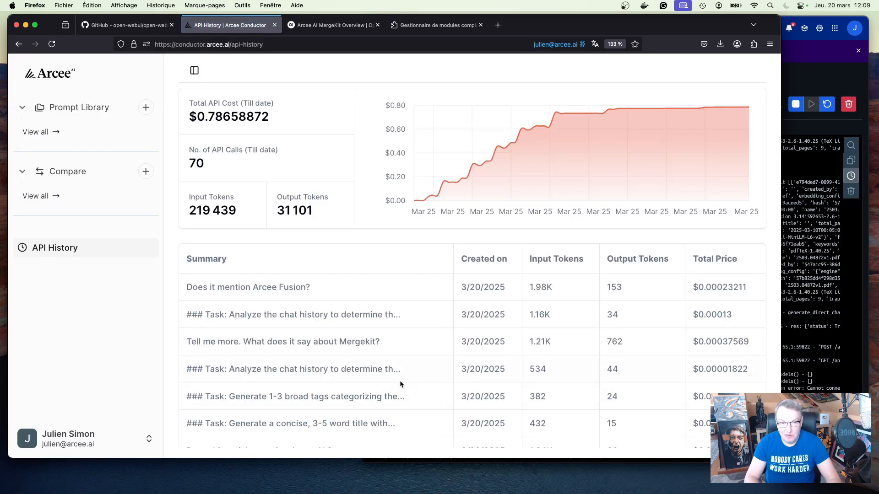
Scroll through the API History totals, chart and price table, then return to Open WebUI
{"action": "scroll", "scroll_direction": "down", "scroll_amount": 3}
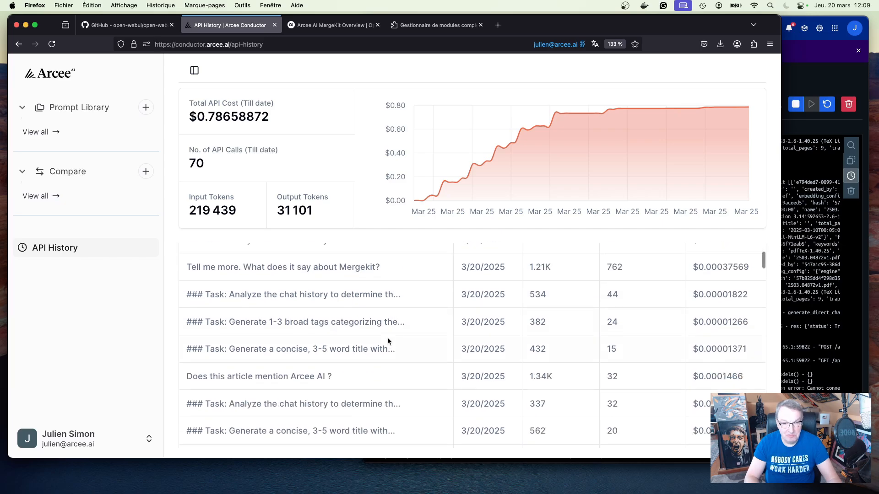
{"action": "scroll", "scroll_direction": "up", "scroll_amount": 3}
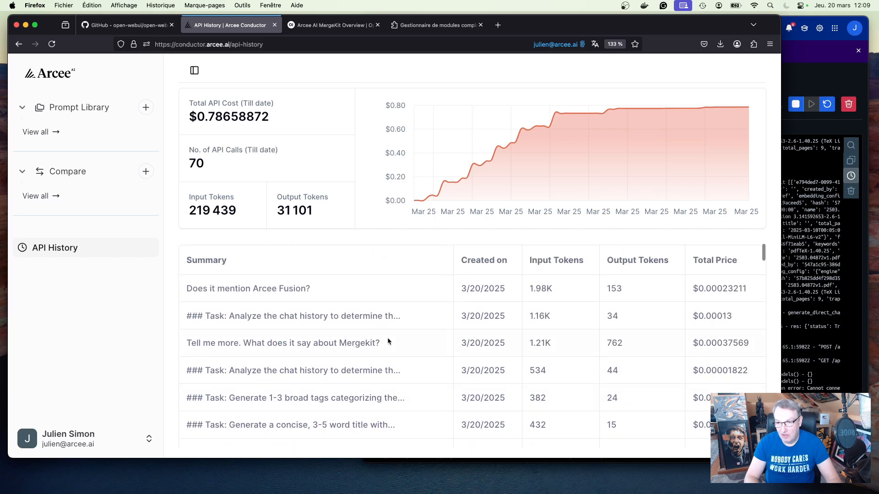
{"action": "scroll", "scroll_direction": "down", "scroll_amount": 3}
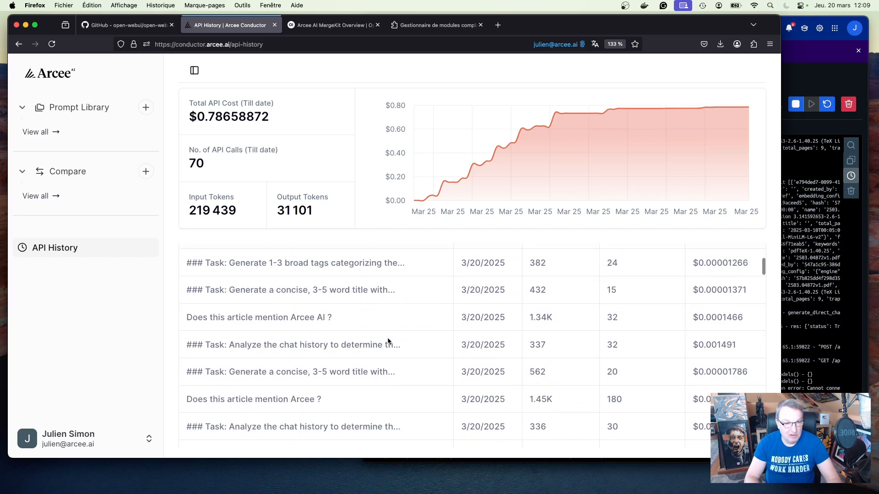
{"action": "scroll", "scroll_direction": "up", "scroll_amount": 3}
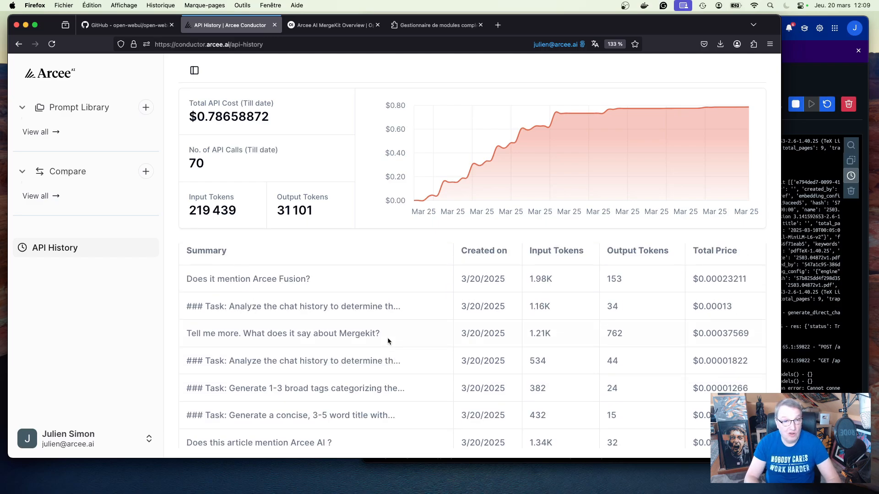
{"action": "mouse_move", "coordinate": [410, 288]}
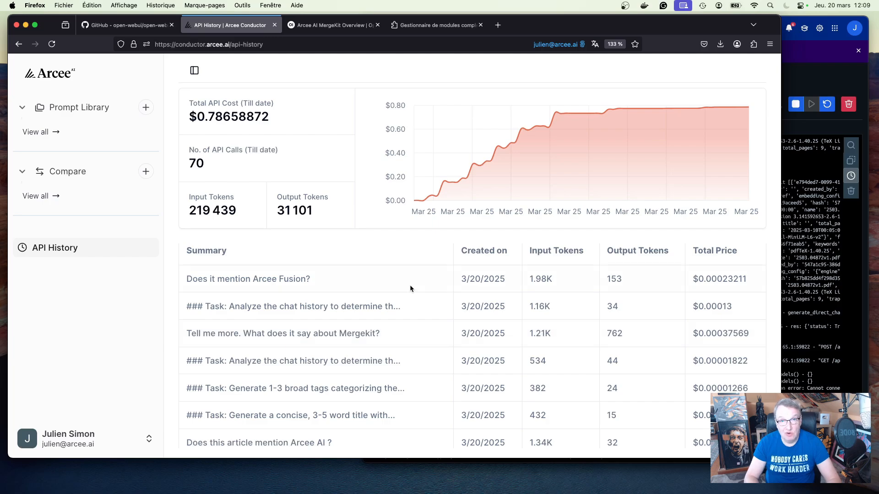
{"action": "mouse_move", "coordinate": [384, 188]}
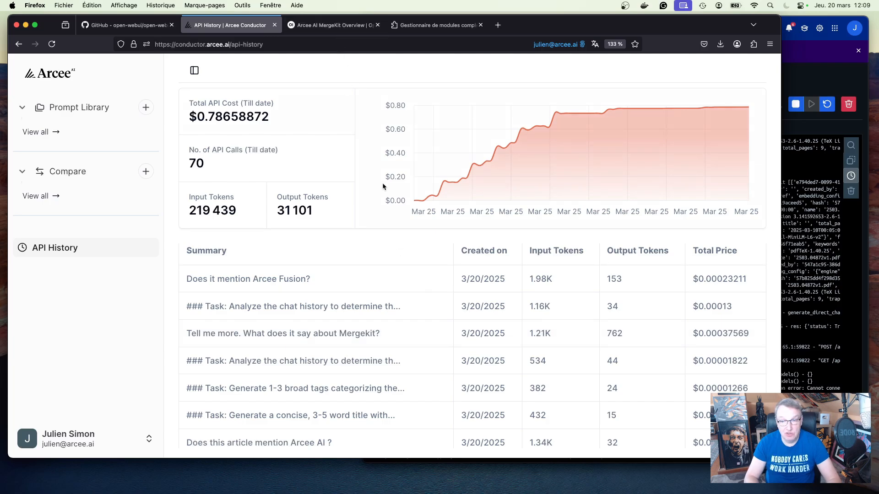
{"action": "mouse_move", "coordinate": [692, 325]}
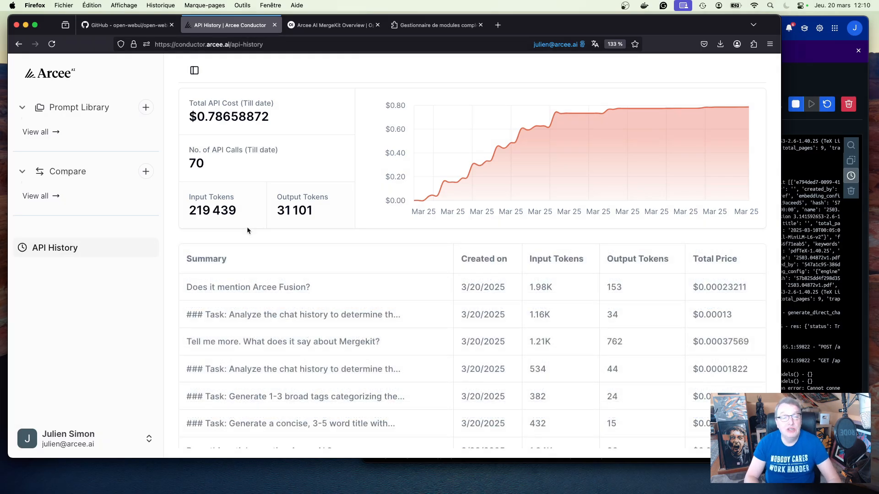
{"action": "mouse_move", "coordinate": [280, 250]}
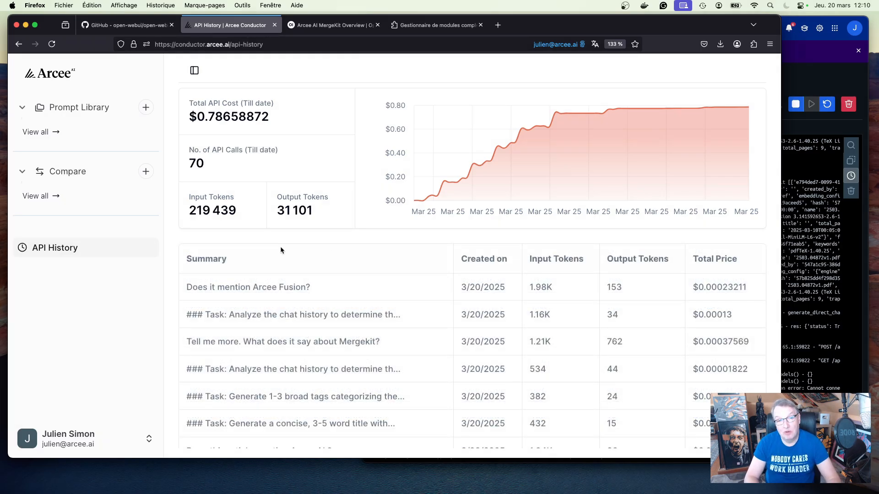
{"action": "mouse_move", "coordinate": [304, 224]}
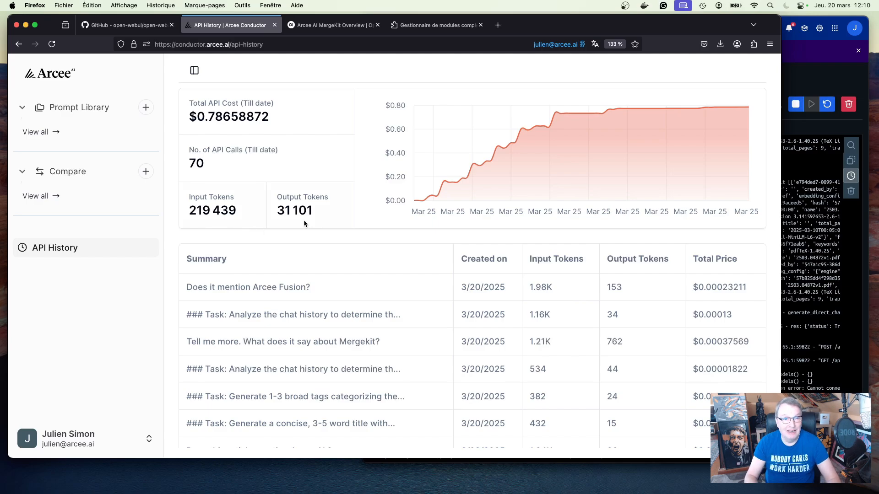
{"action": "mouse_move", "coordinate": [345, 254]}
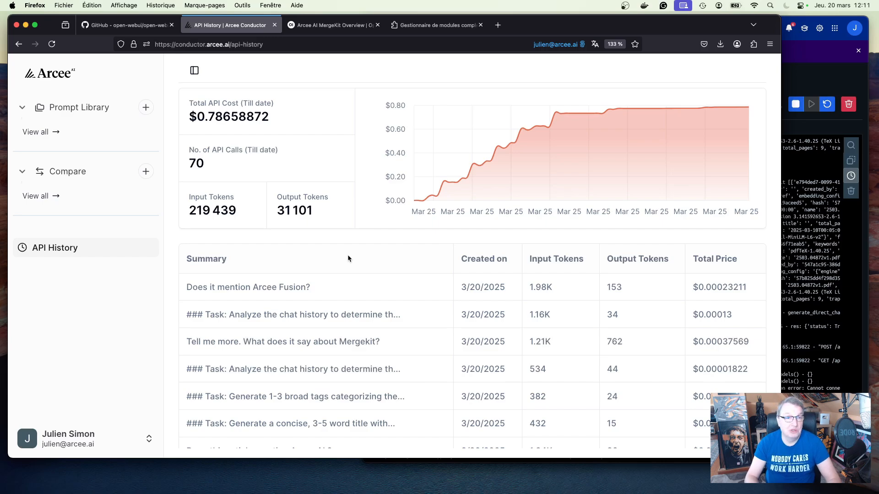
{"action": "mouse_move", "coordinate": [355, 261]}
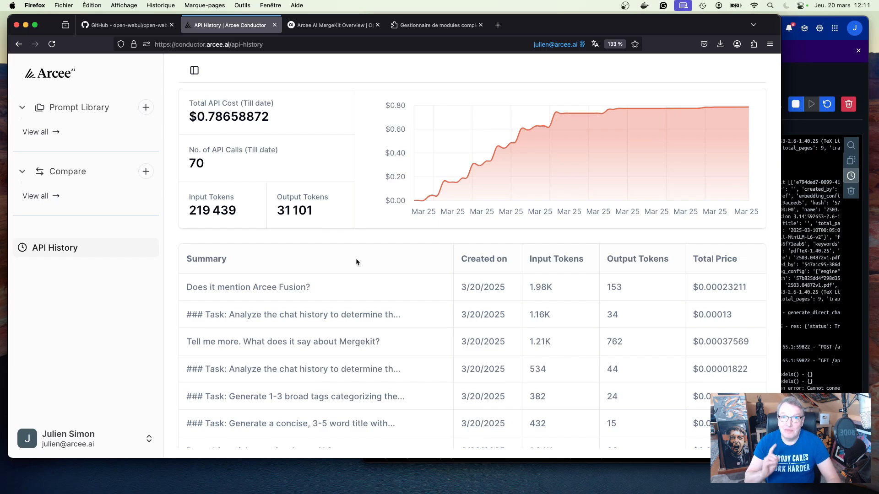
{"action": "mouse_move", "coordinate": [427, 119]}
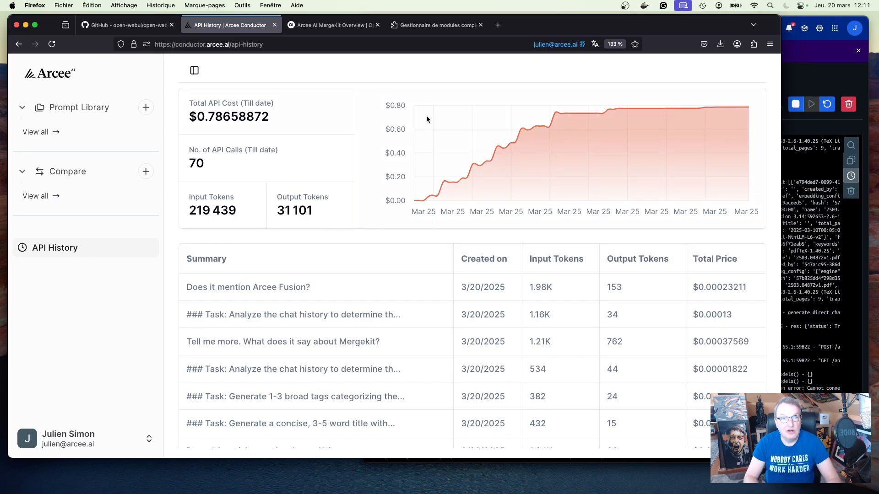
{"action": "mouse_move", "coordinate": [344, 69]}
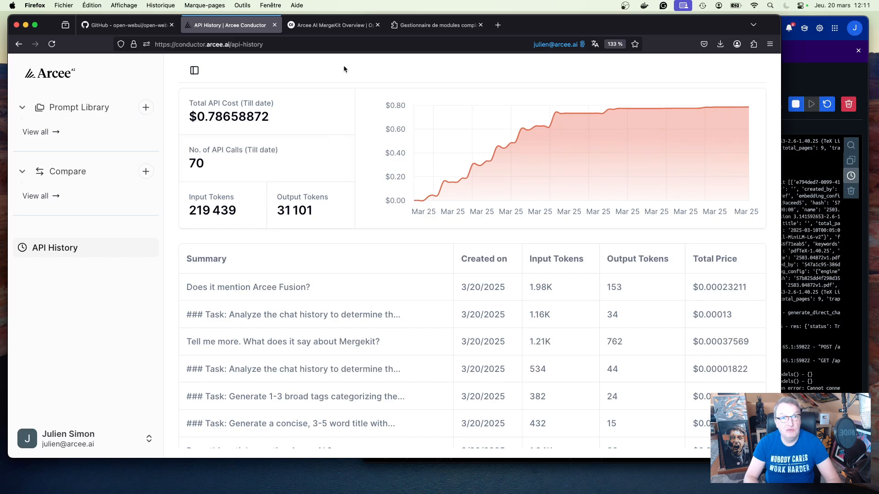
{"action": "left_click", "coordinate": [333, 24]}
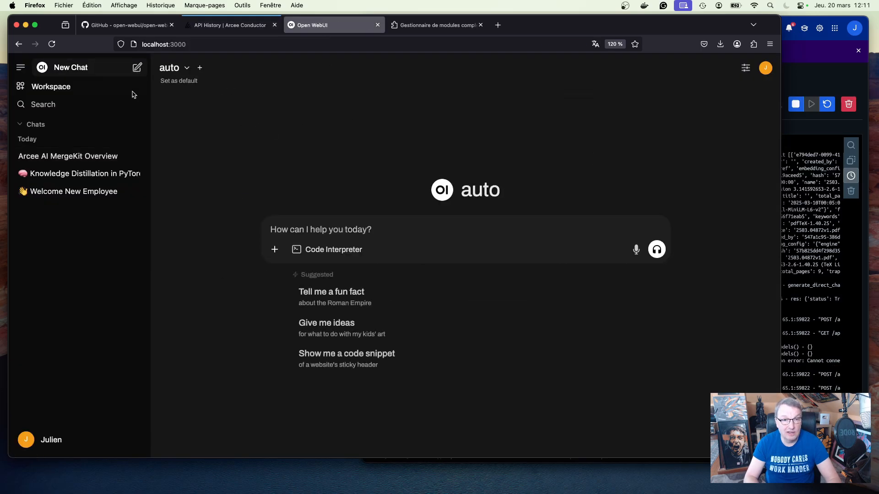
Switch the new chat's model from auto to spotlight
{"action": "left_click", "coordinate": [174, 67]}
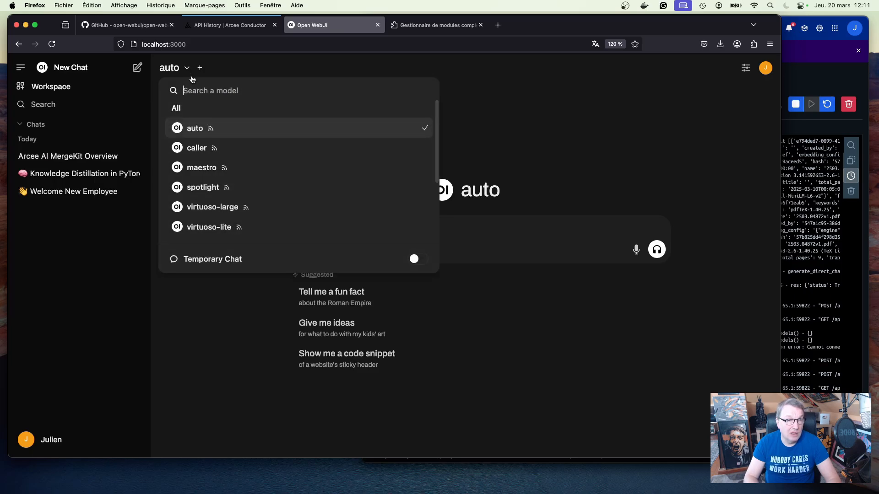
{"action": "mouse_move", "coordinate": [241, 189]}
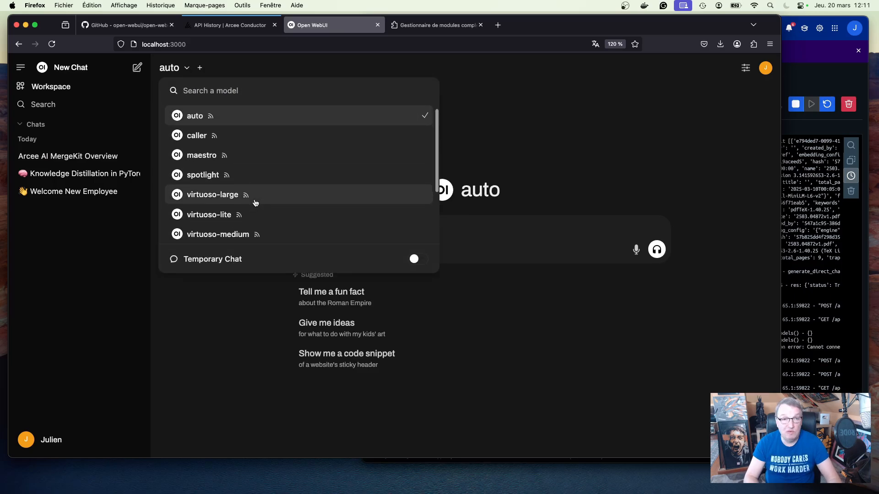
{"action": "scroll", "scroll_direction": "down", "scroll_amount": 3}
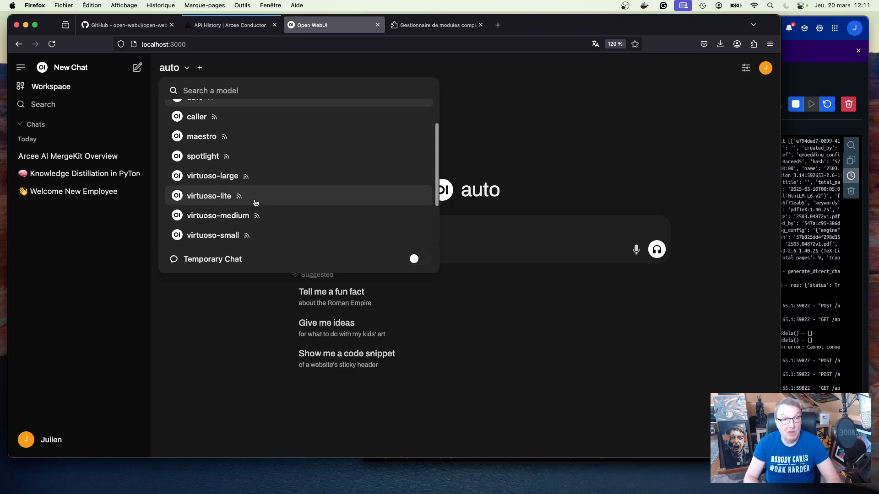
{"action": "mouse_move", "coordinate": [244, 177]}
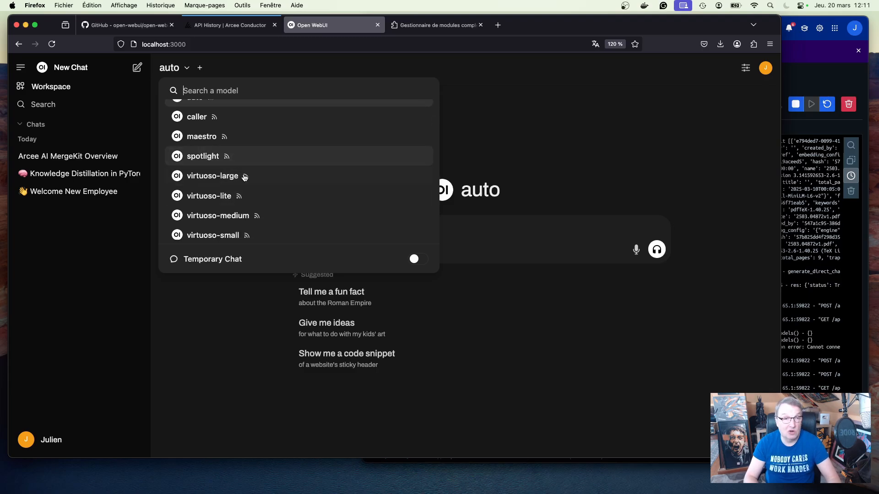
{"action": "mouse_move", "coordinate": [310, 158]}
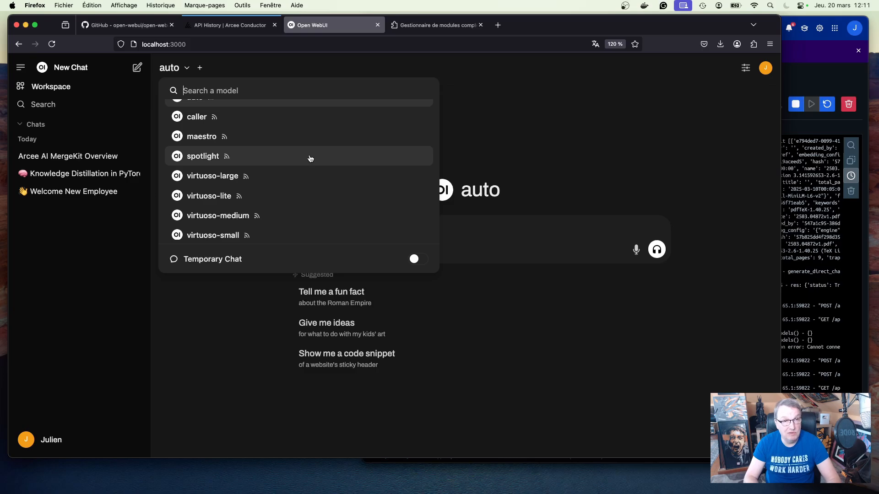
{"action": "mouse_move", "coordinate": [275, 162]}
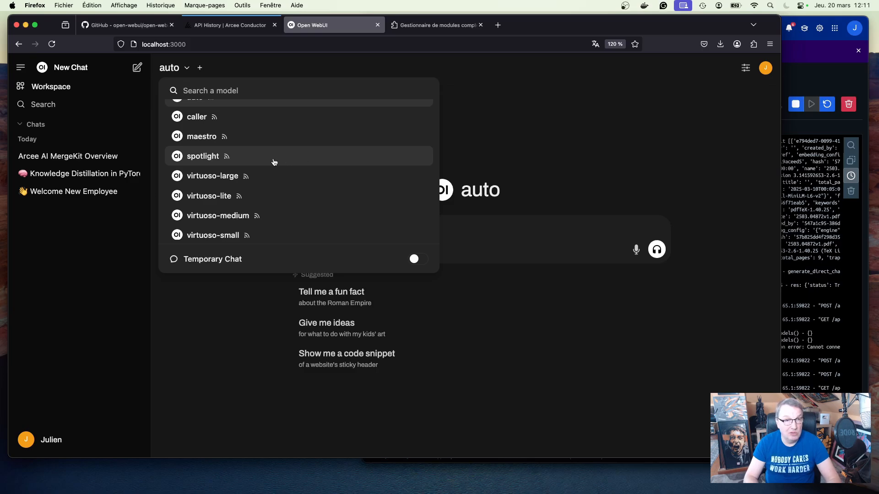
{"action": "left_click", "coordinate": [203, 156]}
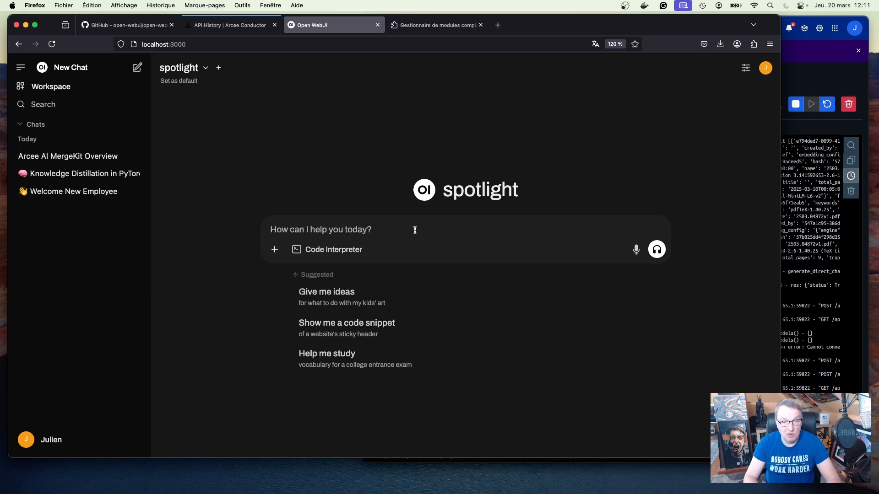
Attach the Nasdaq street photo and ask spotlight: 'Describe the image in detail.'
{"action": "left_click", "coordinate": [274, 249]}
{"action": "type", "text": "Describe the image in de"}
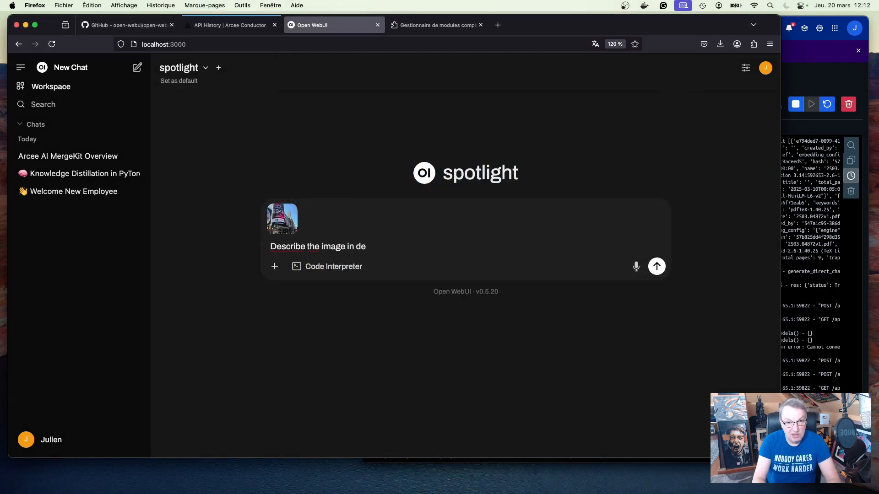
{"action": "left_click", "coordinate": [657, 266]}
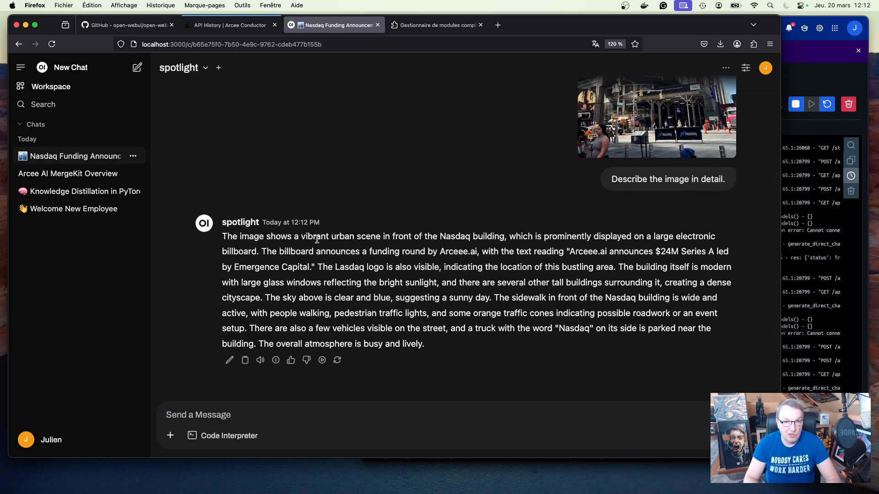
{"action": "mouse_move", "coordinate": [471, 245]}
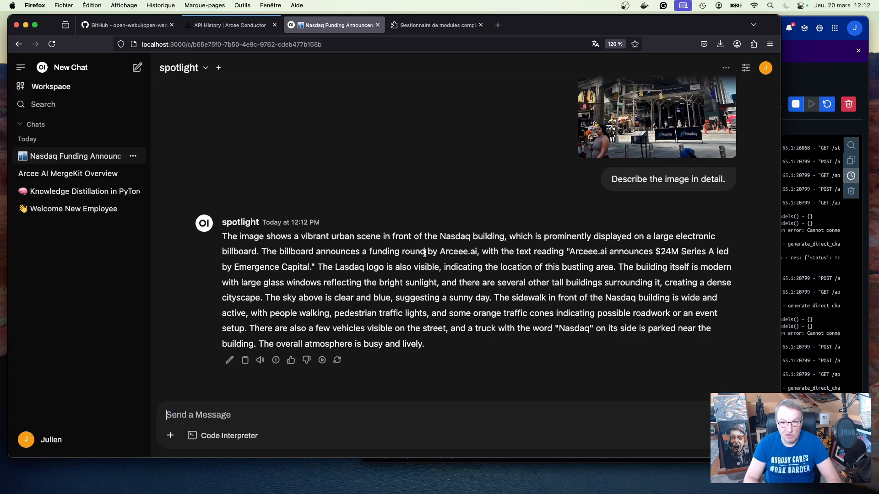
{"action": "mouse_move", "coordinate": [465, 260]}
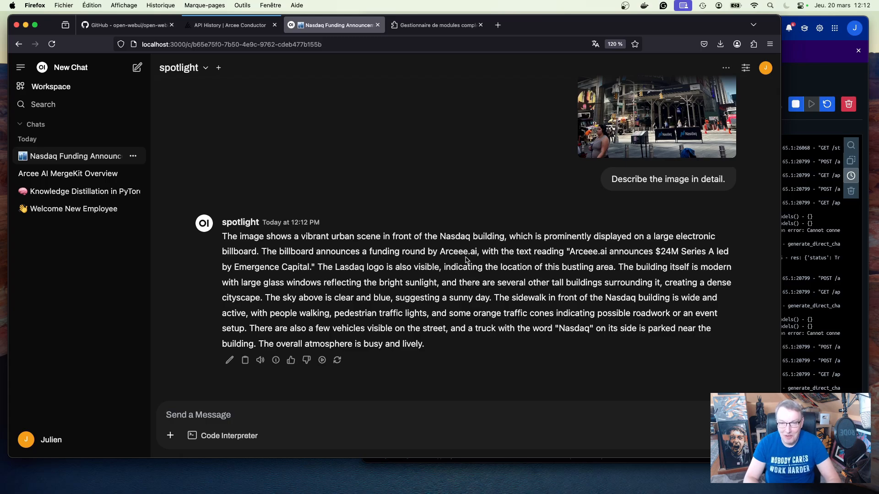
{"action": "mouse_move", "coordinate": [577, 263]}
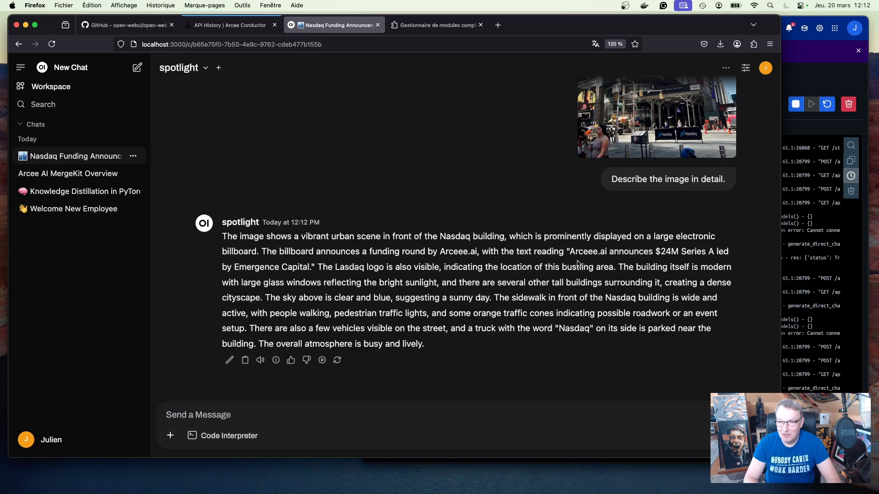
{"action": "mouse_move", "coordinate": [628, 277]}
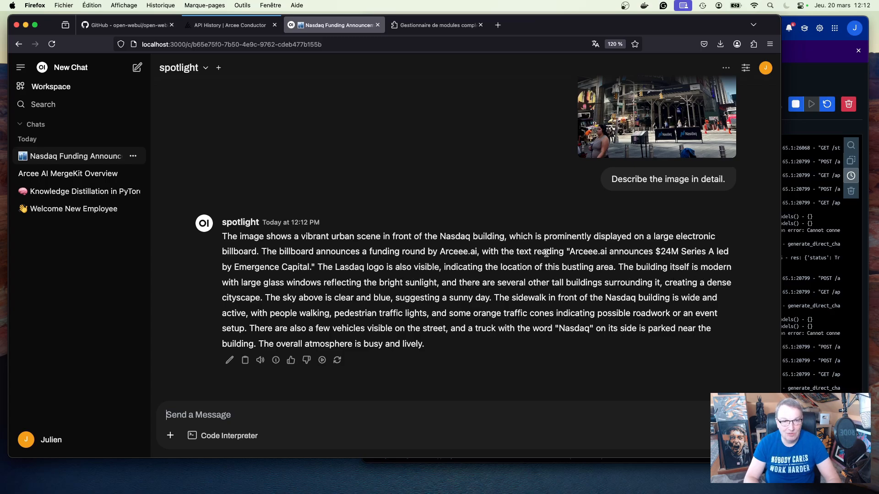
Scroll up to view the Nasdaq billboard photo above spotlight's description
{"action": "scroll", "scroll_direction": "up", "scroll_amount": 3}
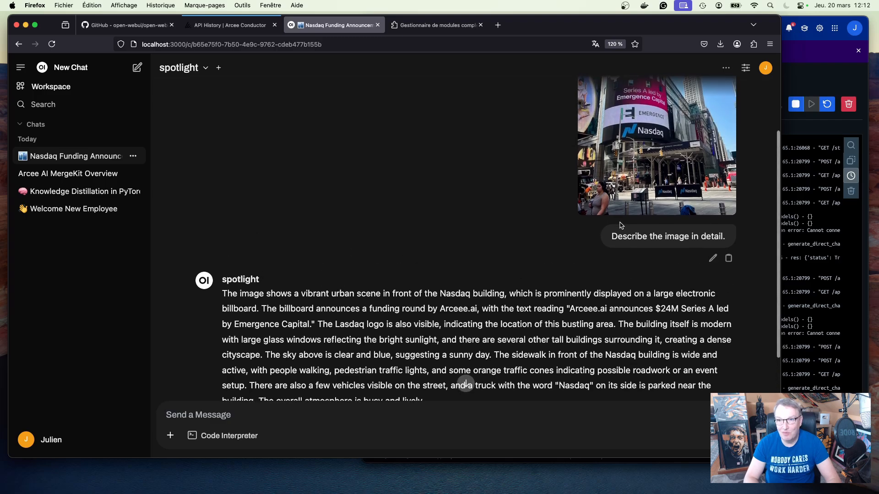
{"action": "scroll", "scroll_direction": "down", "scroll_amount": 3}
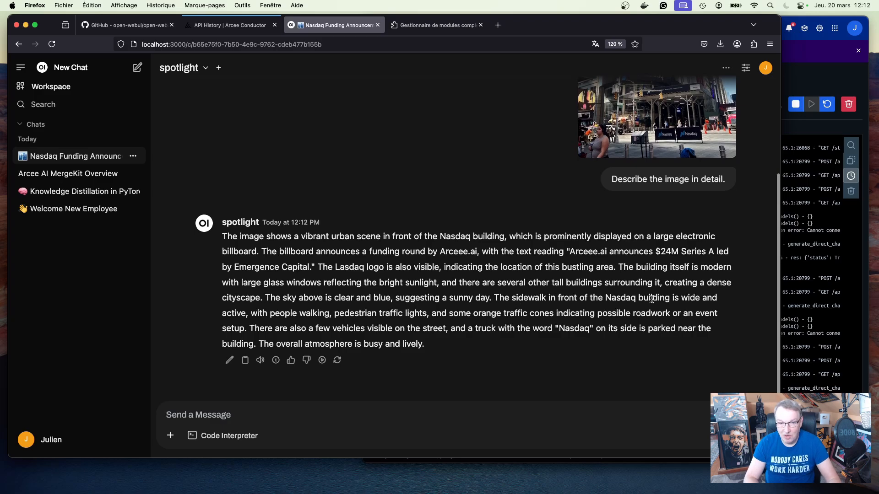
{"action": "scroll", "scroll_direction": "up", "scroll_amount": 3}
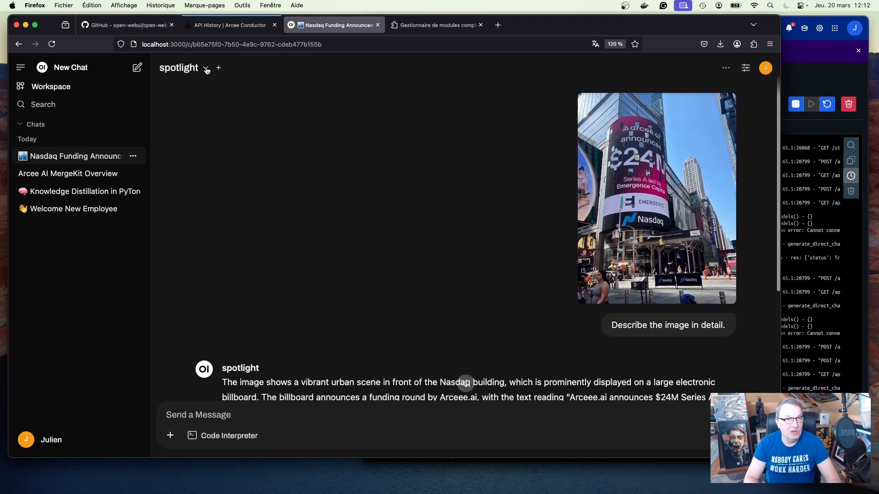
Open the spotlight model dropdown and browse models from auto through blitz and coder
{"action": "left_click", "coordinate": [205, 68]}
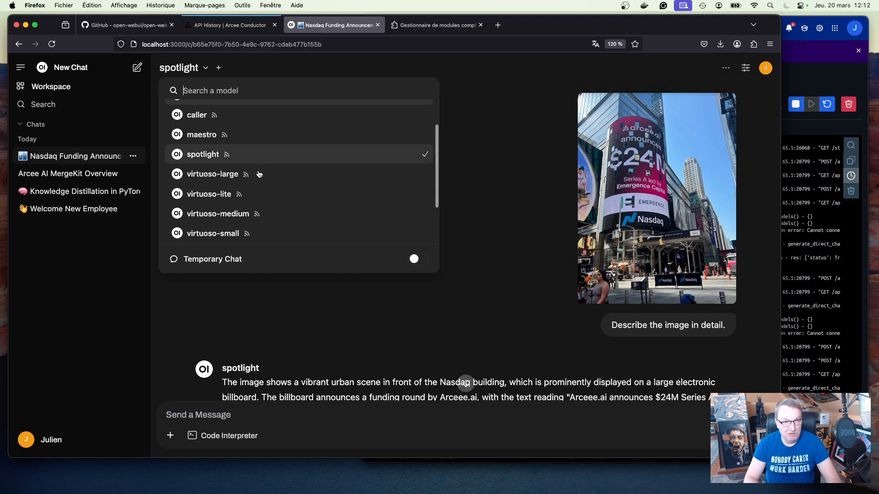
{"action": "scroll", "scroll_direction": "down", "scroll_amount": 3}
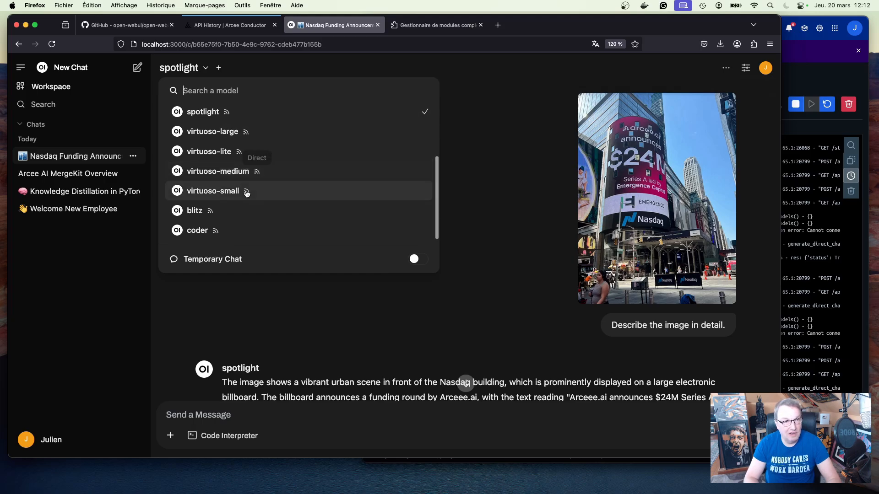
{"action": "mouse_move", "coordinate": [327, 207]}
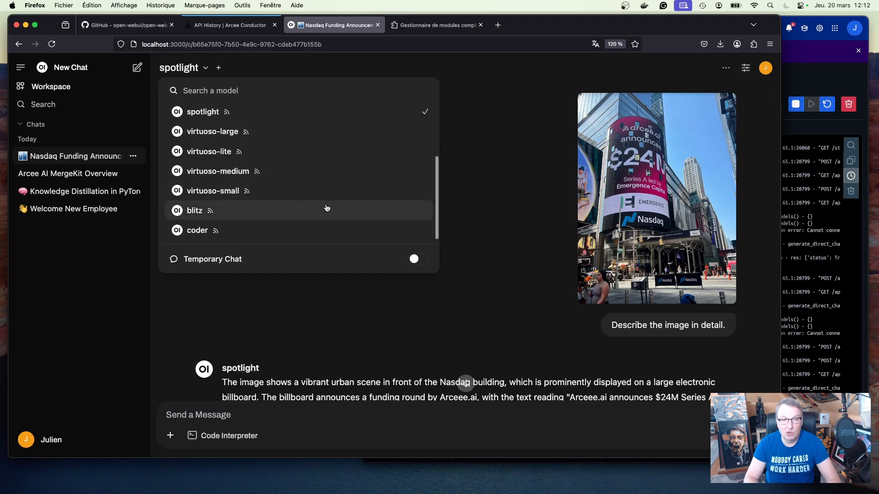
{"action": "scroll", "scroll_direction": "up", "scroll_amount": 3}
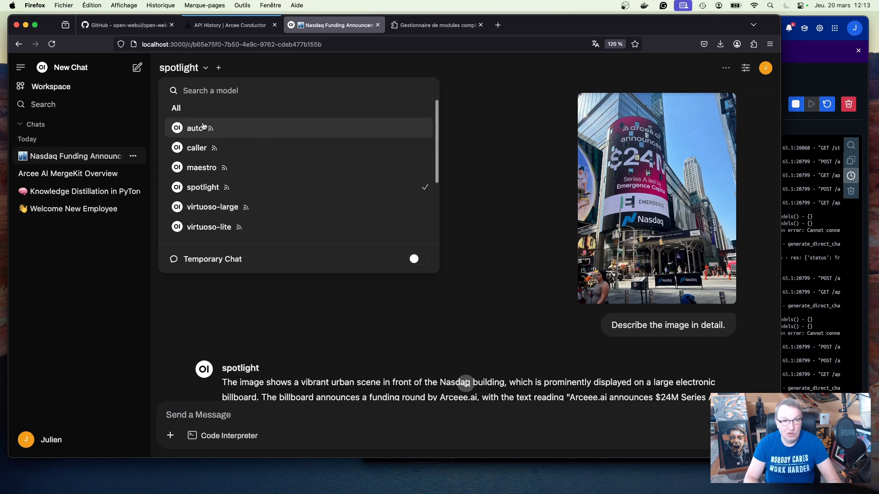